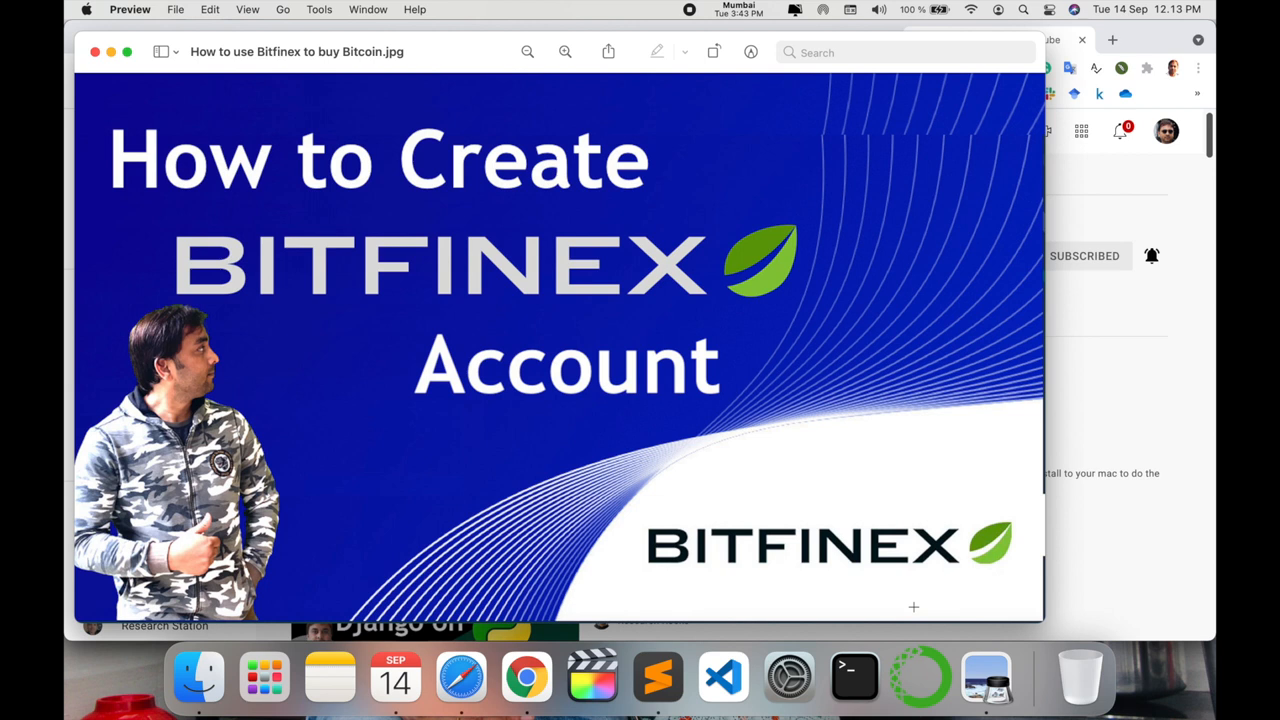
mouse_move(1187, 582)
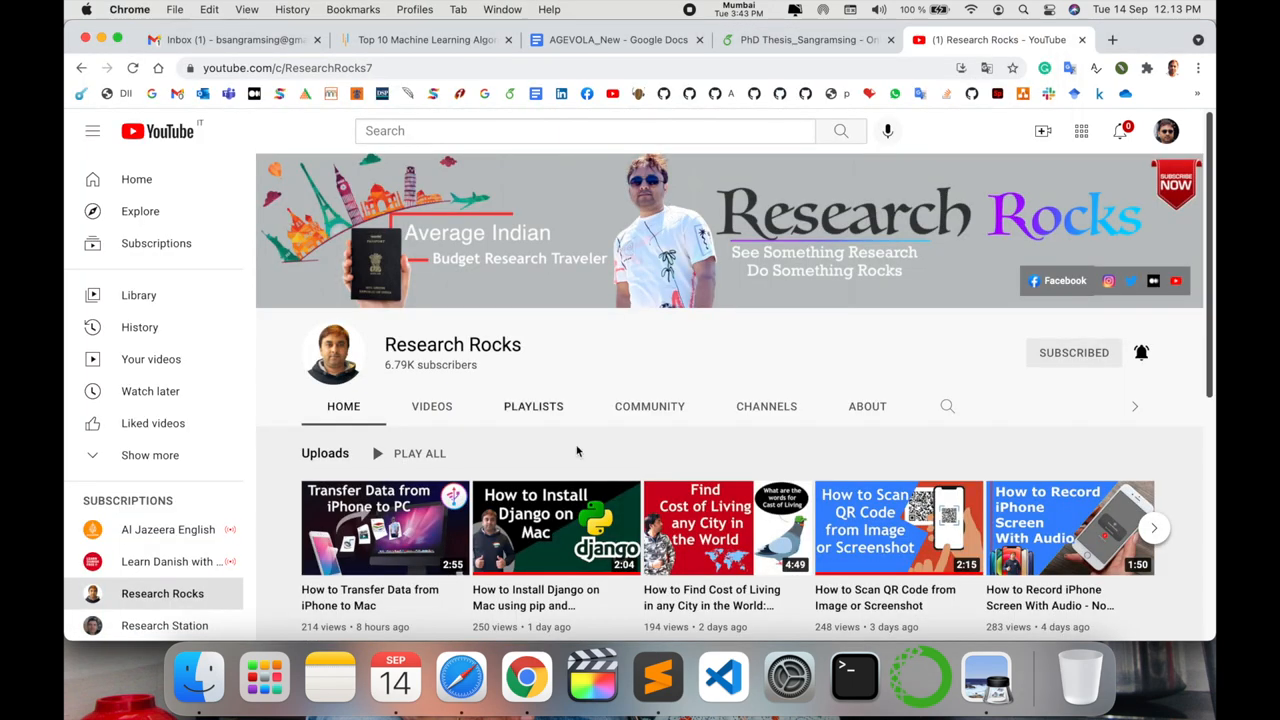
Step: Run a Google search for 'Bitfinex' and land on its results page
double_click(452, 344)
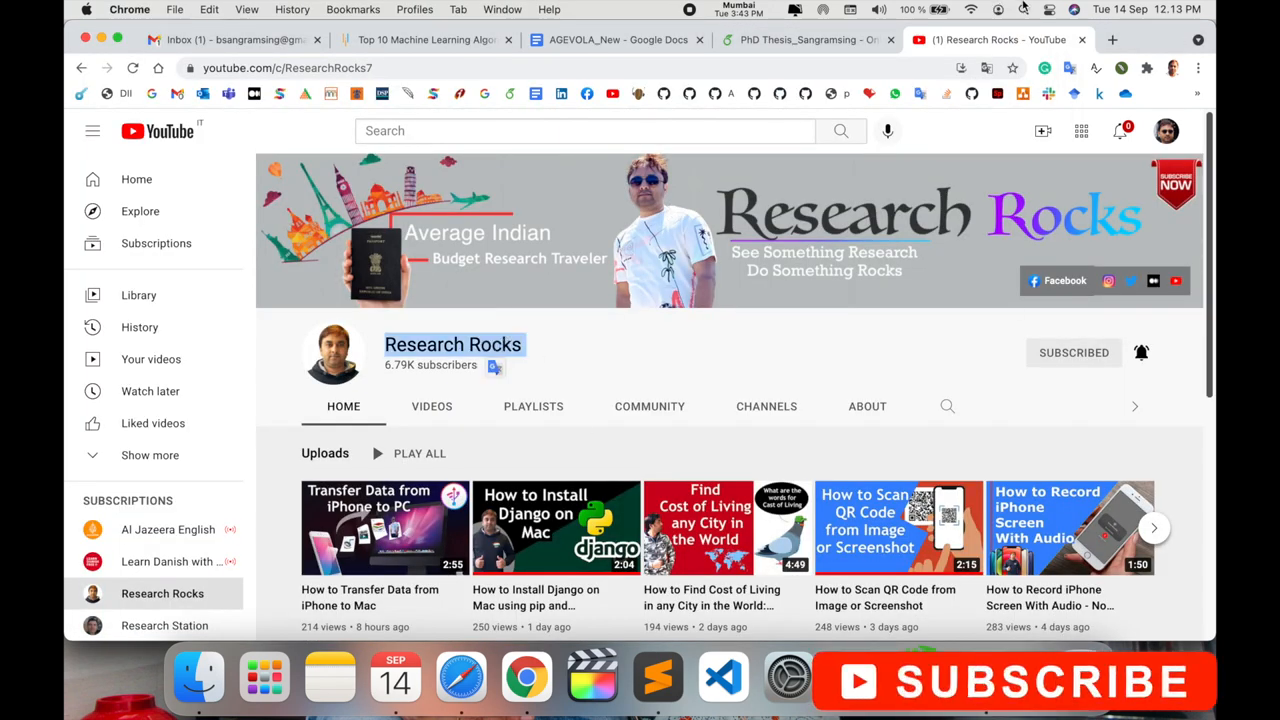
left_click(1112, 40)
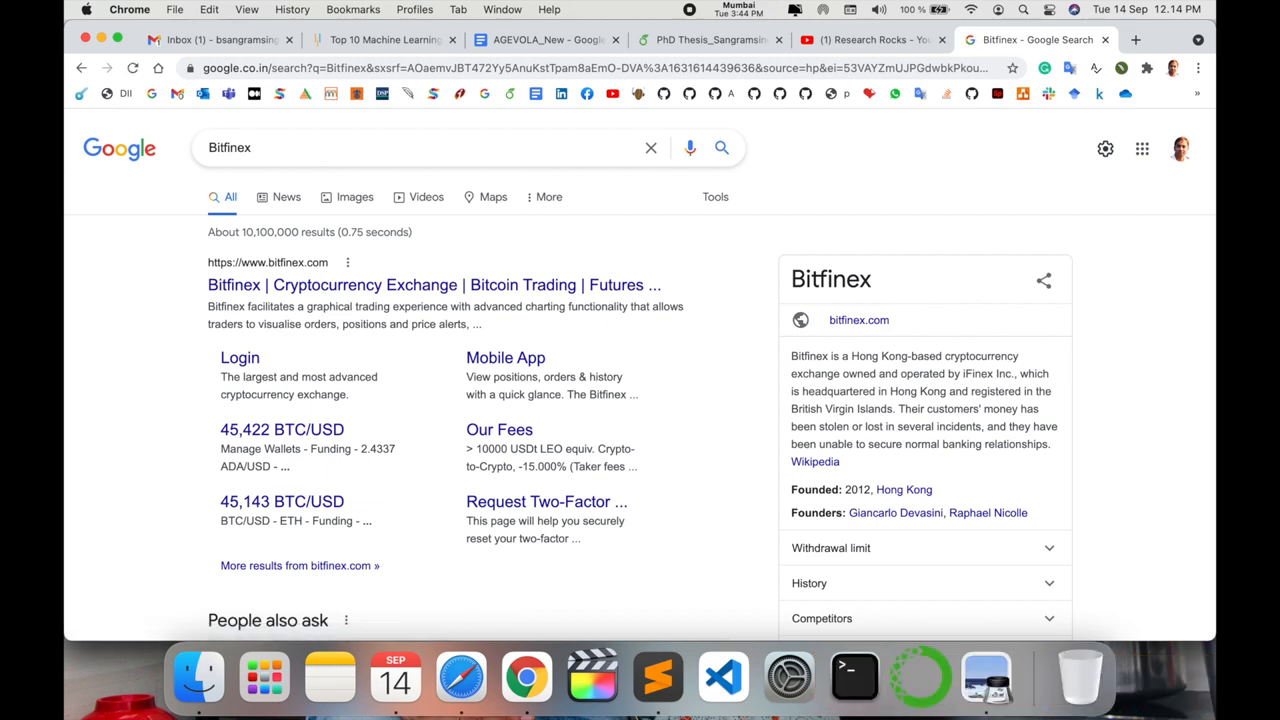
mouse_move(513, 285)
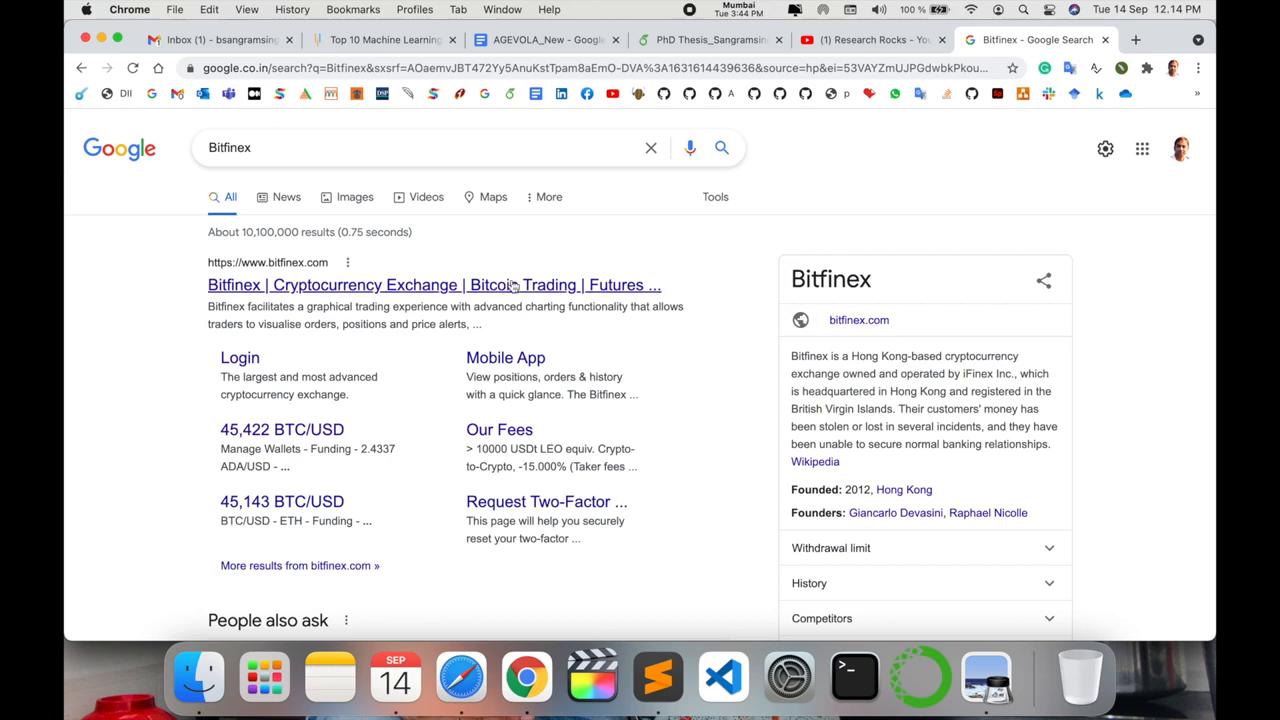
Step: Open bitfinex.com from the results and scroll to the USD market price table
left_click(432, 285)
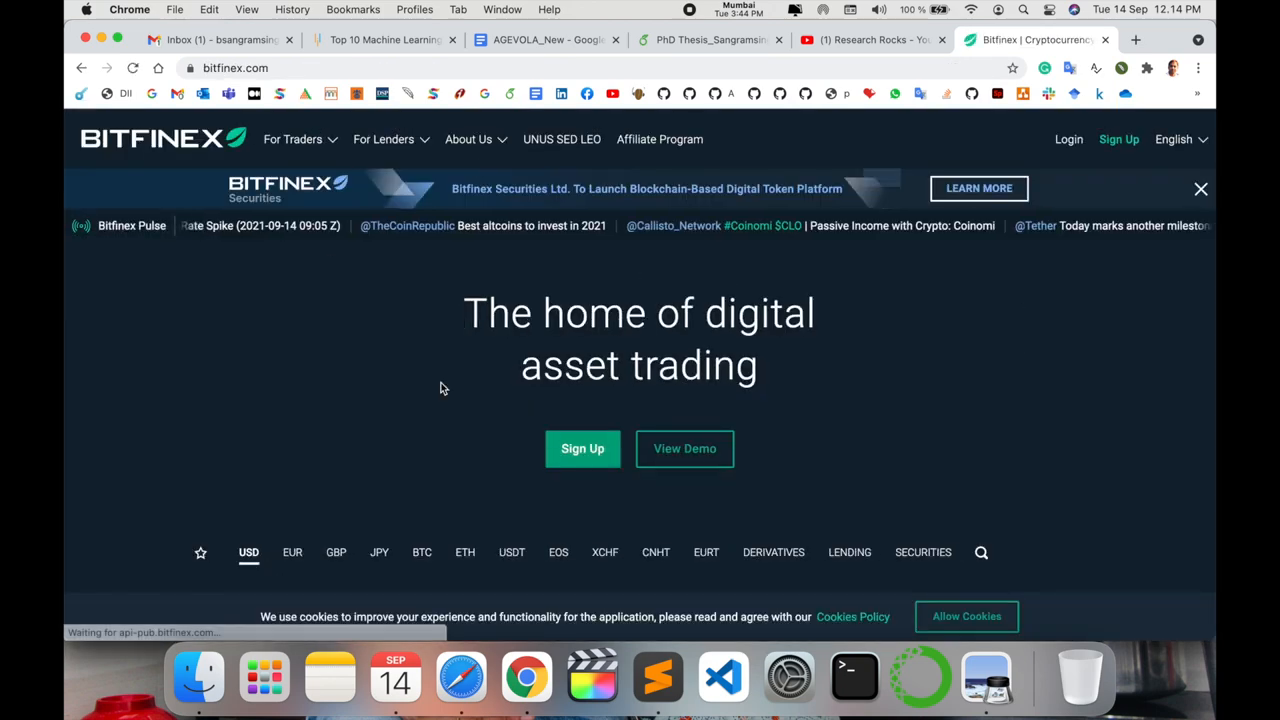
scroll("down", 3)
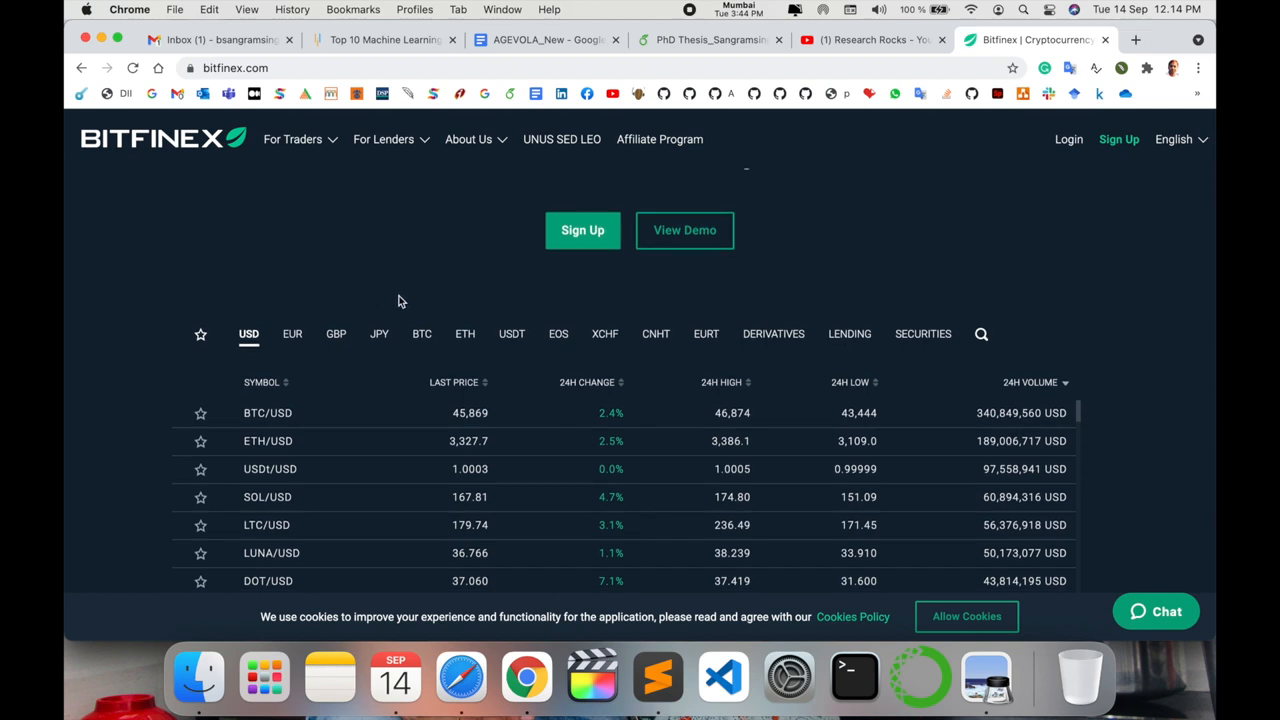
mouse_move(432, 411)
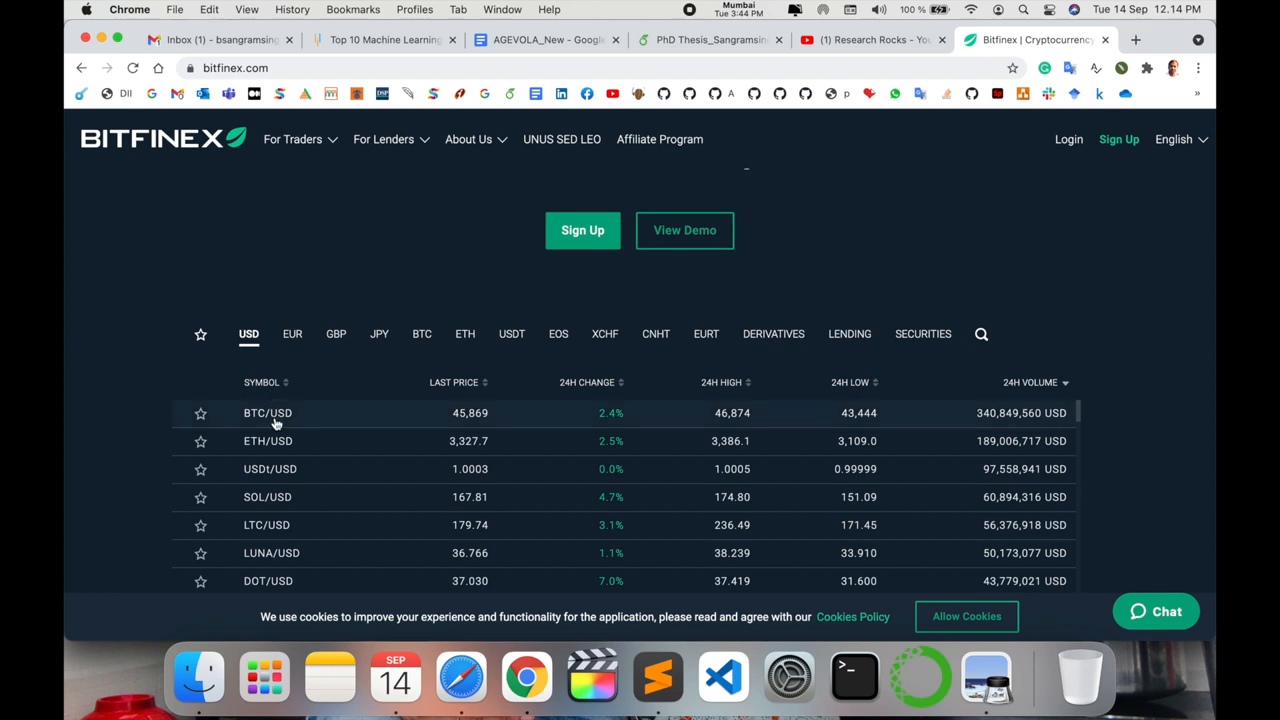
mouse_move(487, 421)
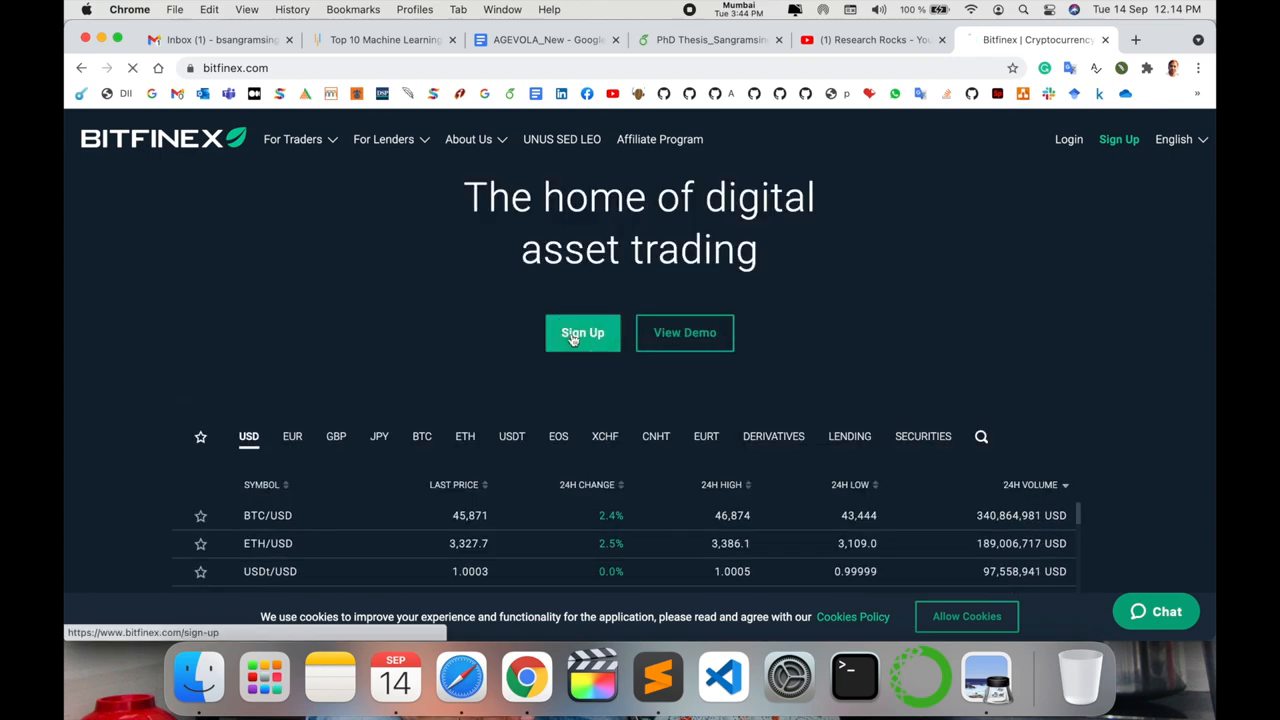
left_click(582, 332)
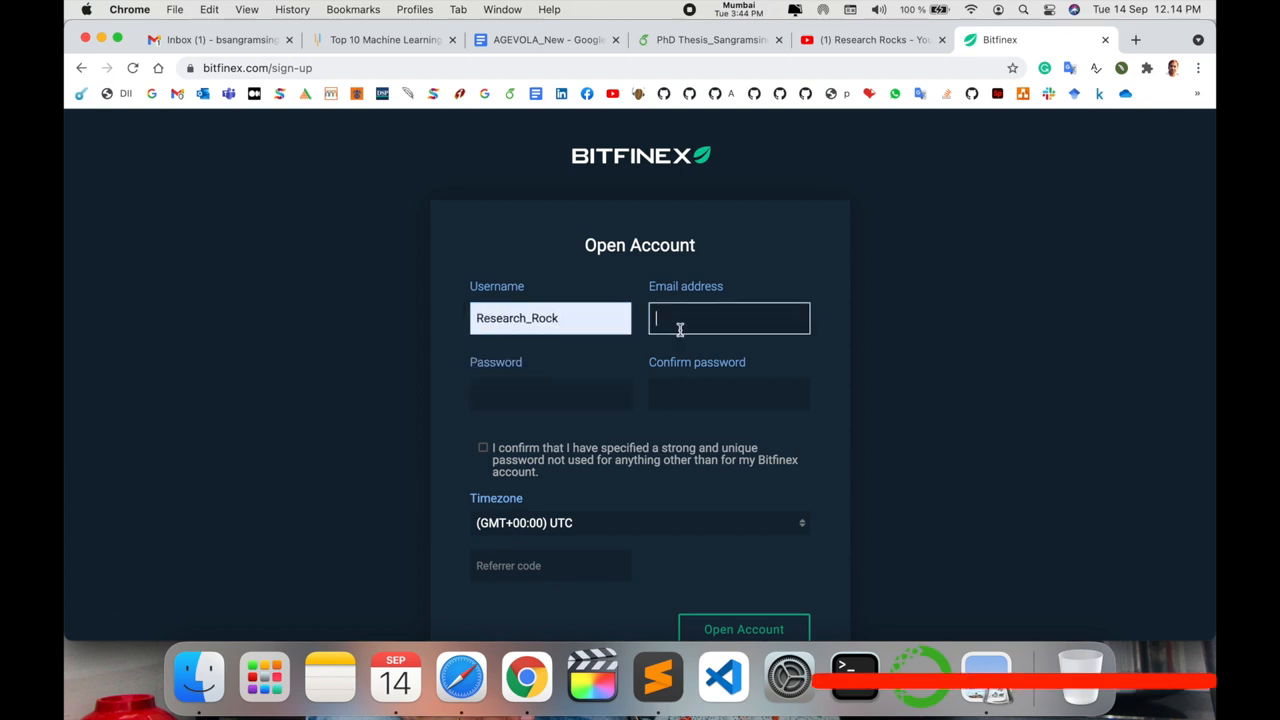
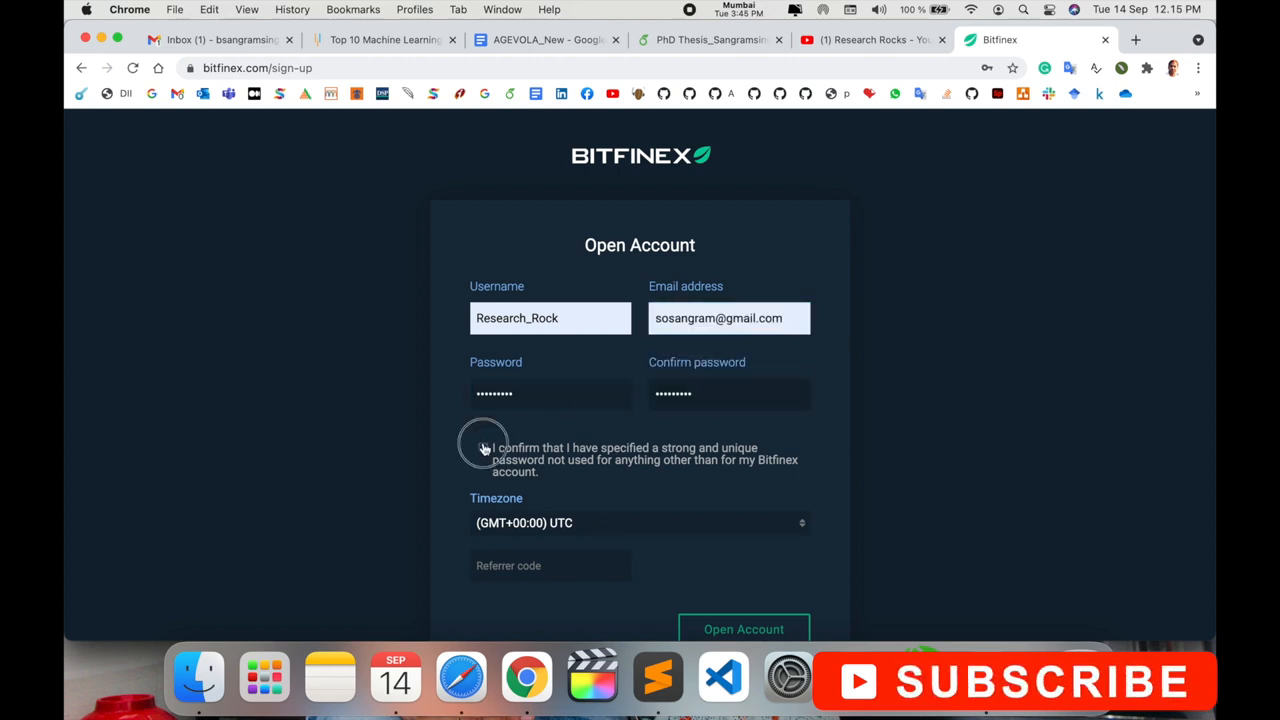
left_click(483, 448)
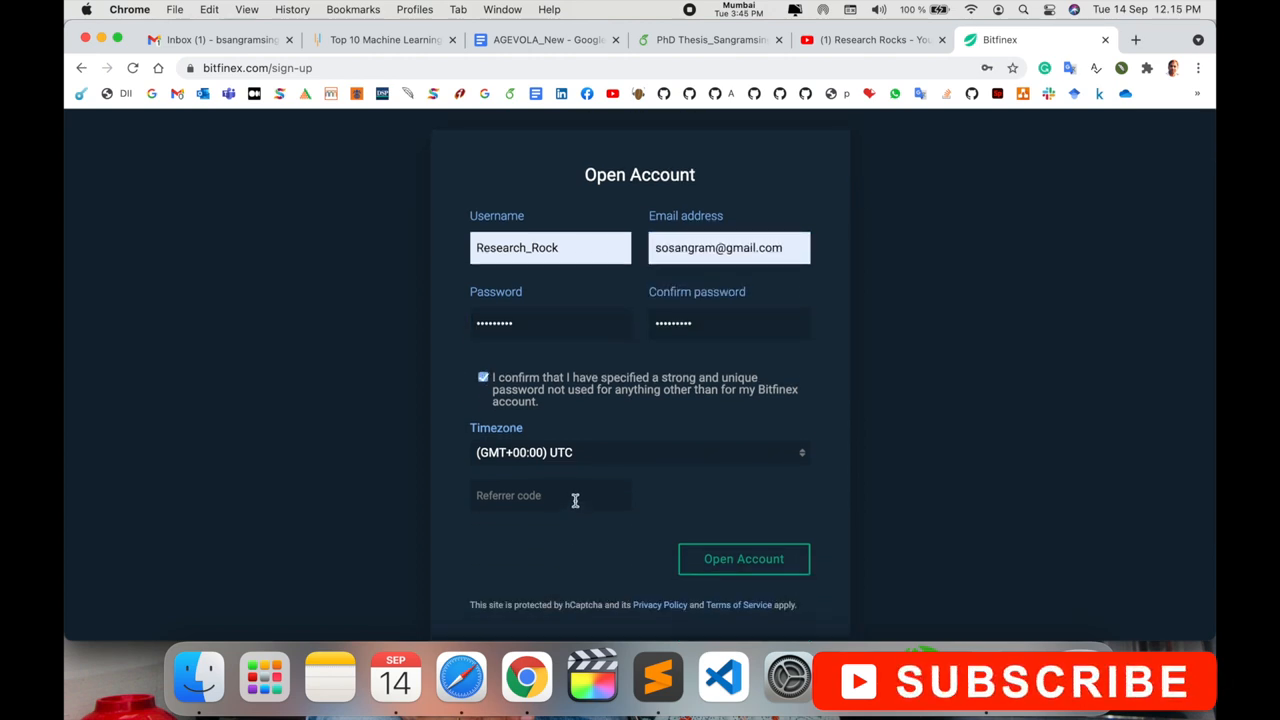
left_click(550, 495)
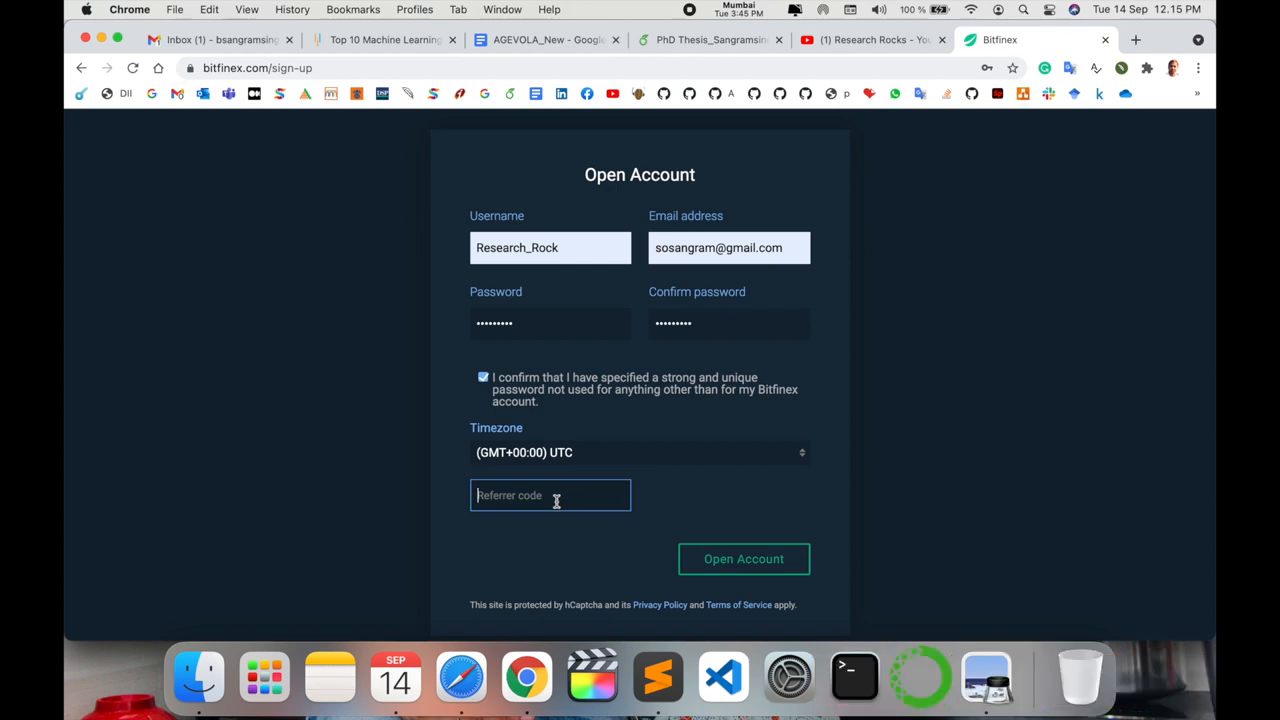
left_click(743, 558)
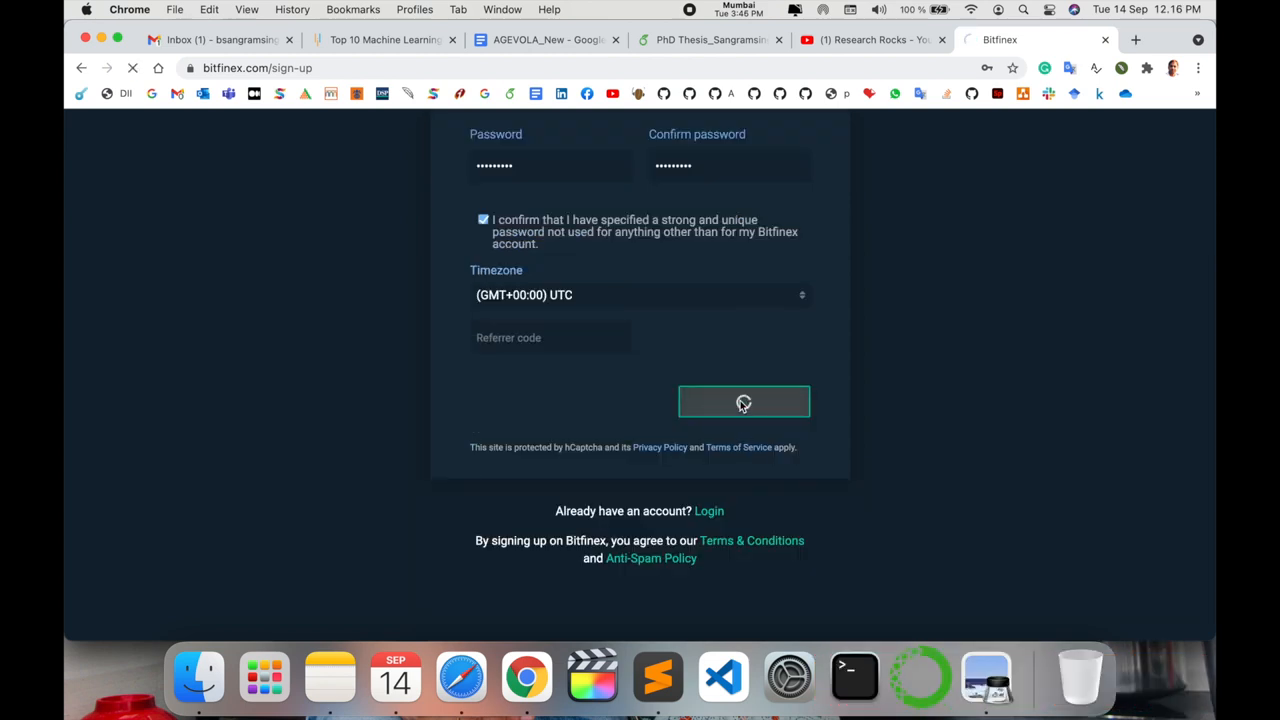
left_click(743, 401)
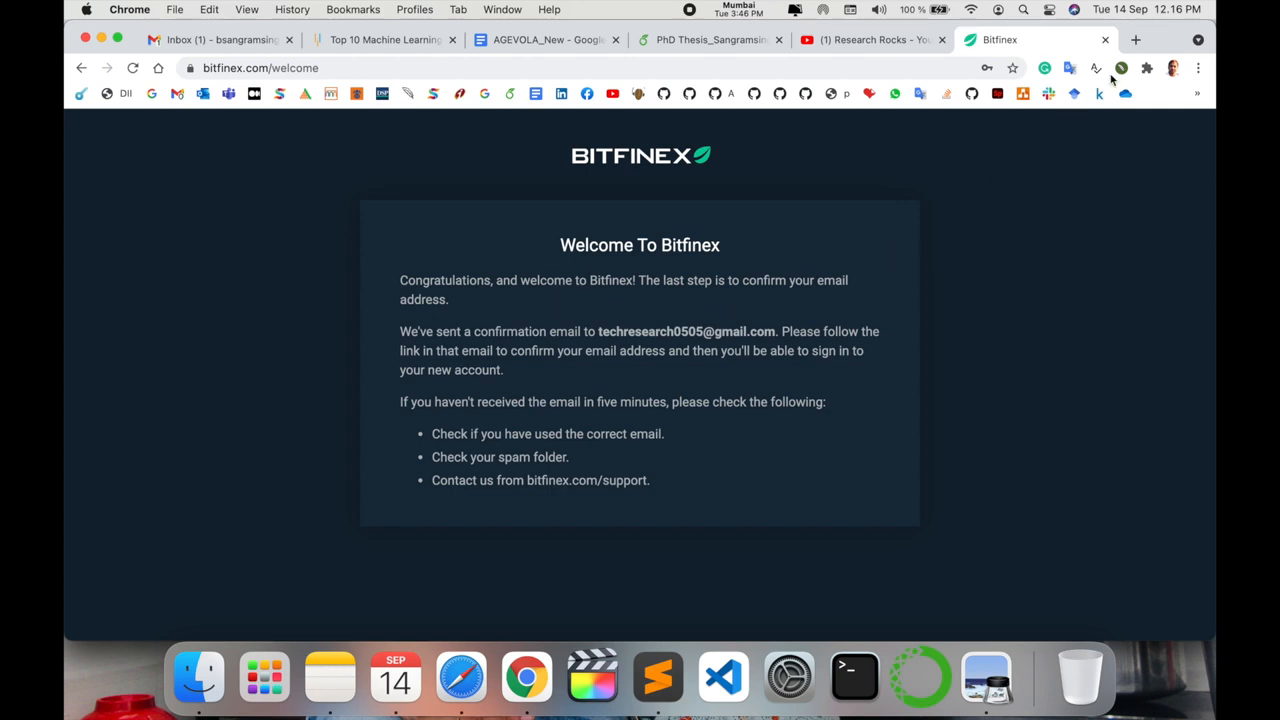
Step: In Gmail, confirm the account's email address from the Bitfinex verification message
left_click(1045, 40)
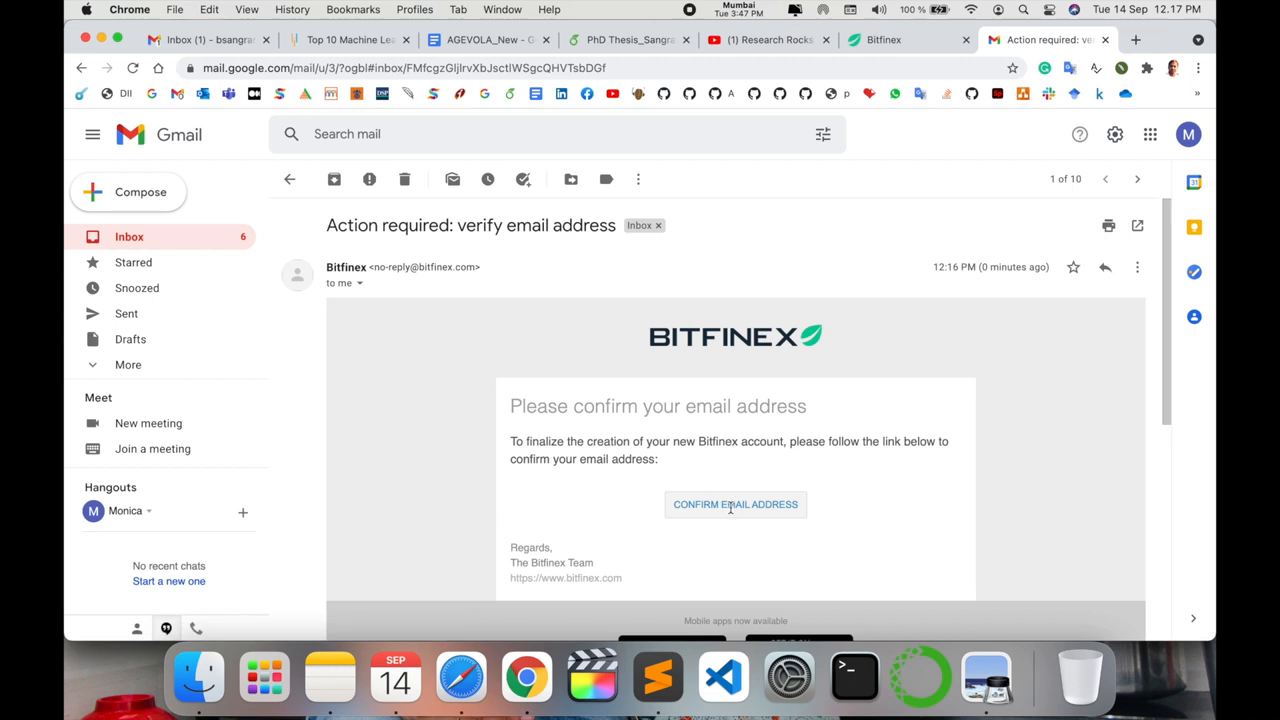
mouse_move(790, 512)
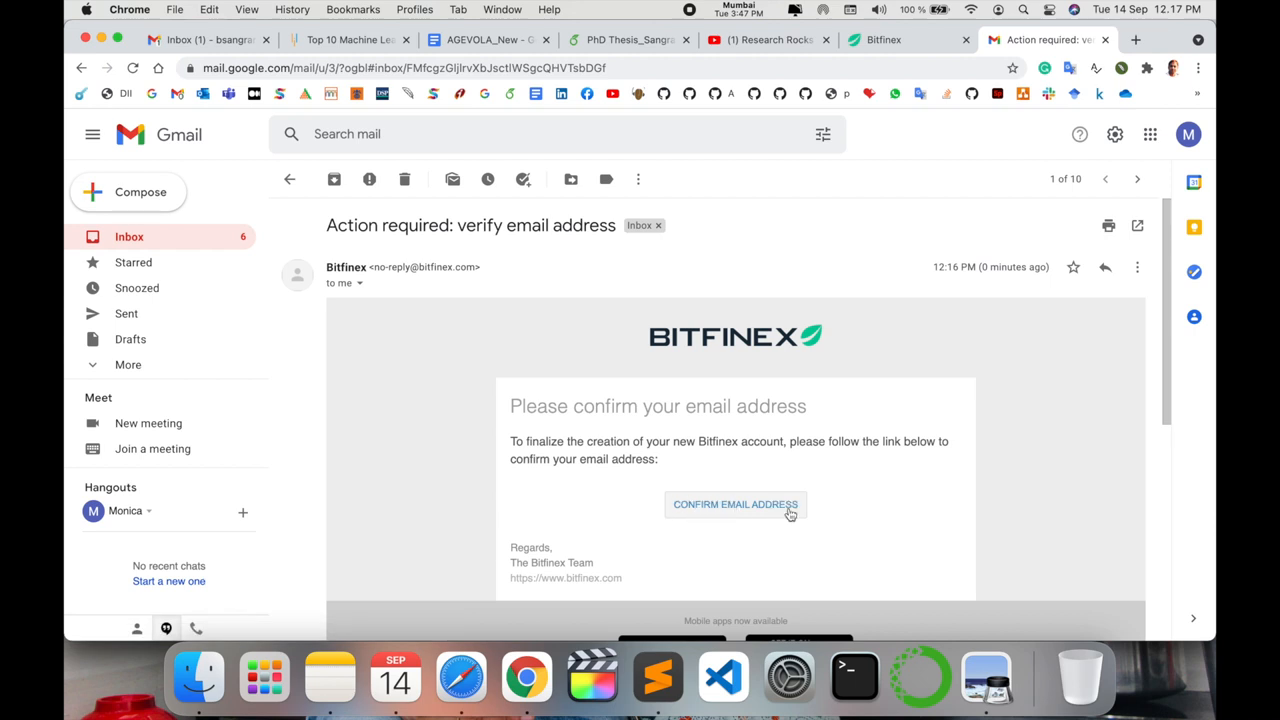
left_click(734, 504)
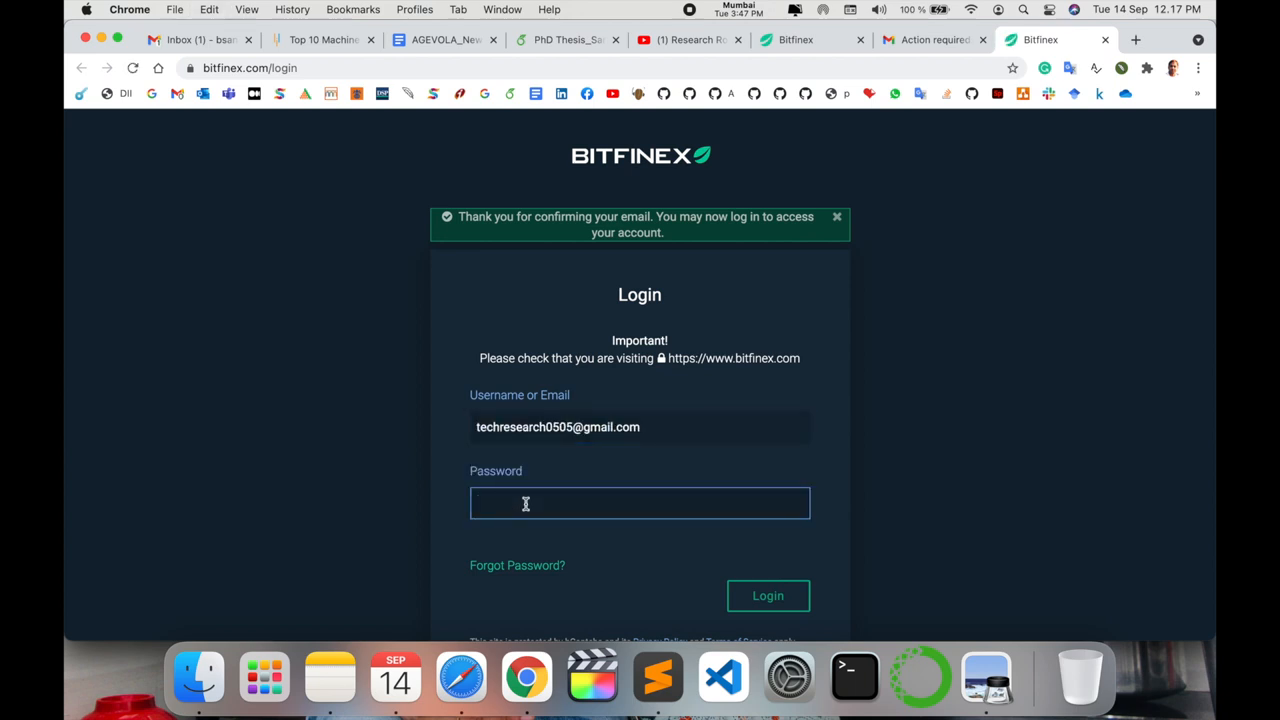
Step: Log in to the new Bitfinex account with its password
left_click(767, 595)
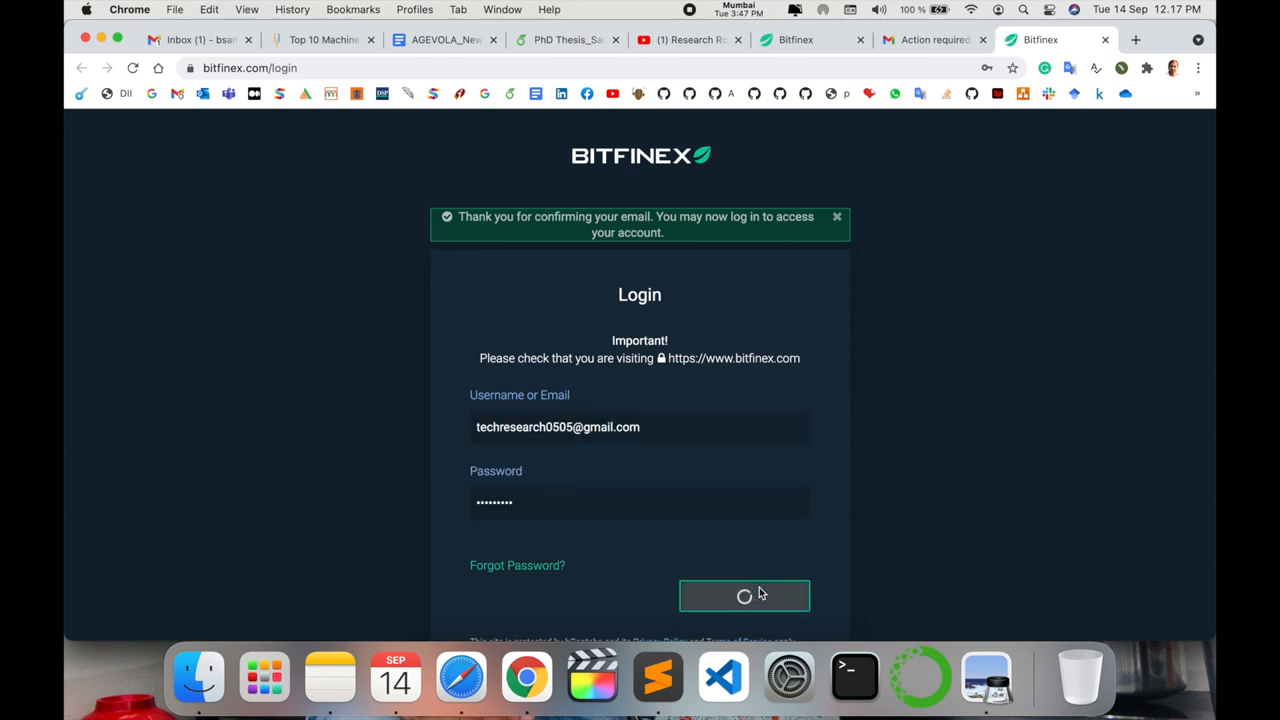
left_click(744, 595)
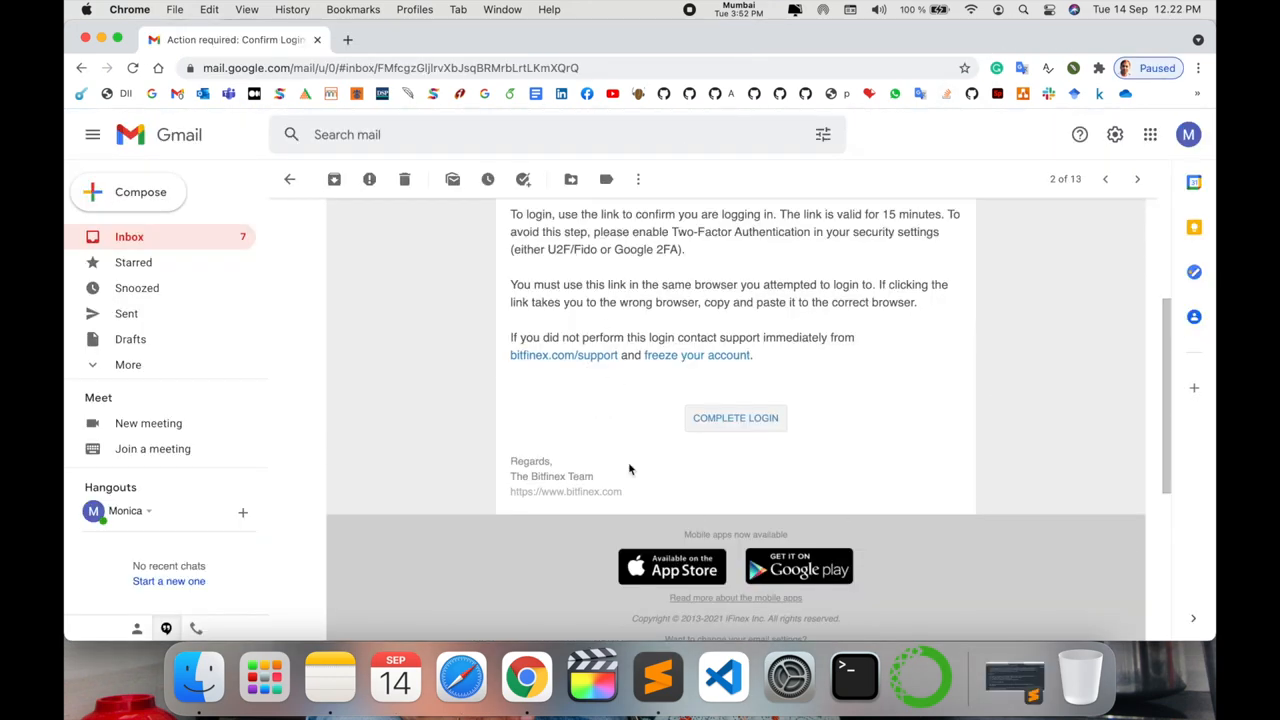
Step: Complete the login from the email and accept the Terms of Service with 'Yes, I agree'
left_click(735, 418)
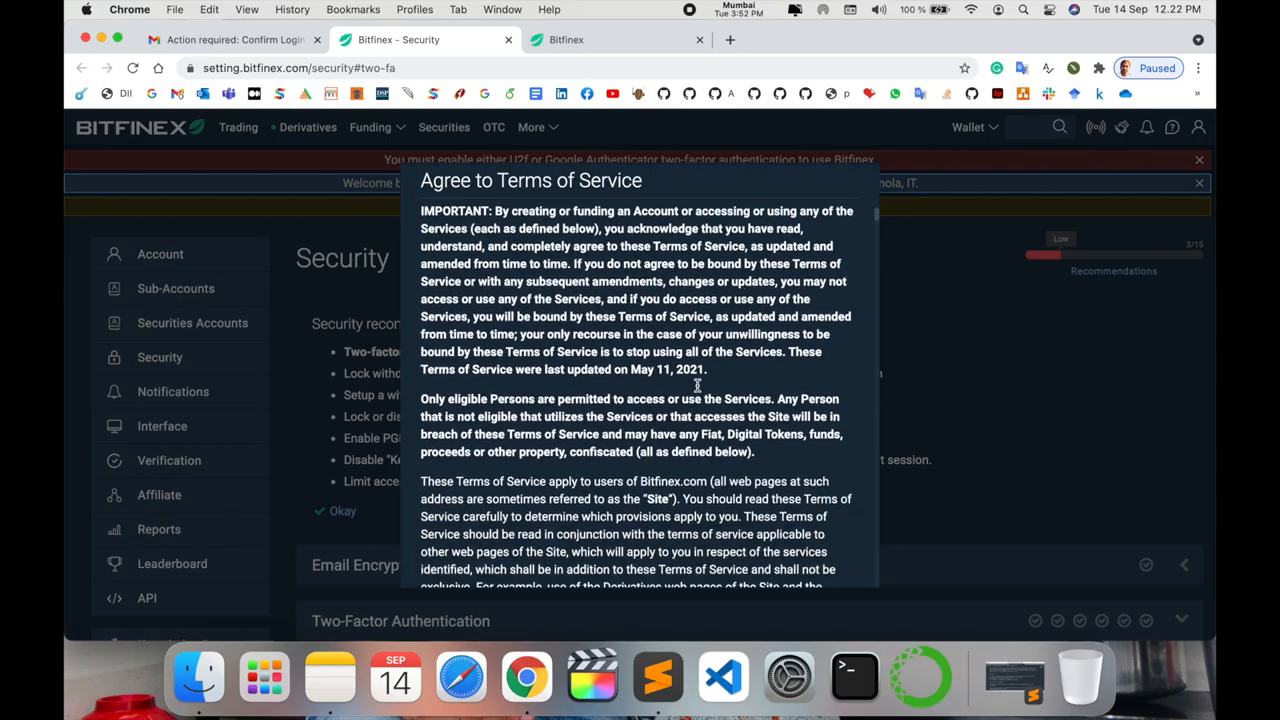
scroll("down", 3)
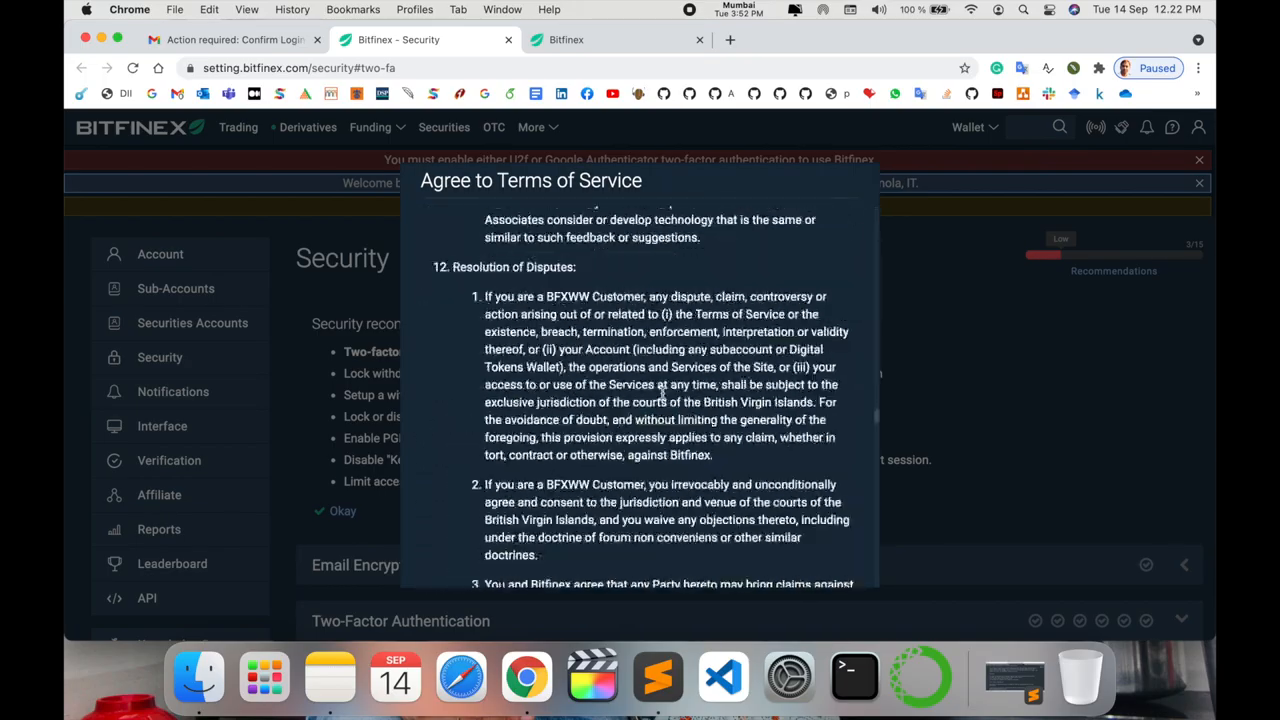
scroll("down", 3)
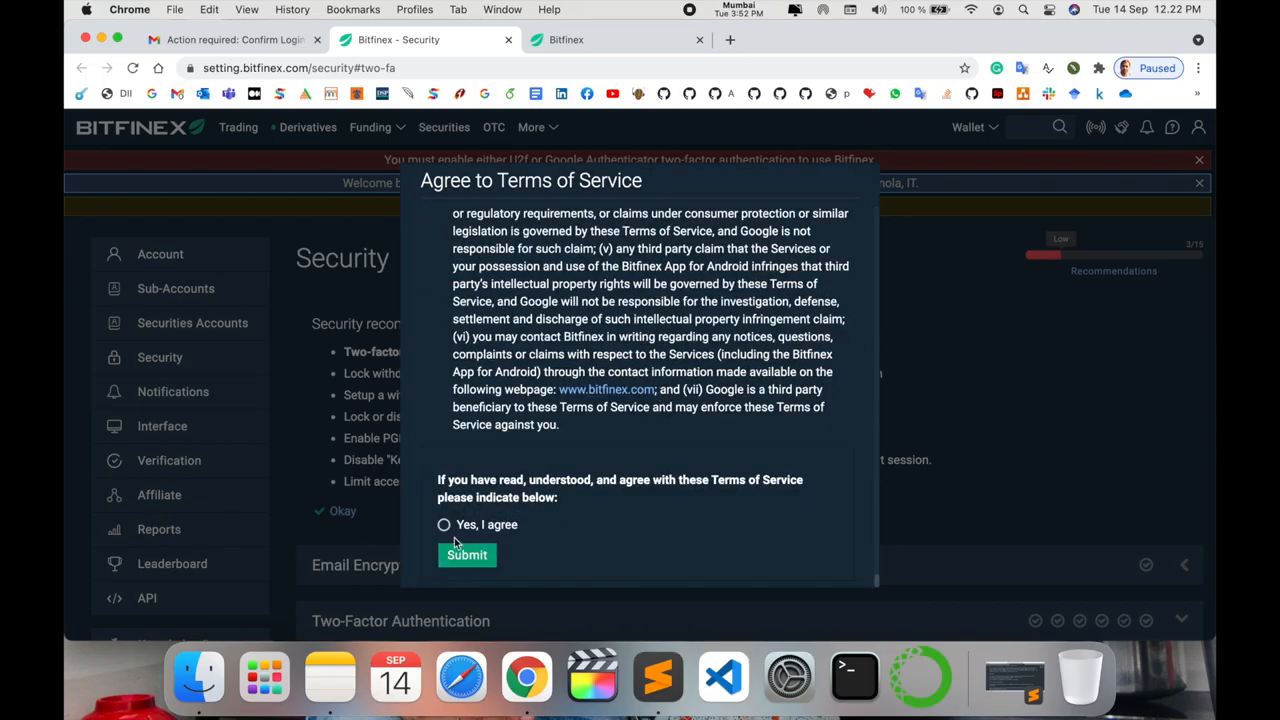
left_click(444, 524)
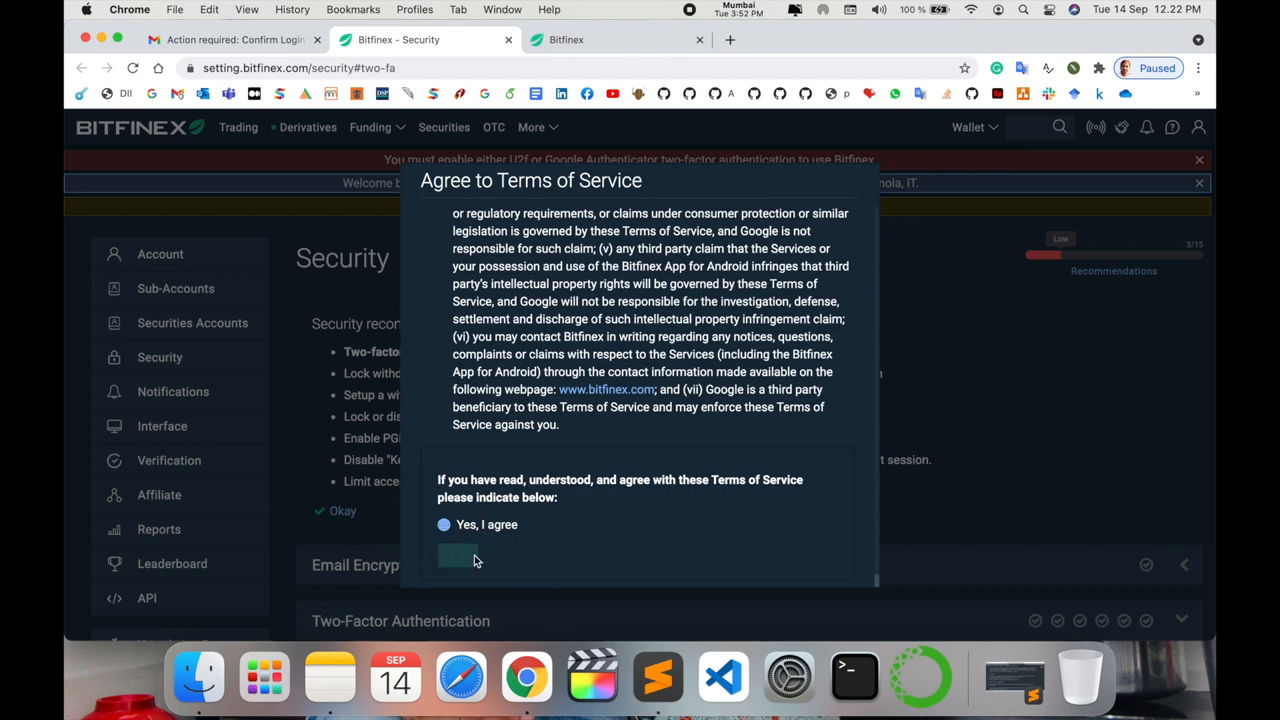
left_click(457, 558)
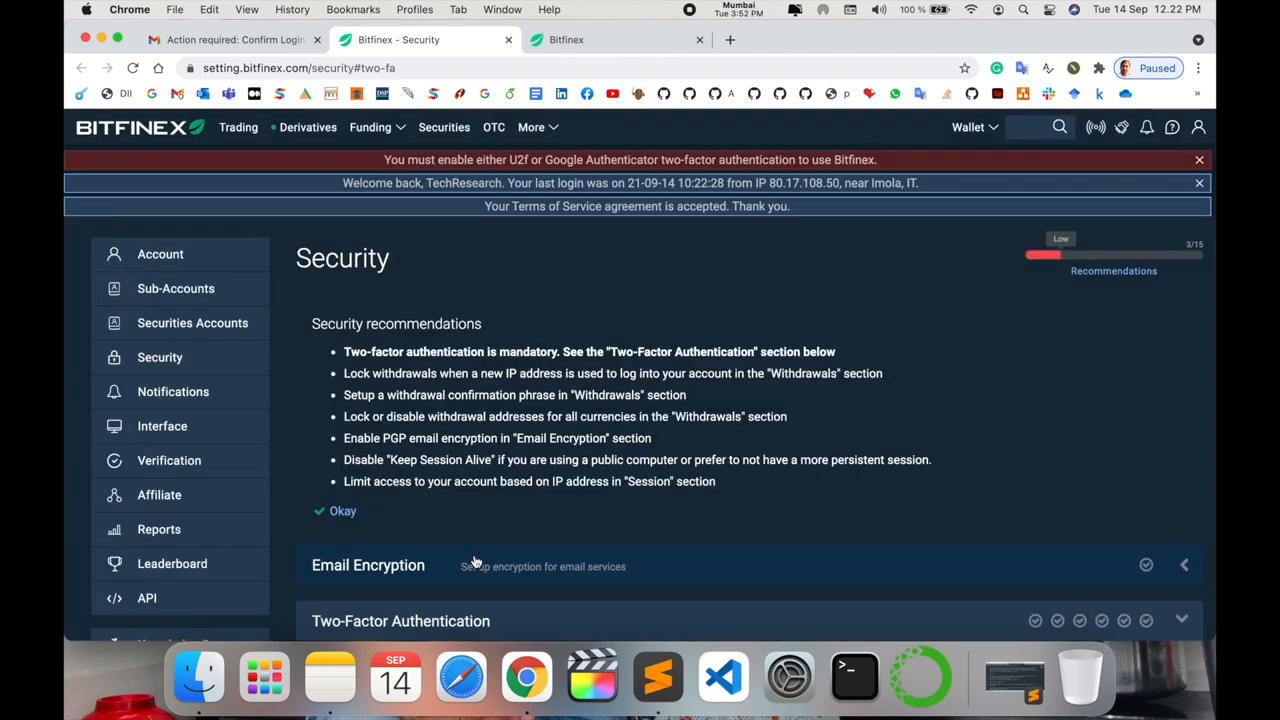
left_click(230, 39)
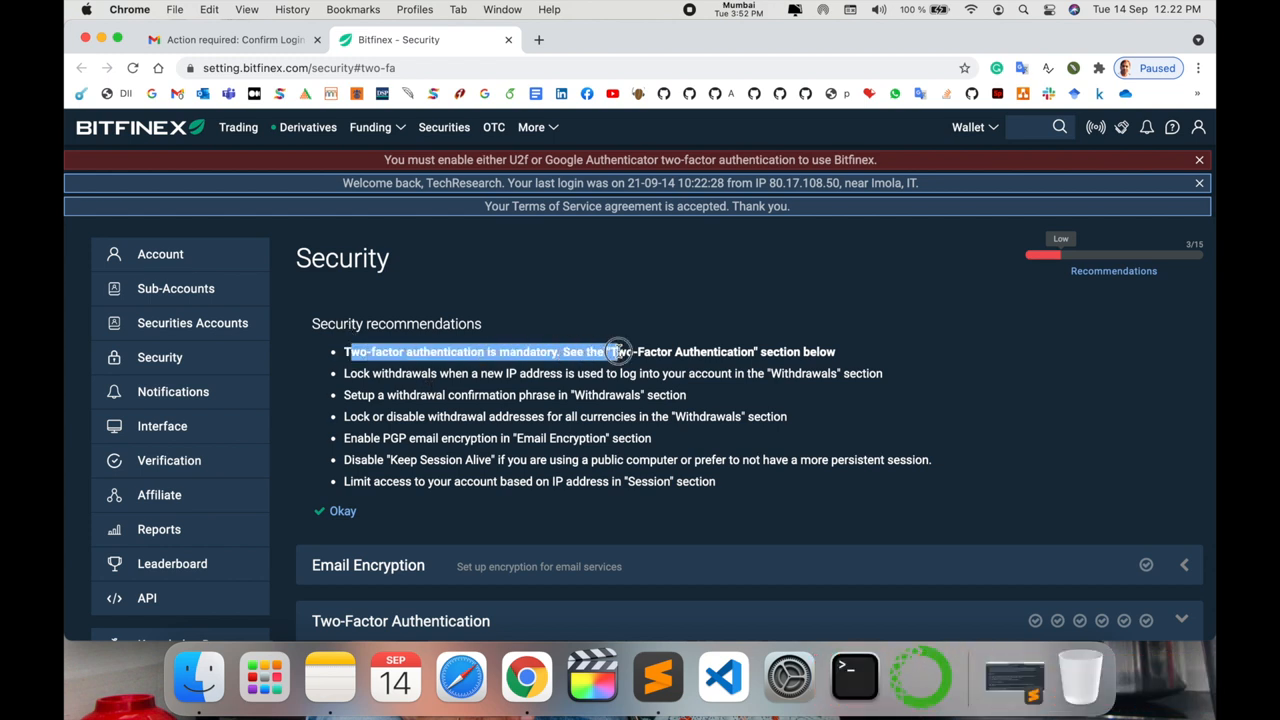
mouse_move(175, 288)
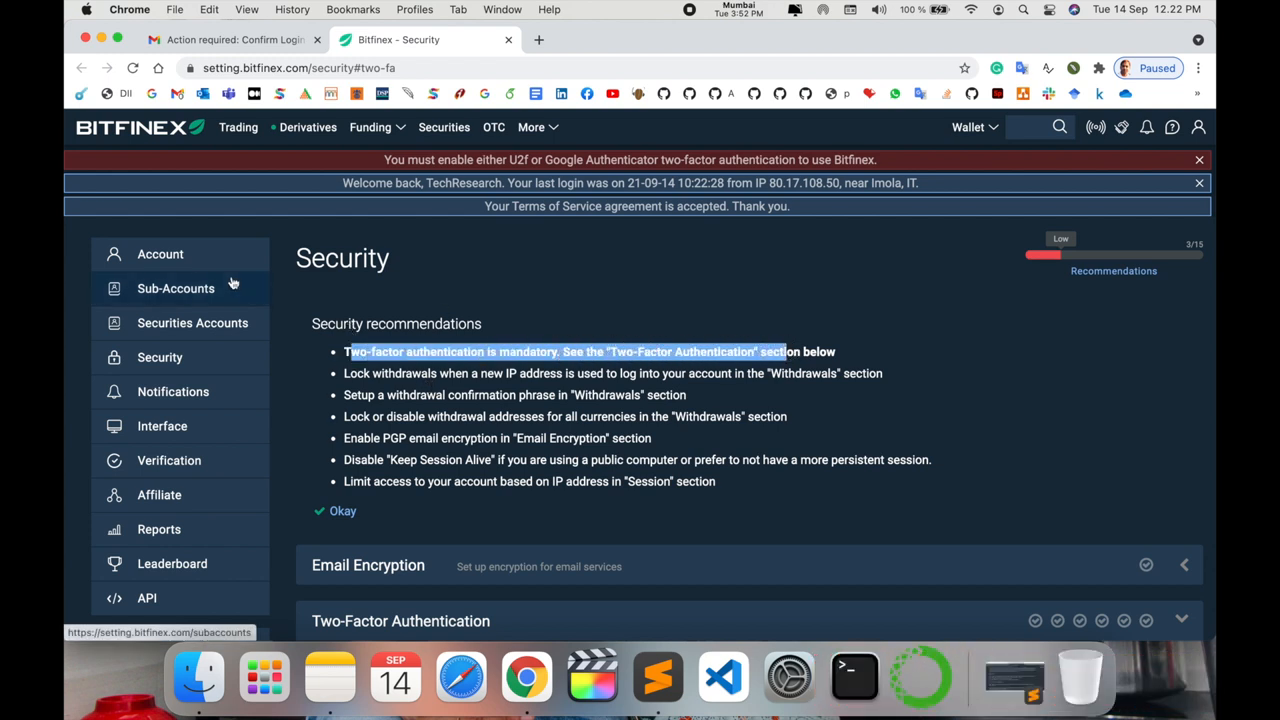
mouse_move(895, 288)
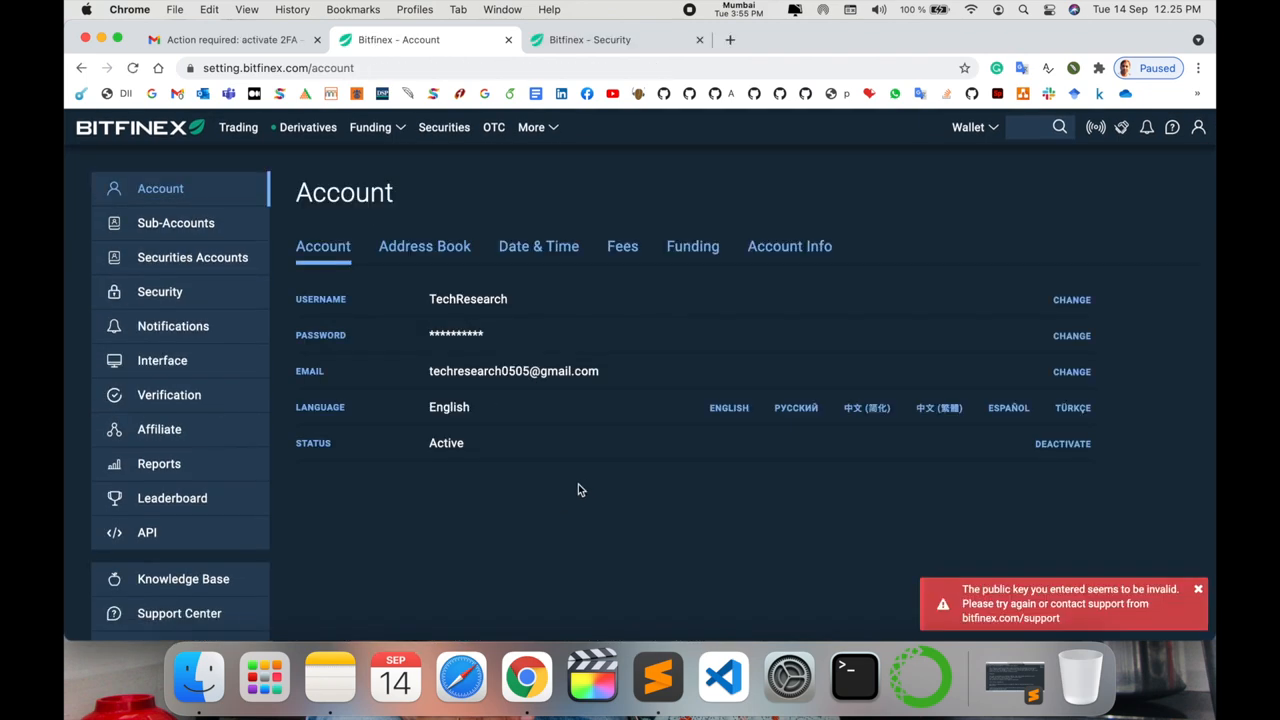
Step: Select the account username and email on the profile, then switch to the Address Book section
double_click(468, 298)
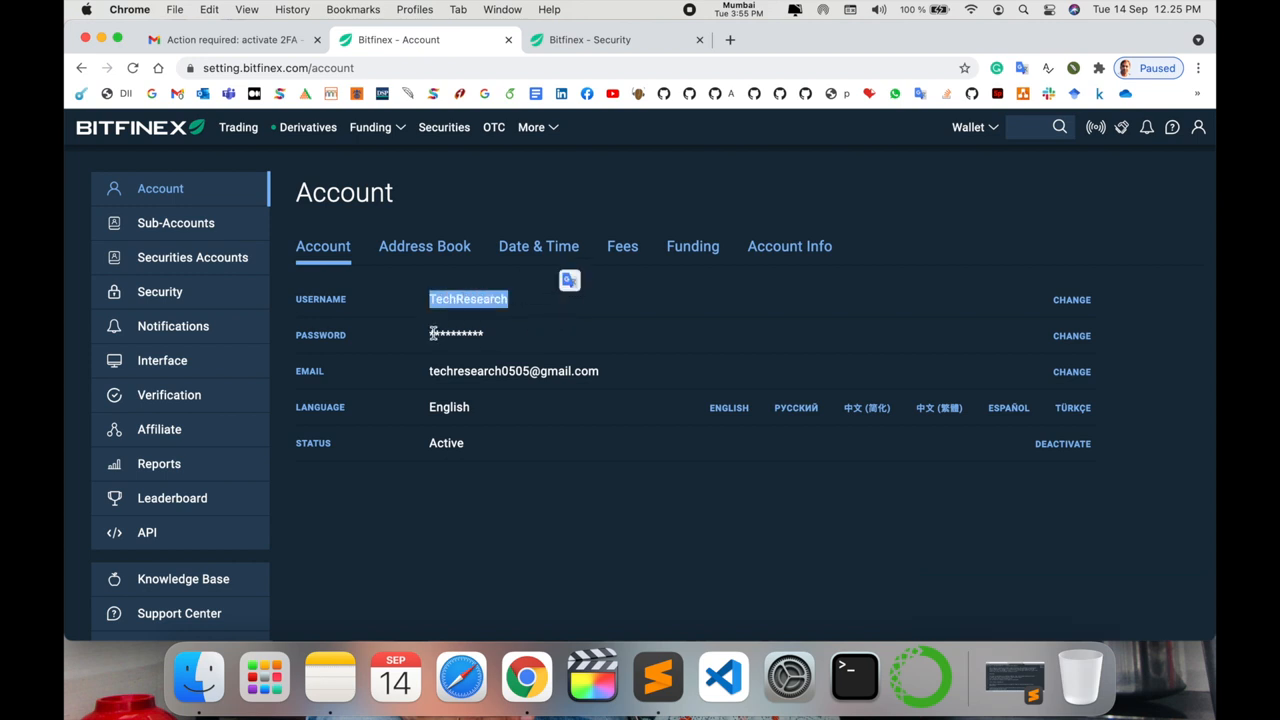
double_click(513, 371)
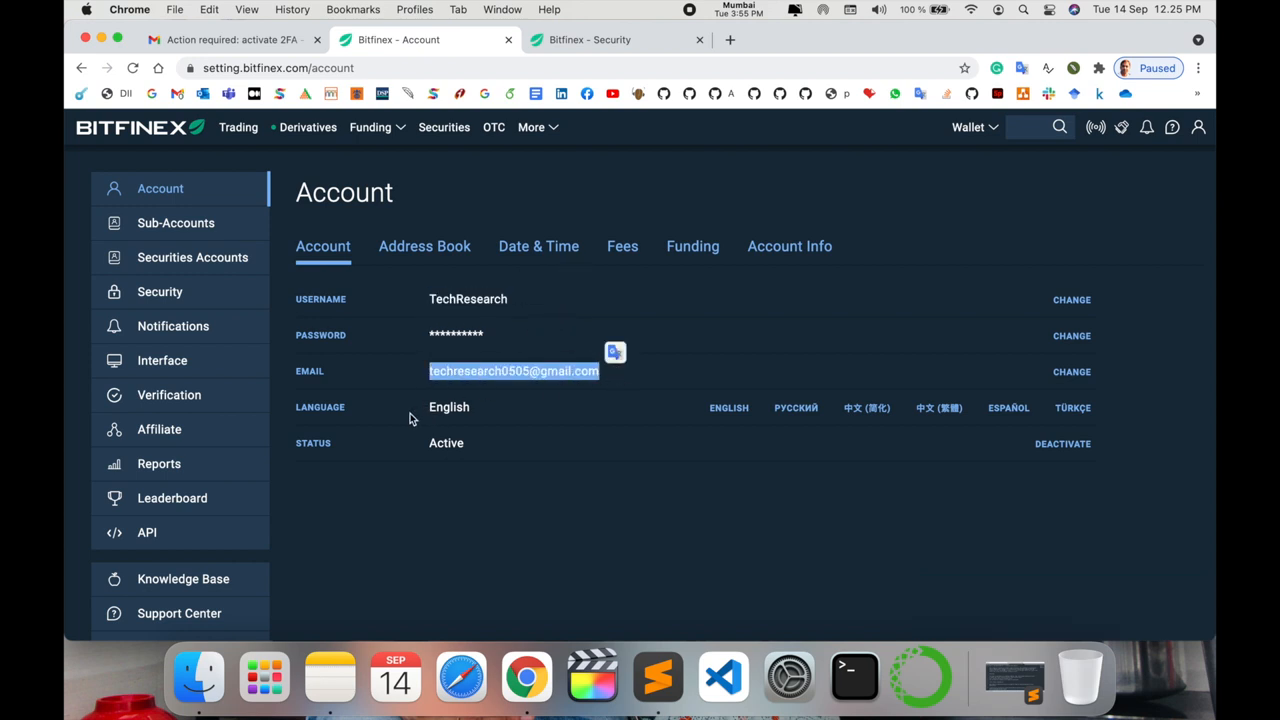
mouse_move(850, 420)
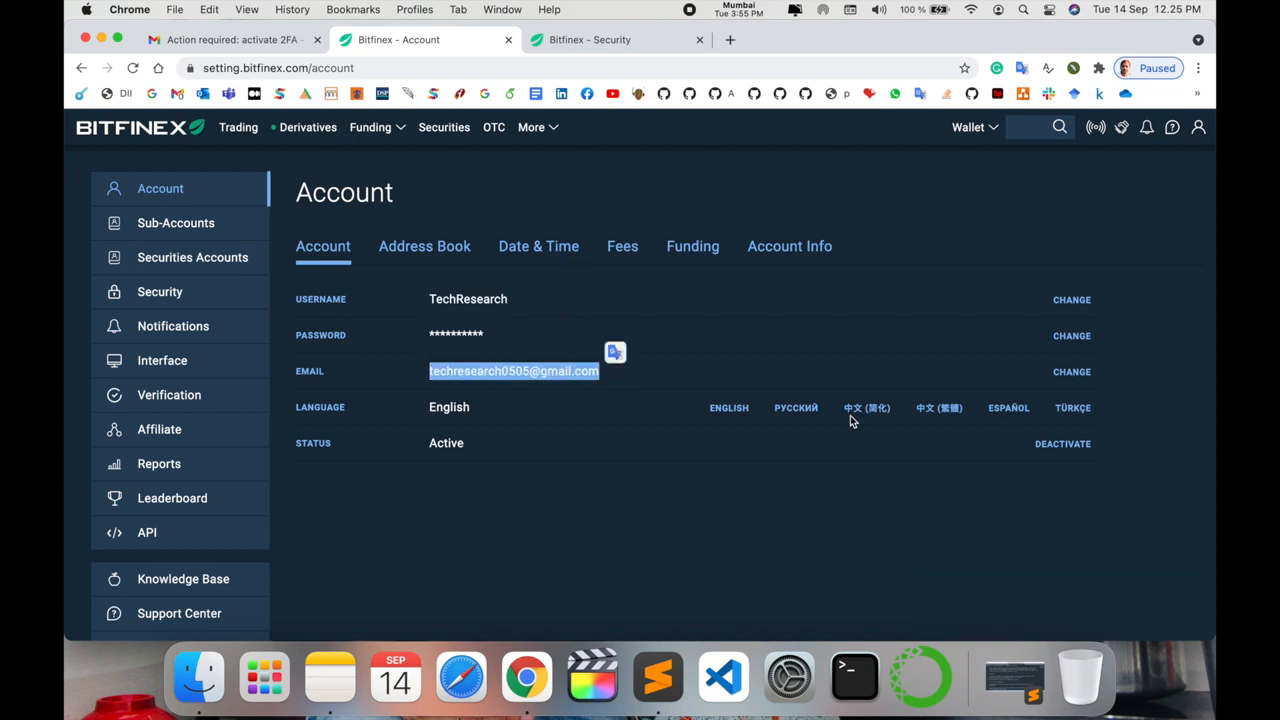
mouse_move(425, 452)
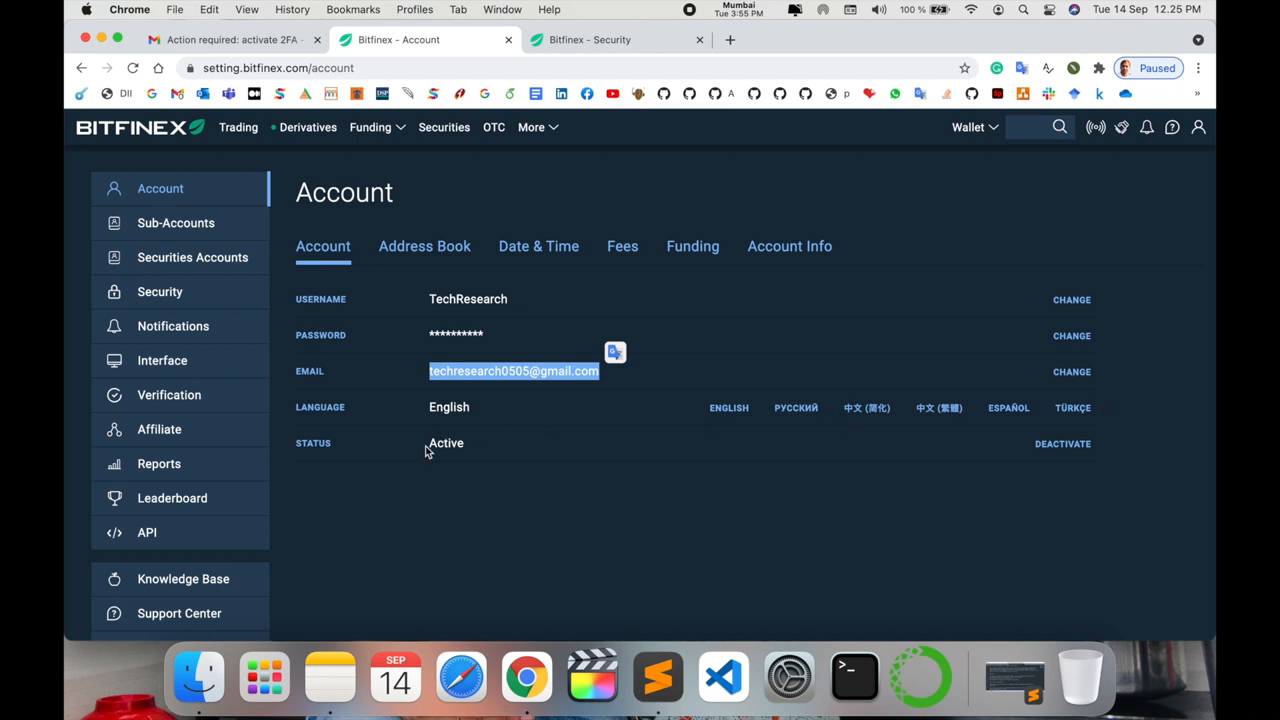
left_click(424, 246)
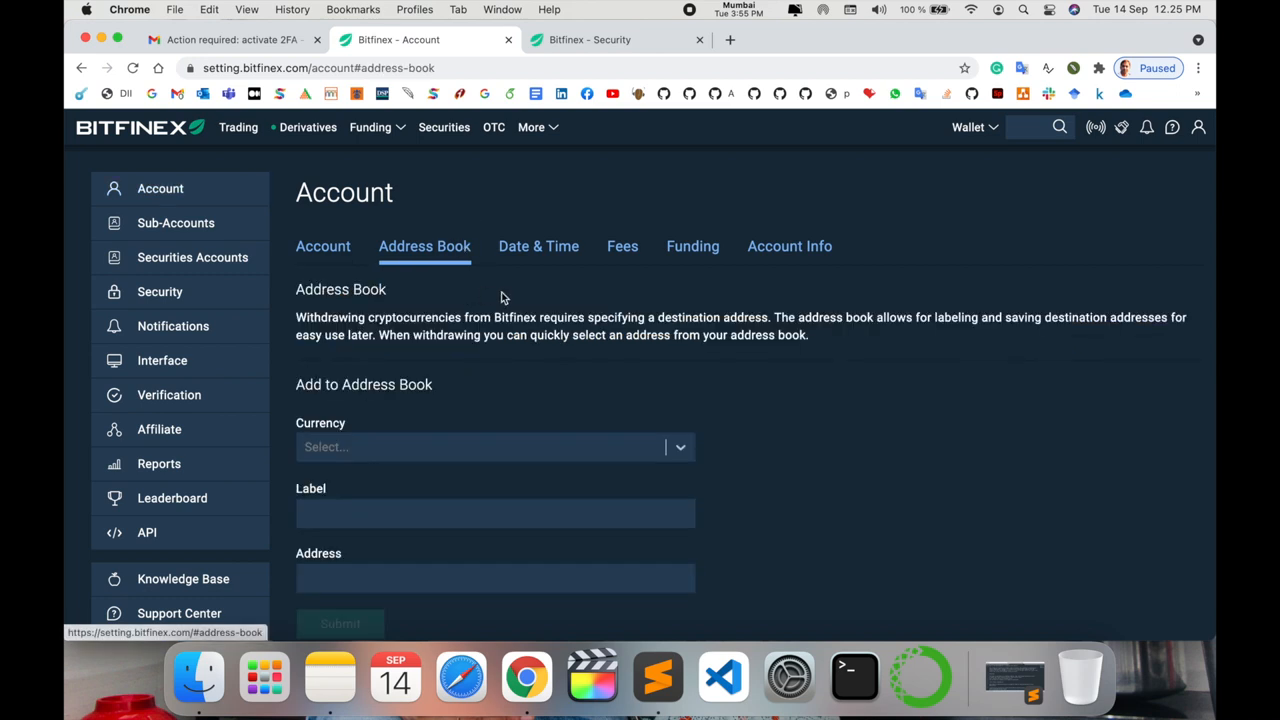
Step: Choose EURS as the address book entry's currency and move on to Date & Time
left_click(490, 447)
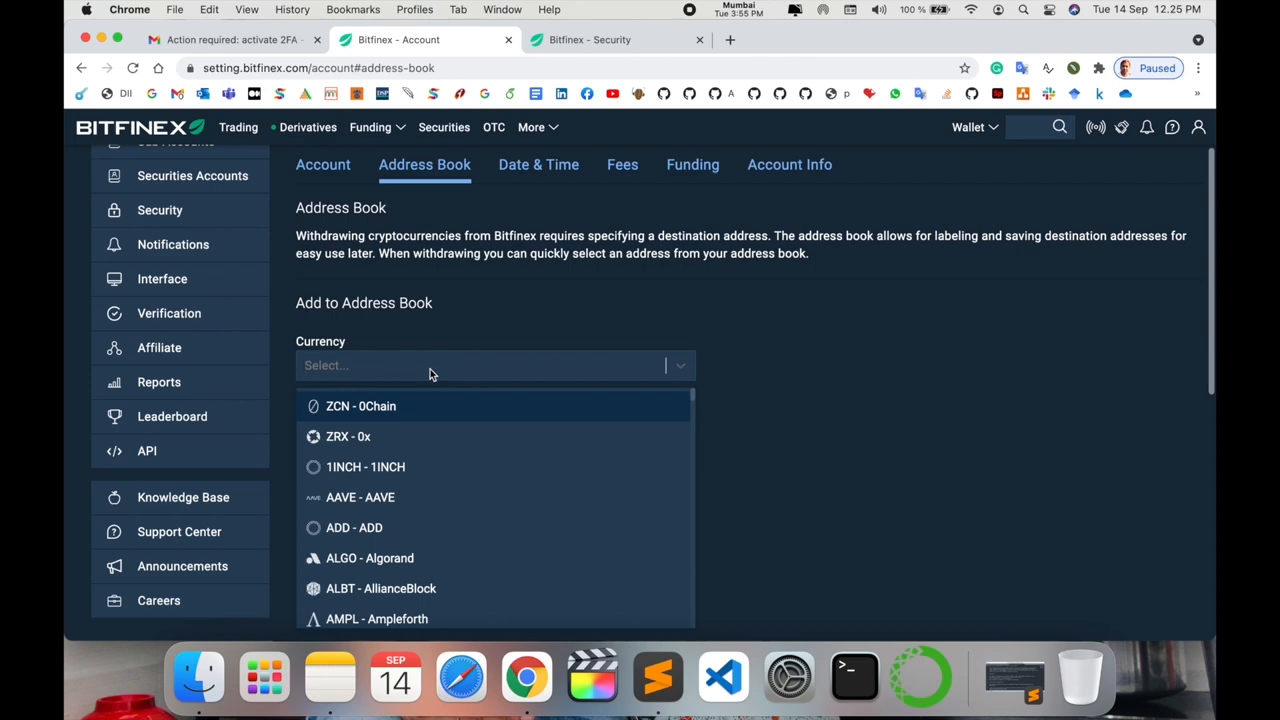
scroll("down", 3)
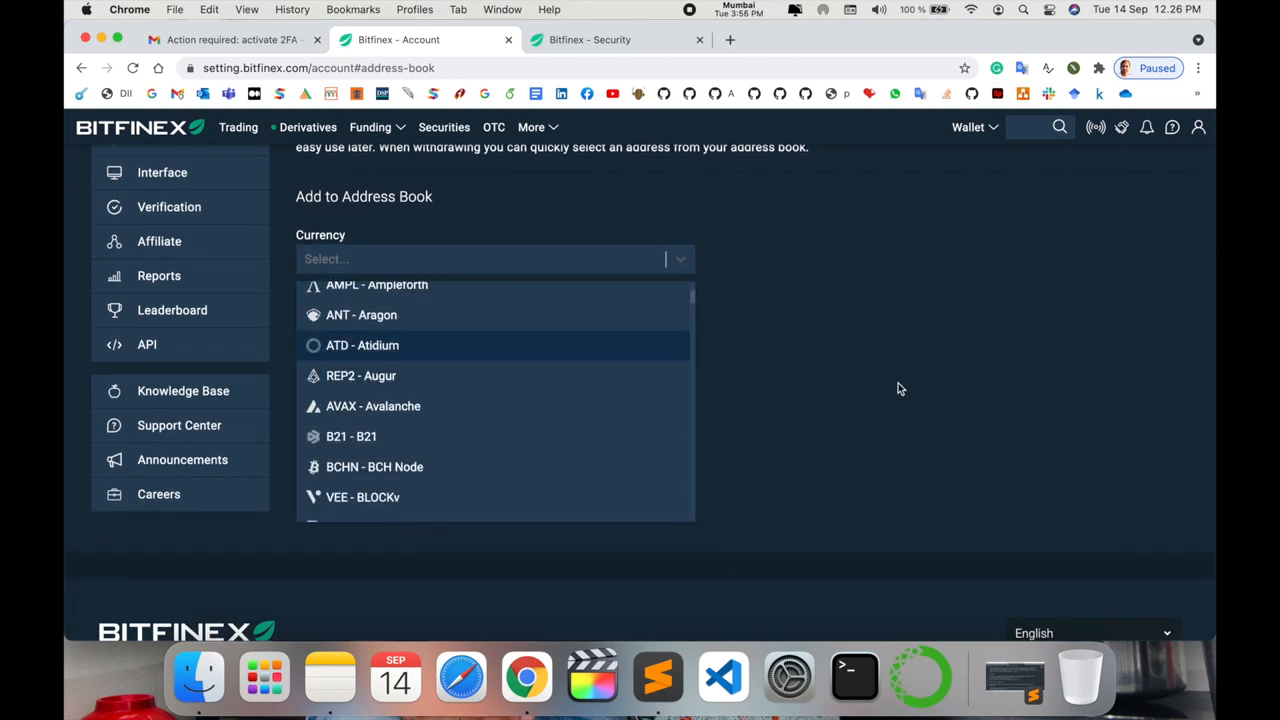
type("eu")
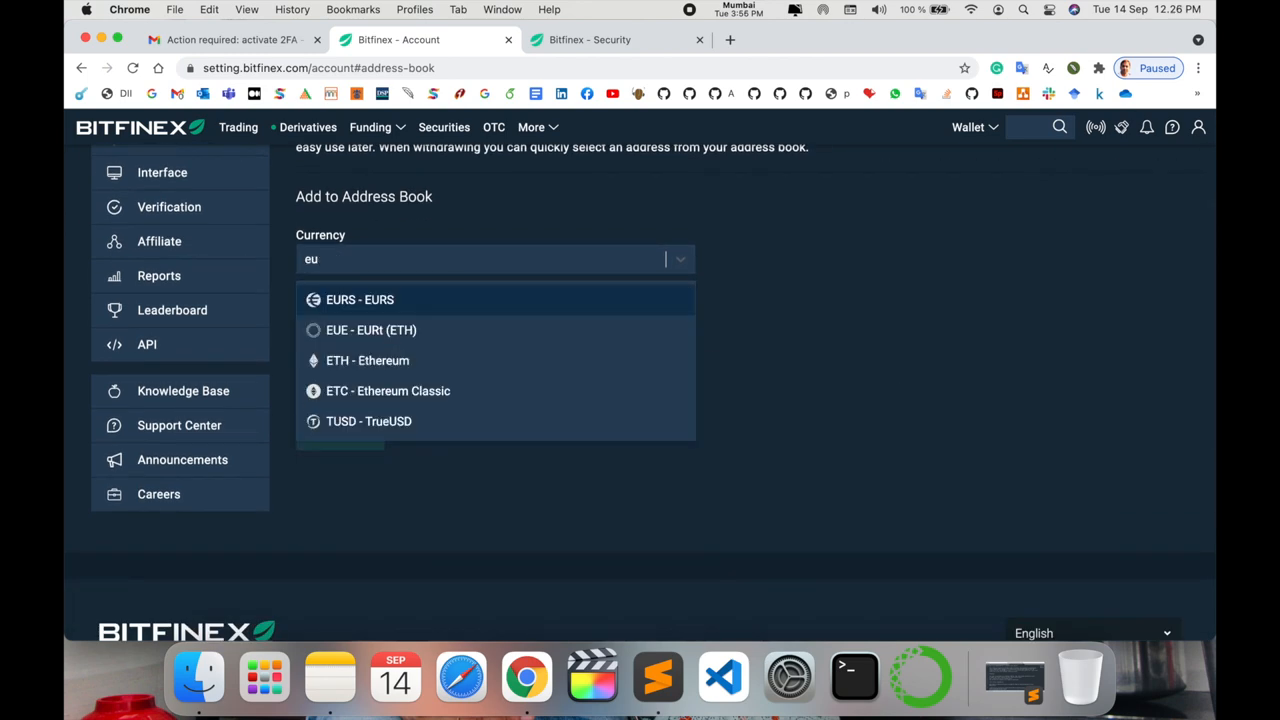
left_click(359, 299)
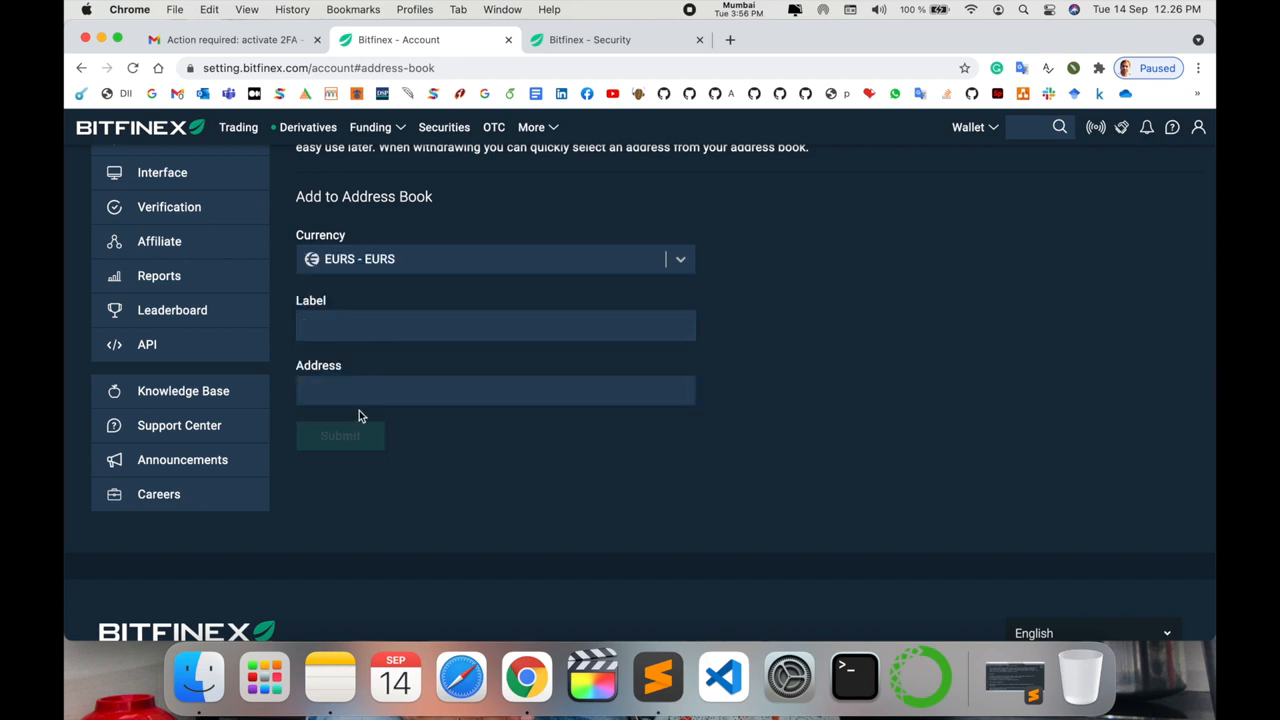
mouse_move(507, 447)
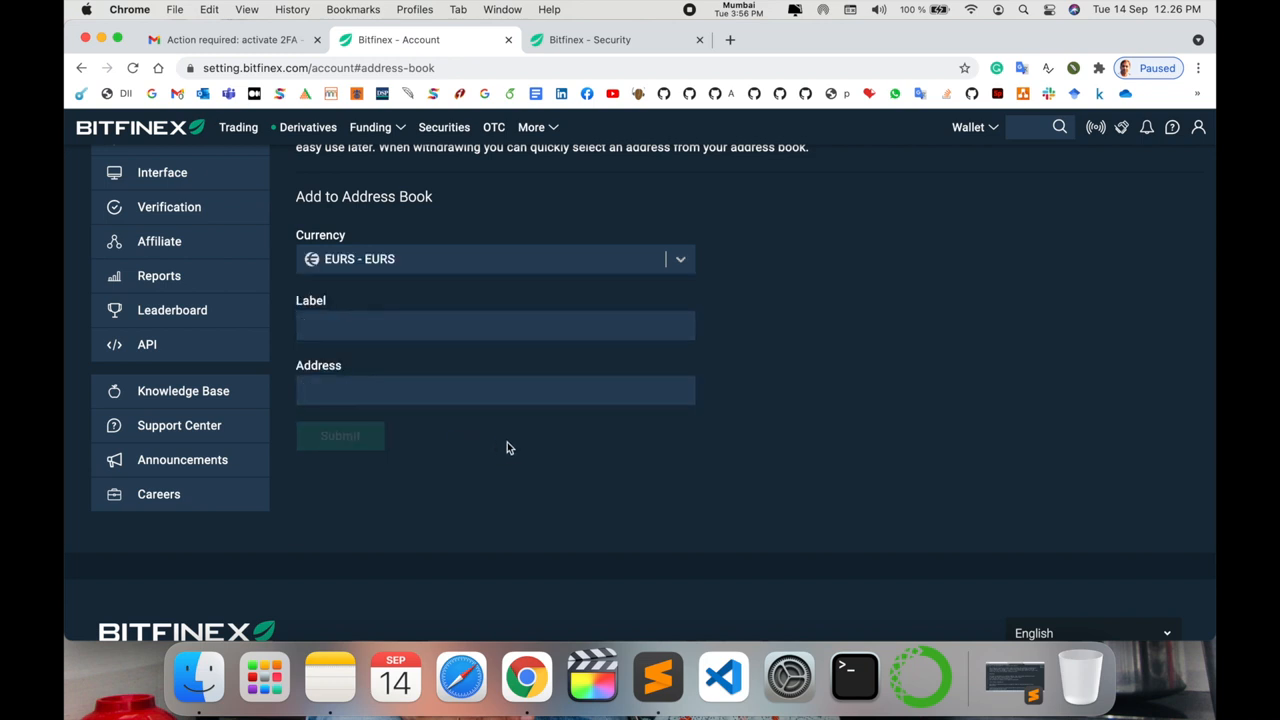
left_click(538, 244)
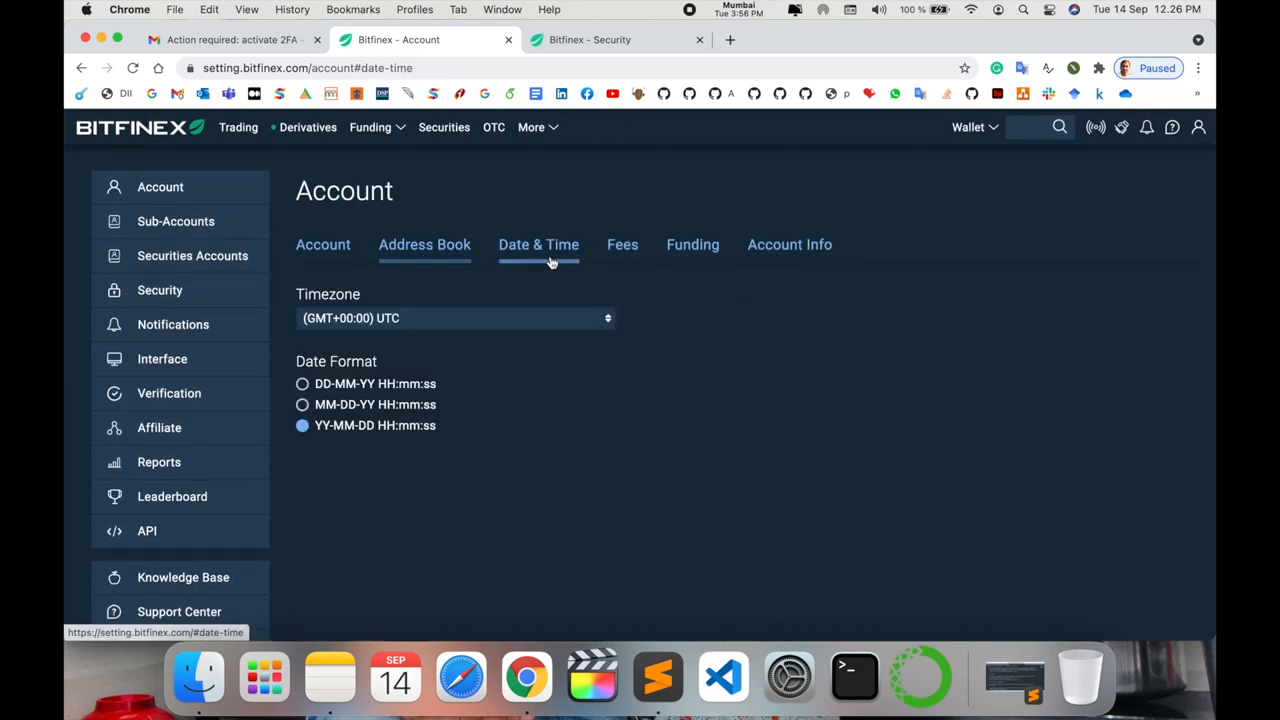
Step: Keep UTC as the timezone, review the USD fee defaults, and tick the margin funding option
left_click(455, 318)
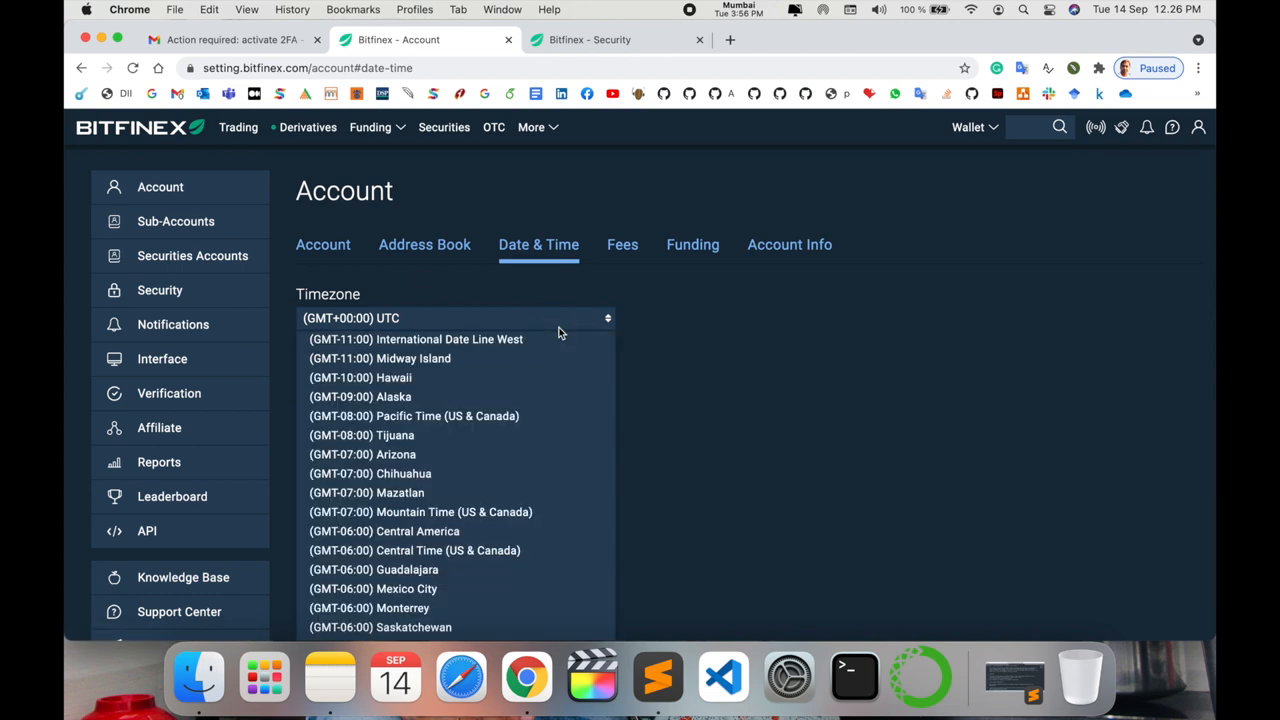
left_click(455, 318)
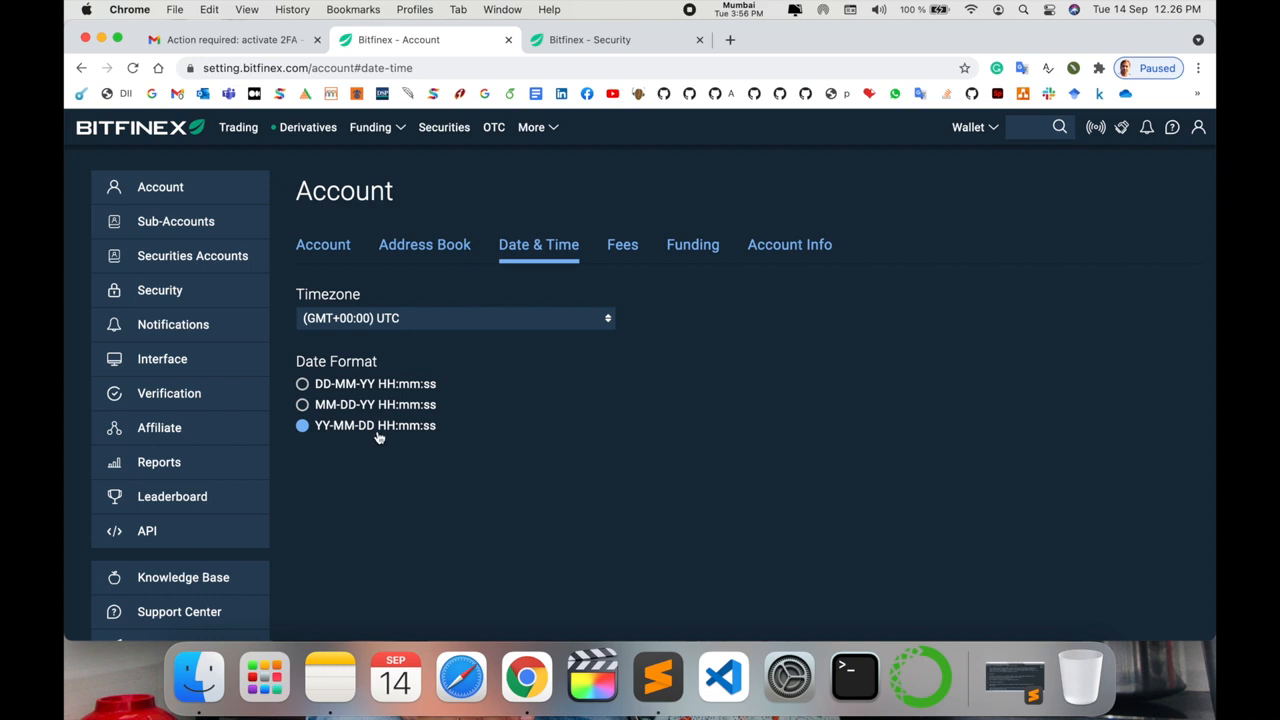
left_click(622, 244)
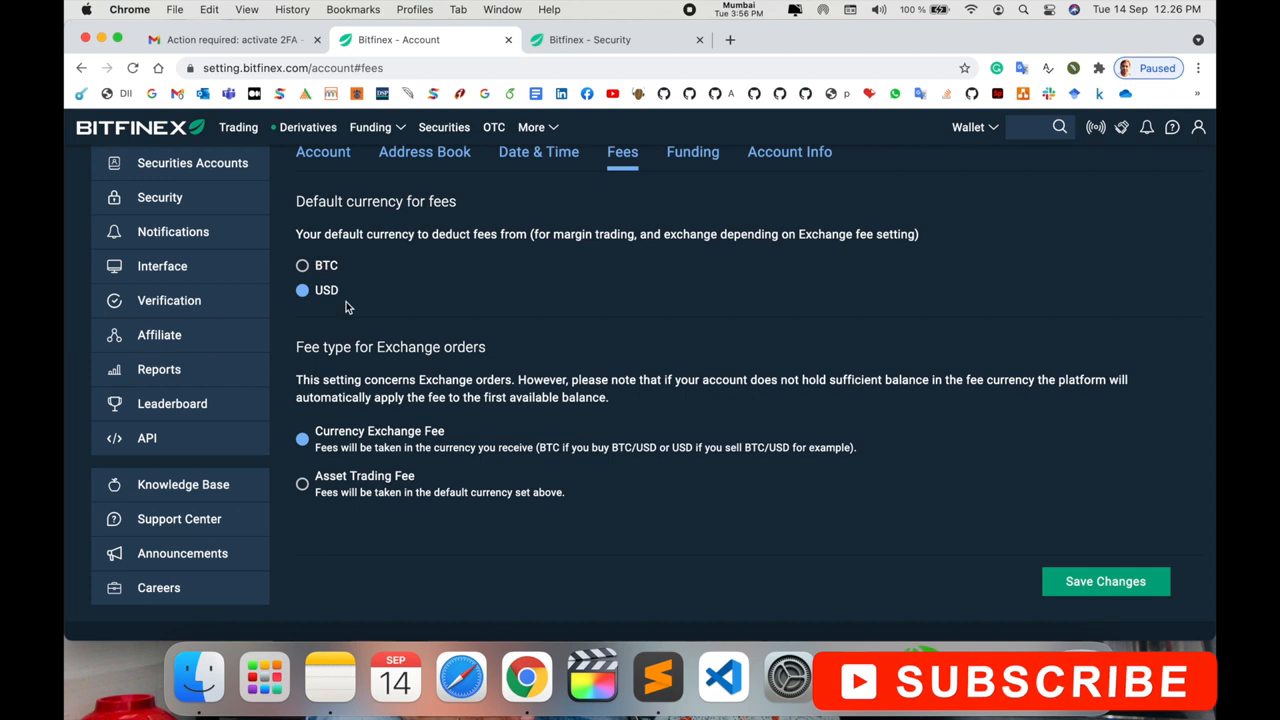
mouse_move(443, 458)
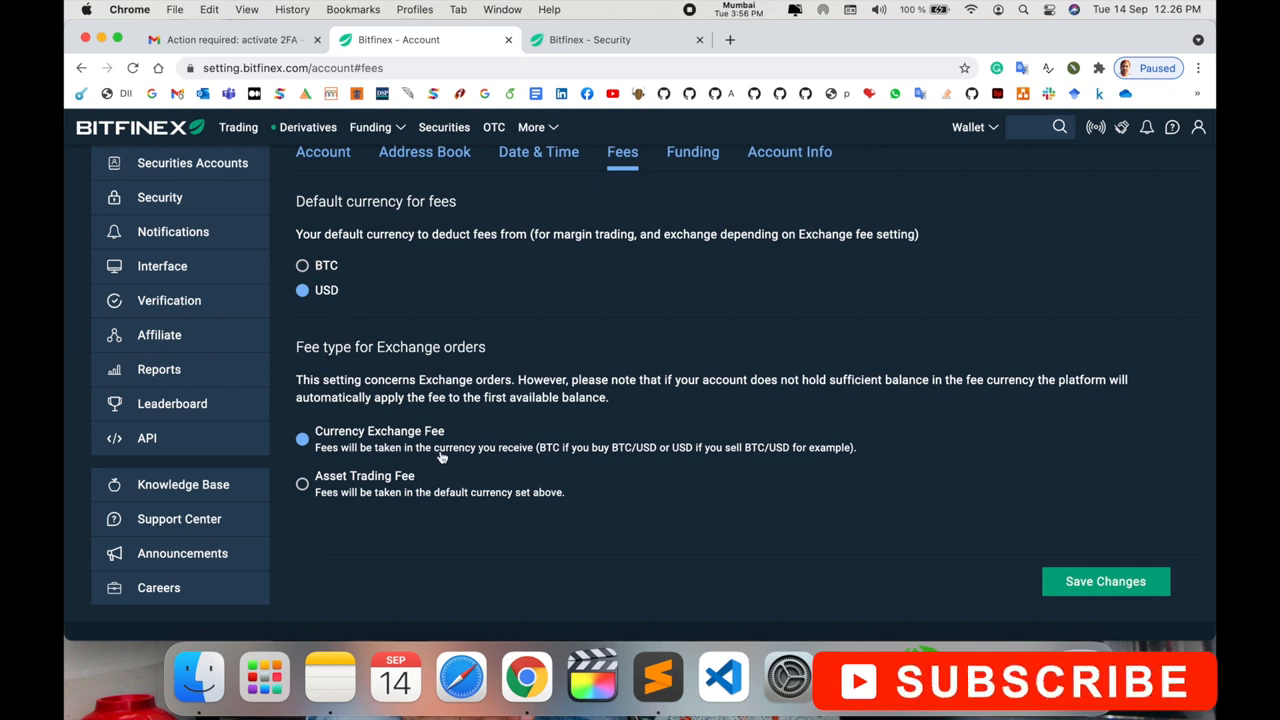
scroll("up", 3)
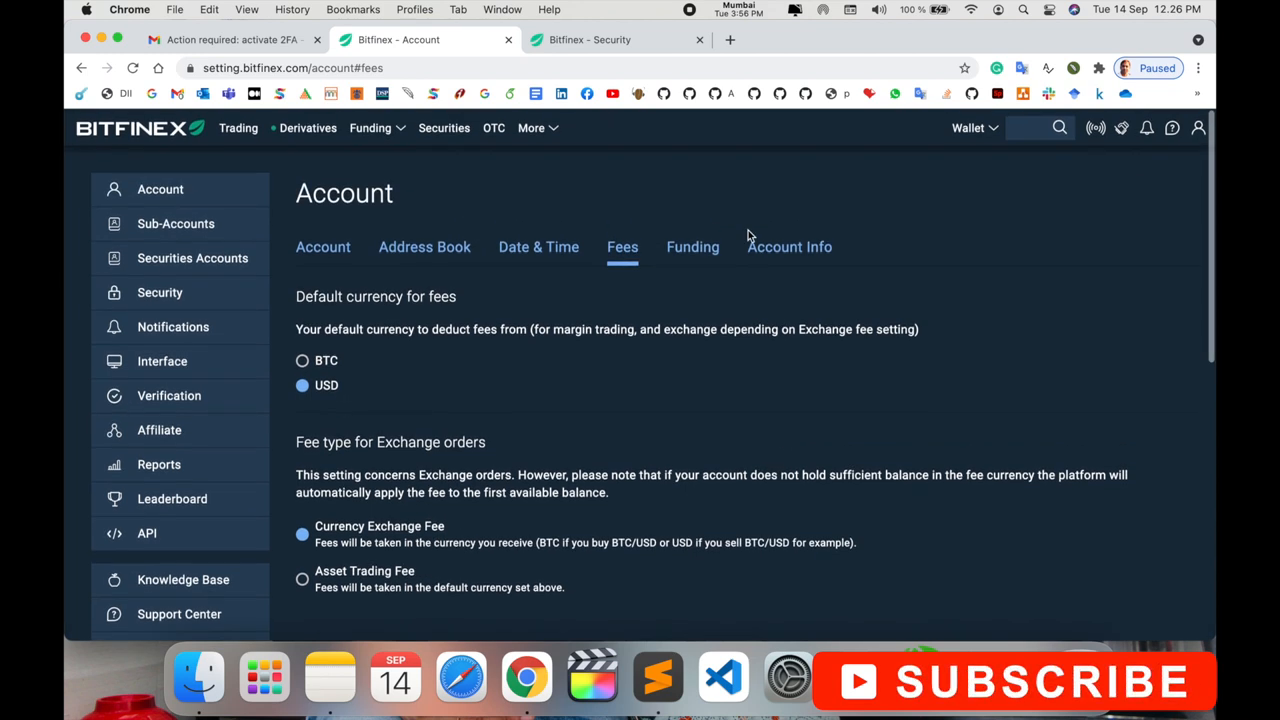
left_click(692, 246)
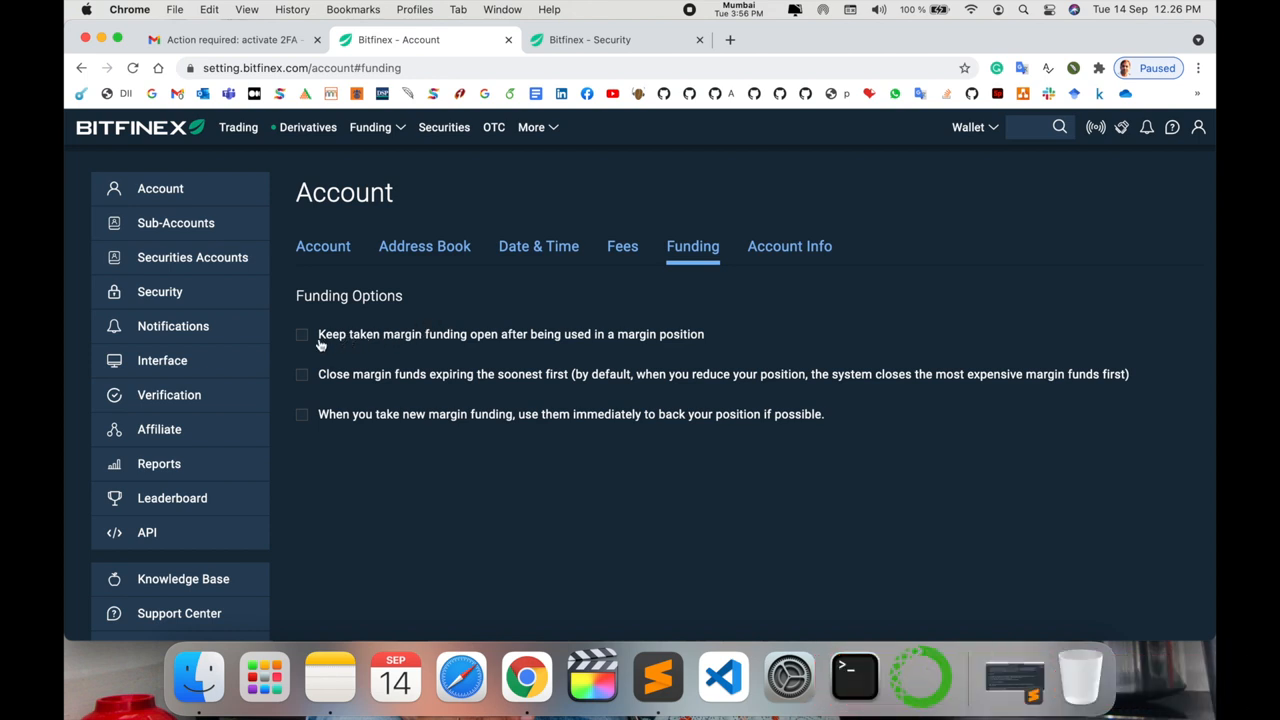
left_click(302, 334)
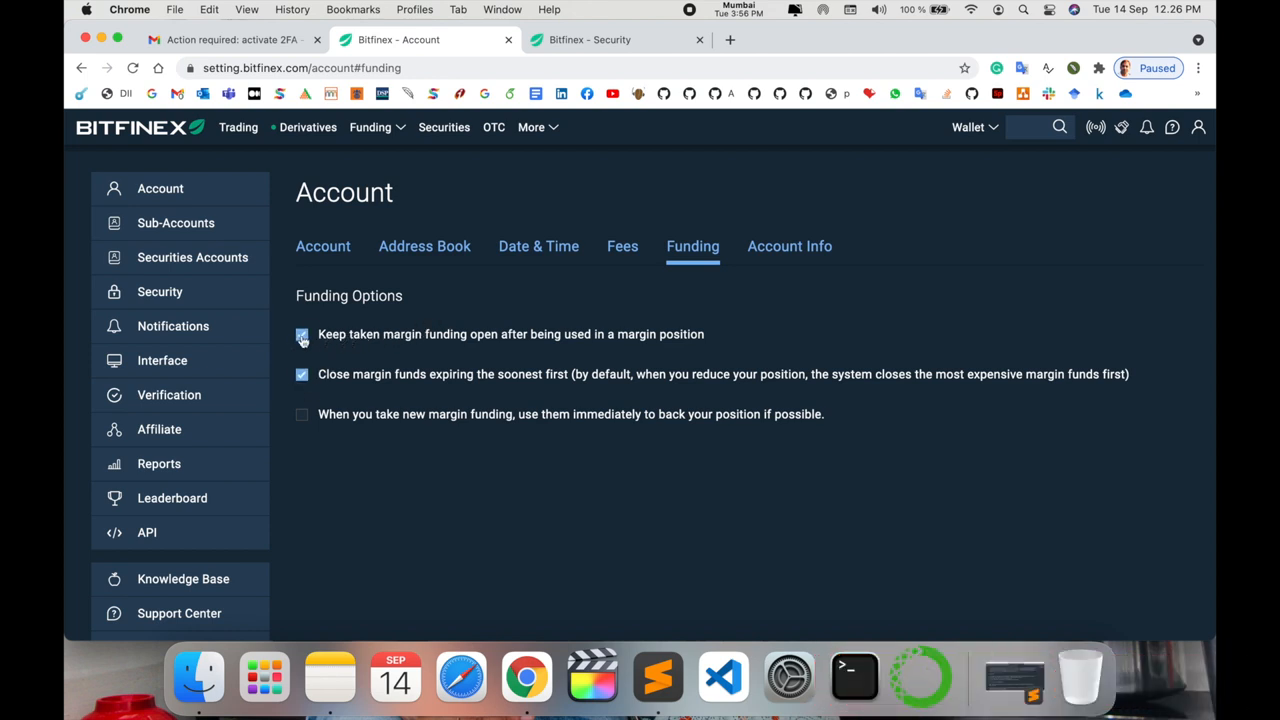
Step: Review the Account Info nickname, leaderboard and Connect Social Media sections, then head to the wallet choices
left_click(789, 246)
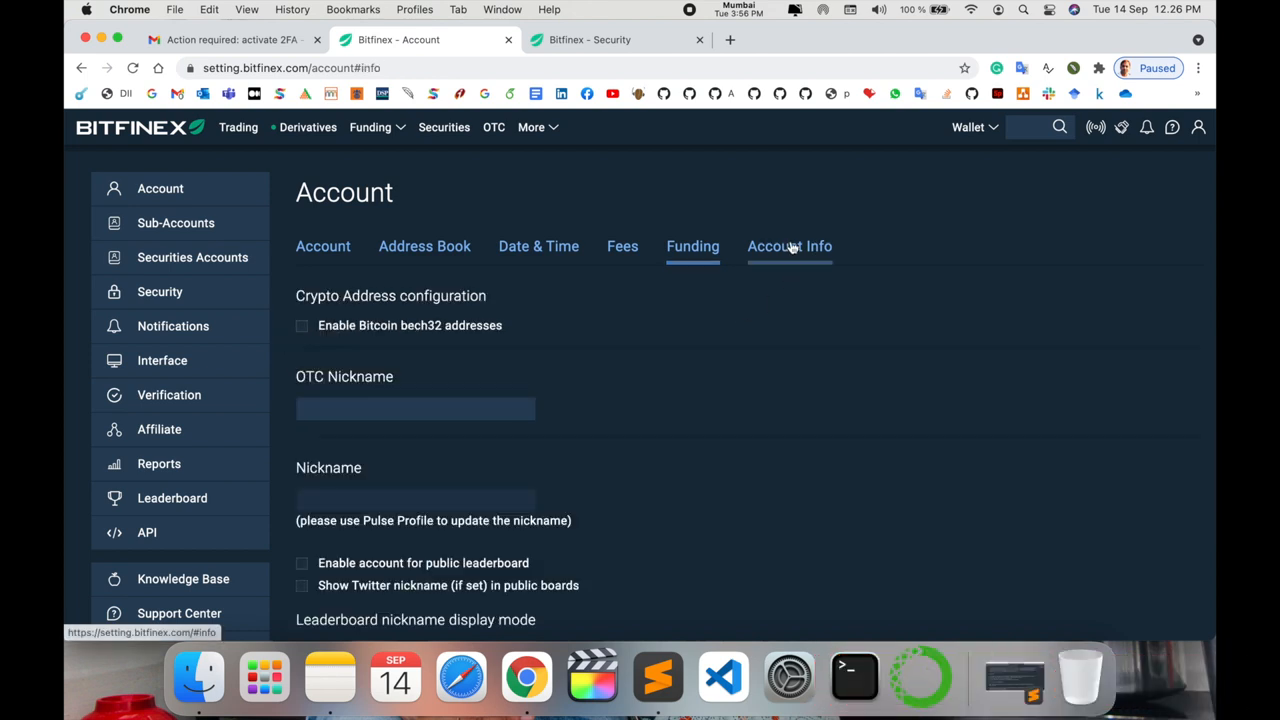
scroll("down", 3)
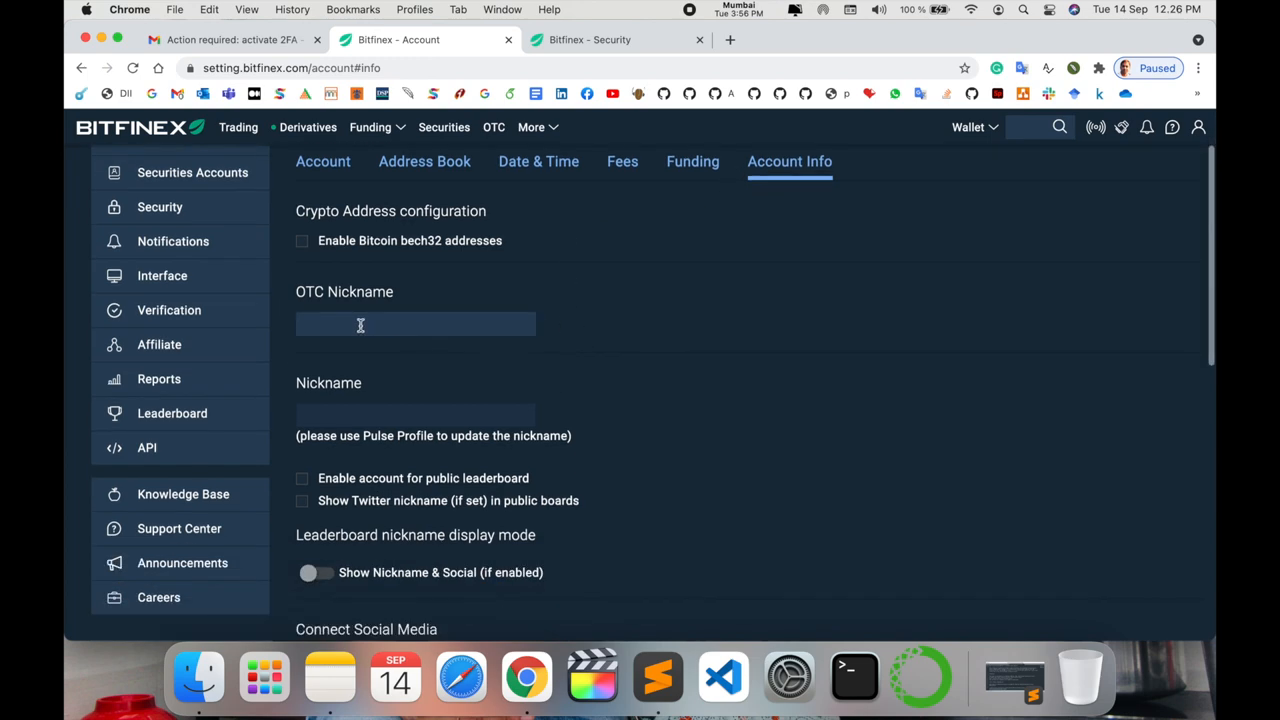
scroll("down", 3)
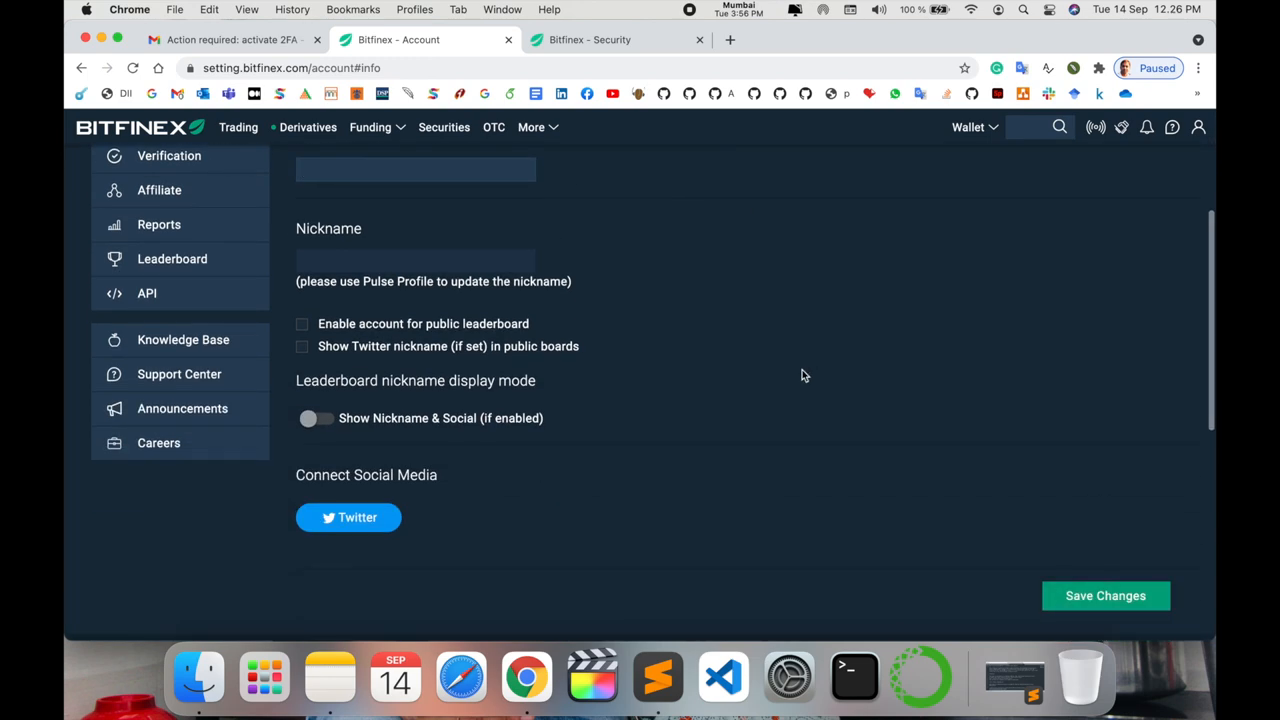
scroll("up", 3)
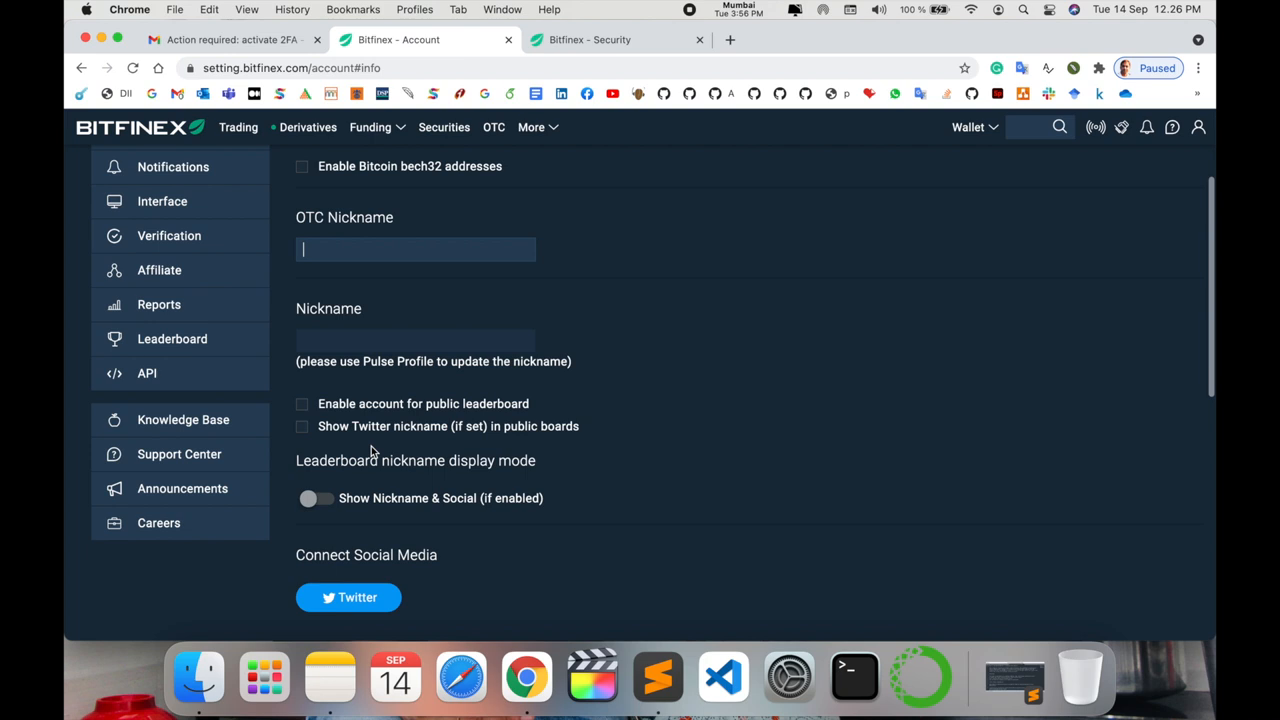
mouse_move(357, 597)
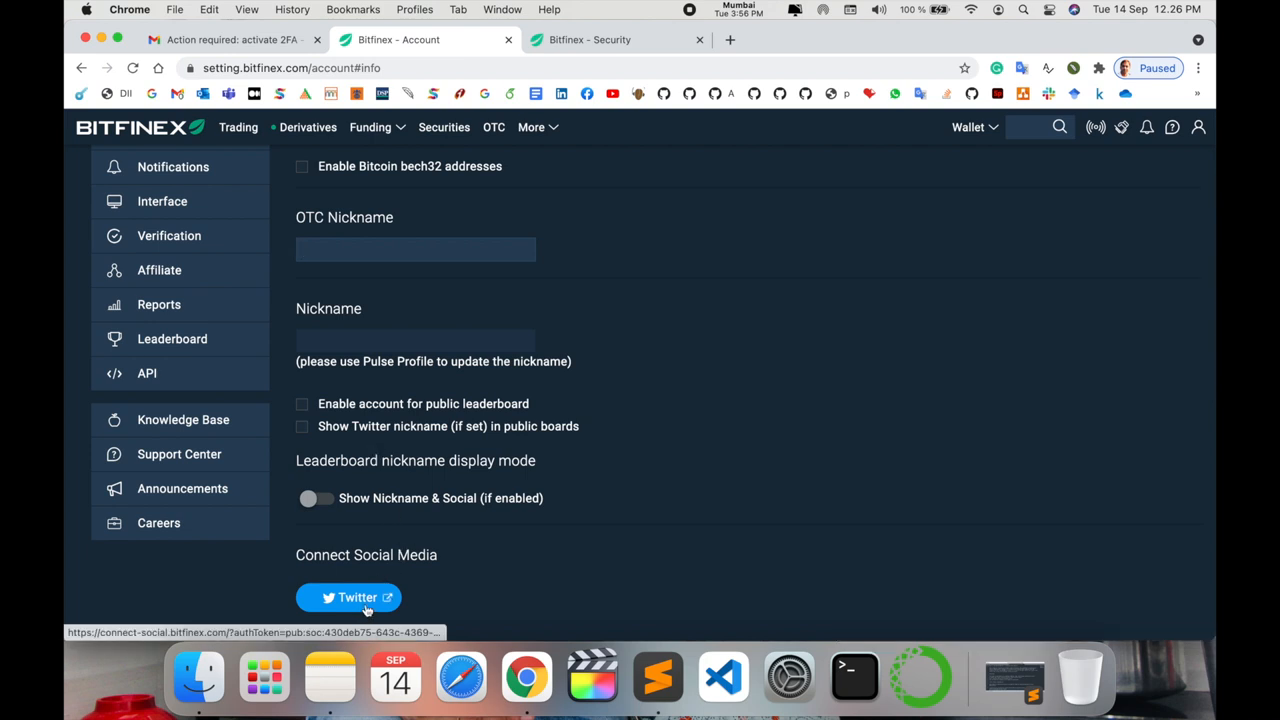
scroll("up", 3)
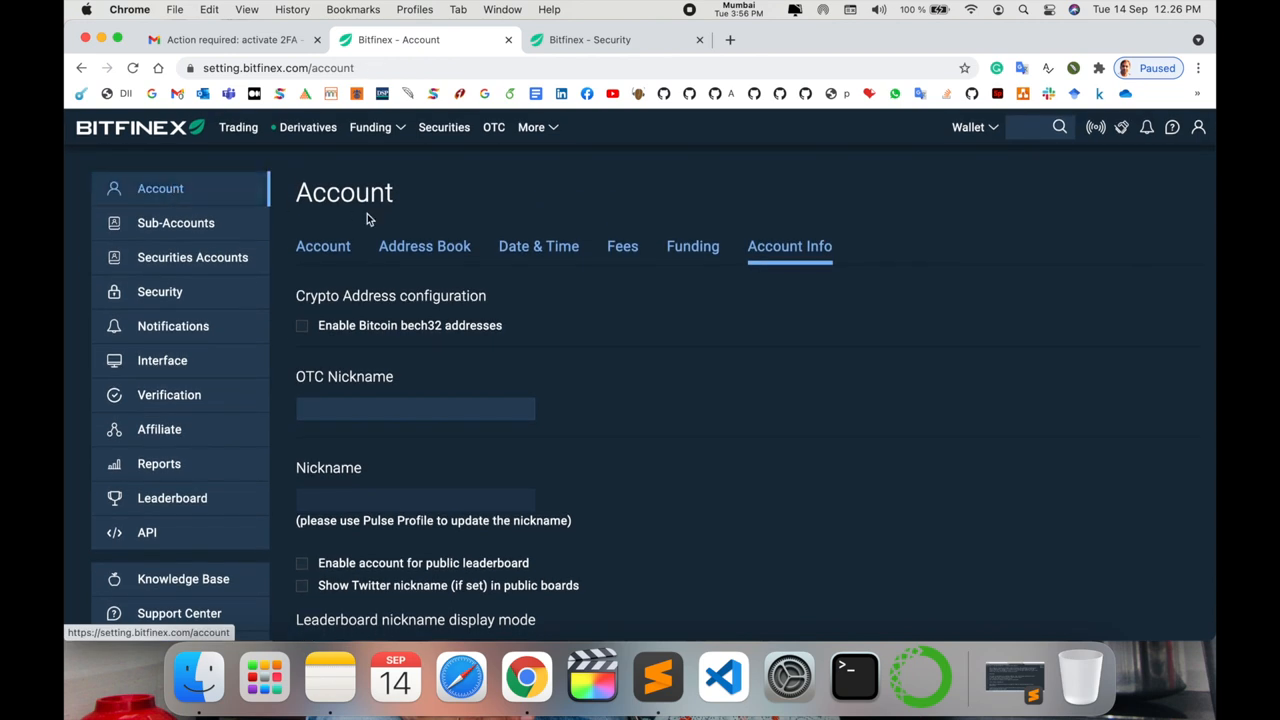
left_click(968, 127)
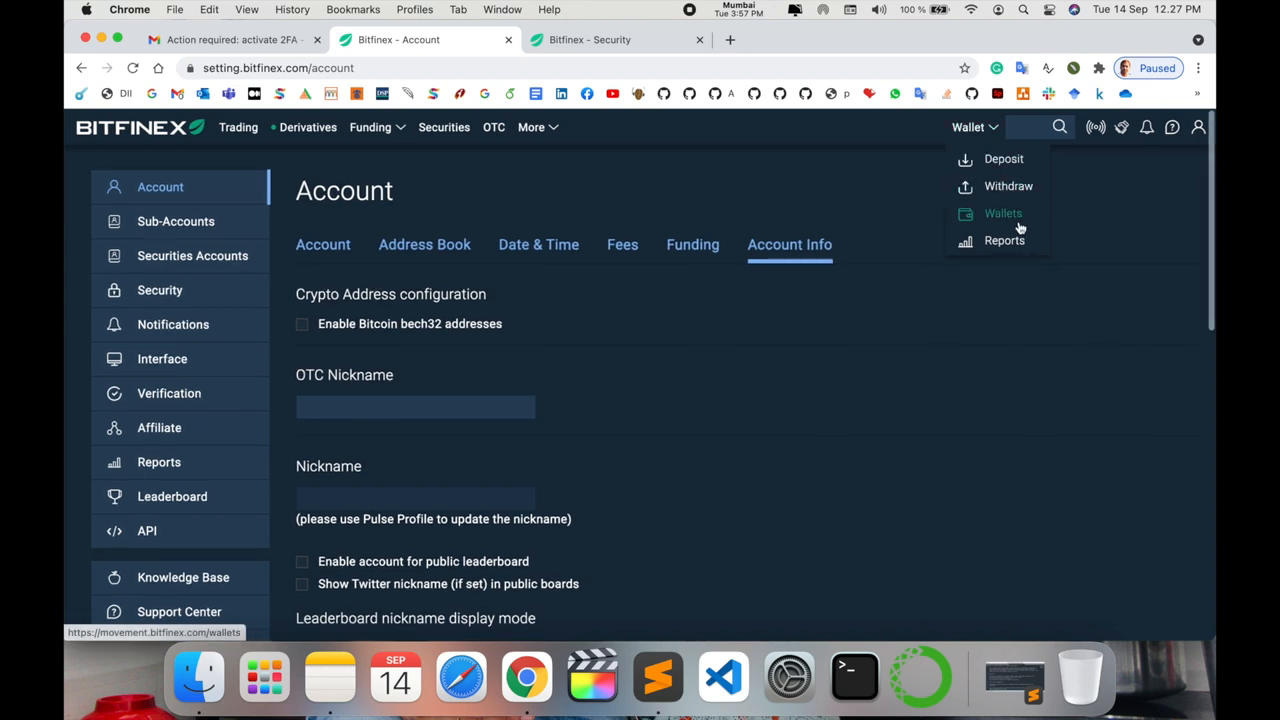
Step: Attempt a Euro bank wire deposit, get refused as unverified, and view the verification level cards
left_click(1003, 158)
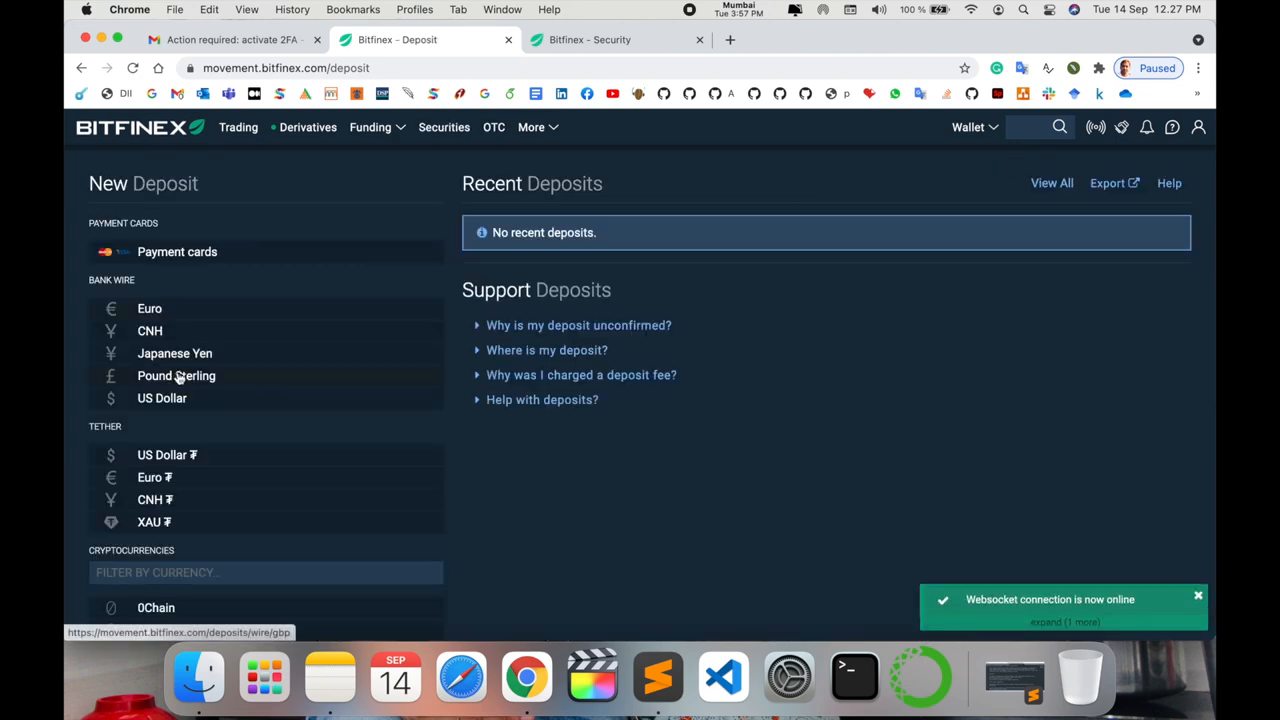
mouse_move(149, 308)
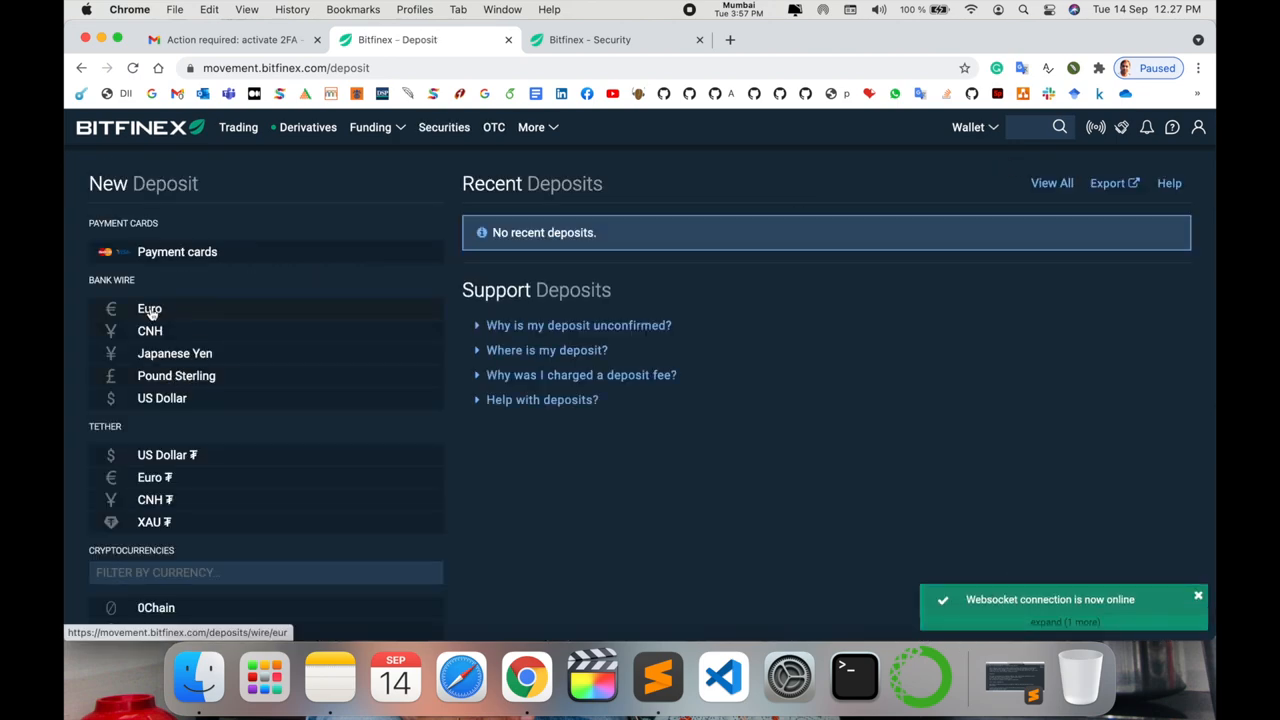
left_click(149, 308)
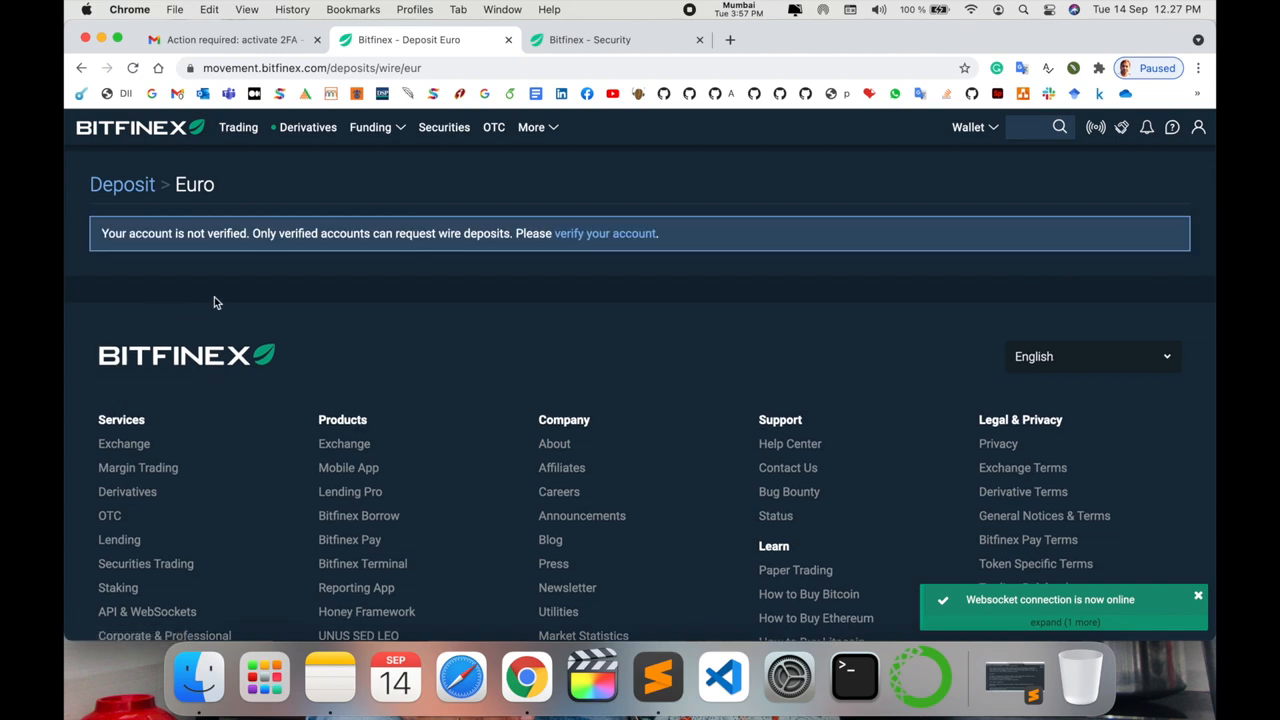
left_click(604, 233)
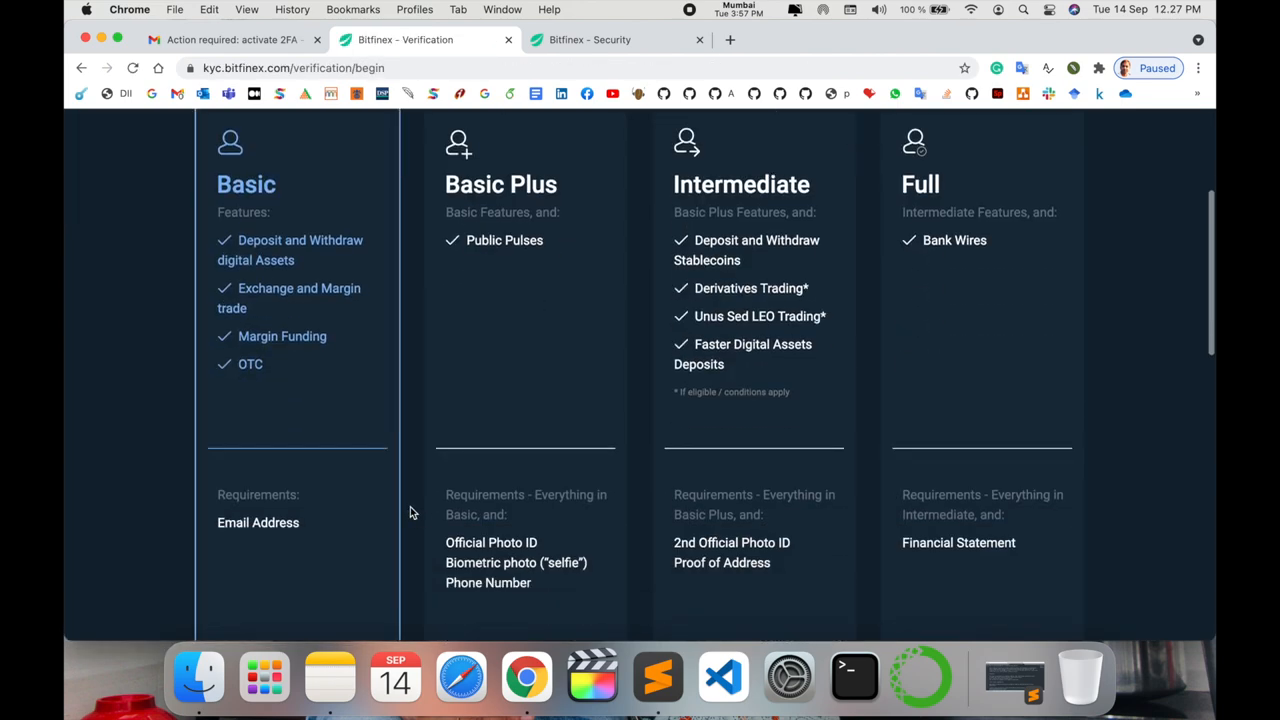
scroll("down", 3)
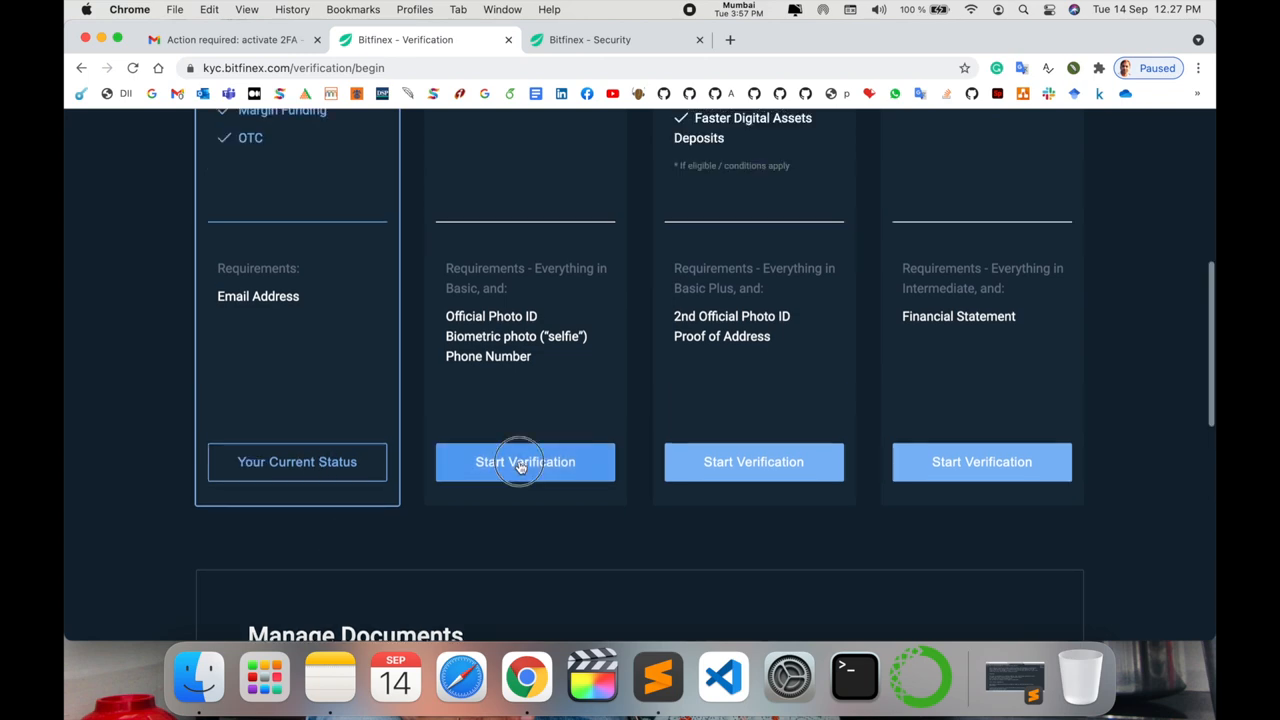
Step: Start Basic Plus verification, choose Passport, acknowledge both capture tips and reach the photo page step
left_click(525, 461)
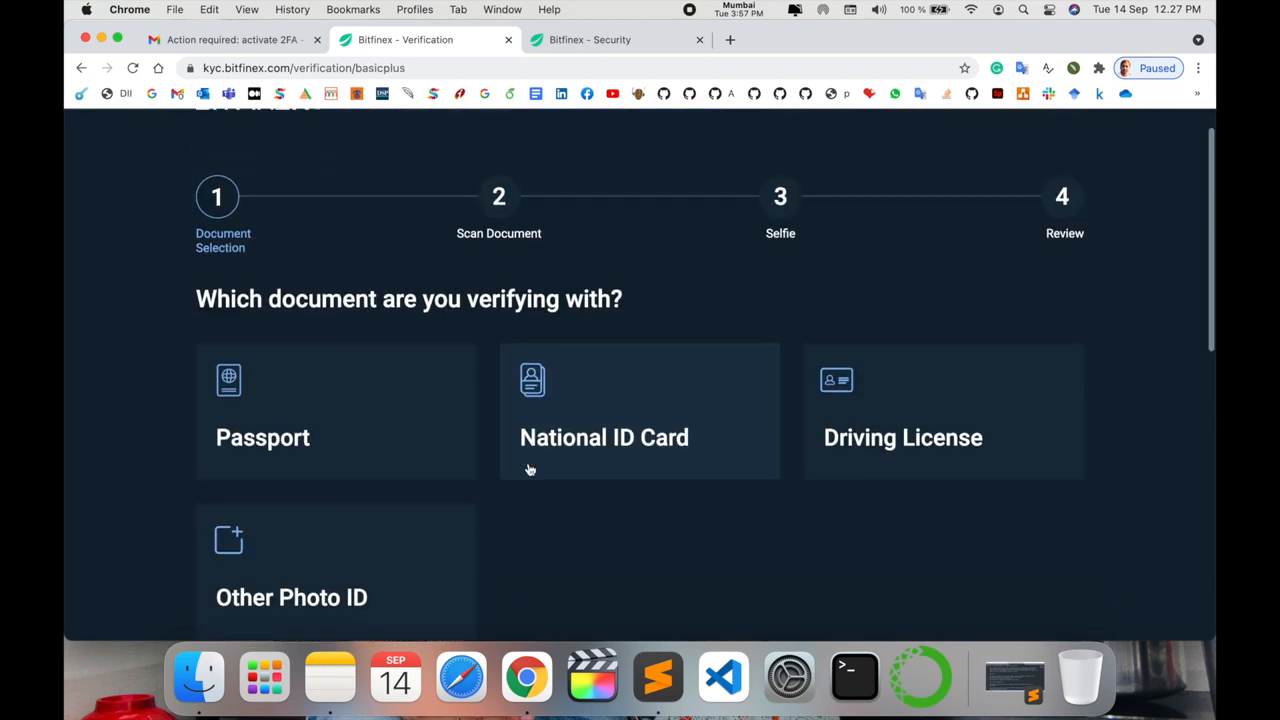
mouse_move(312, 455)
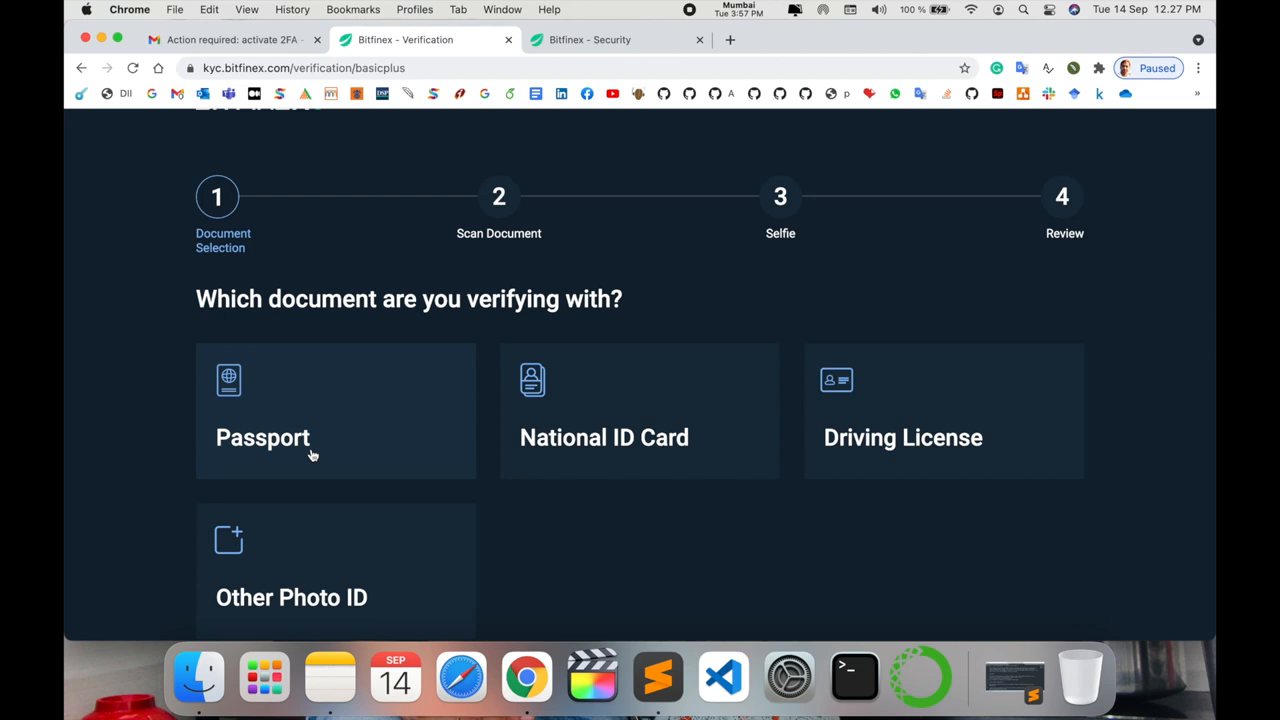
mouse_move(273, 438)
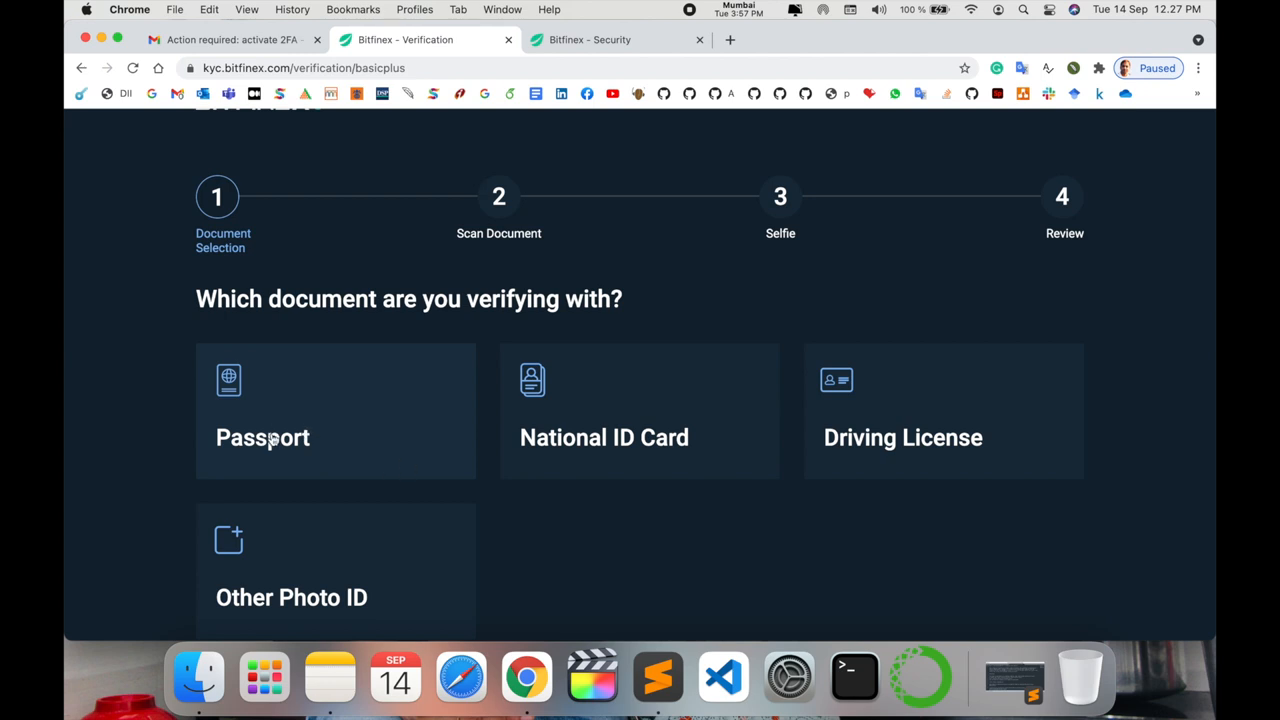
scroll("up", 3)
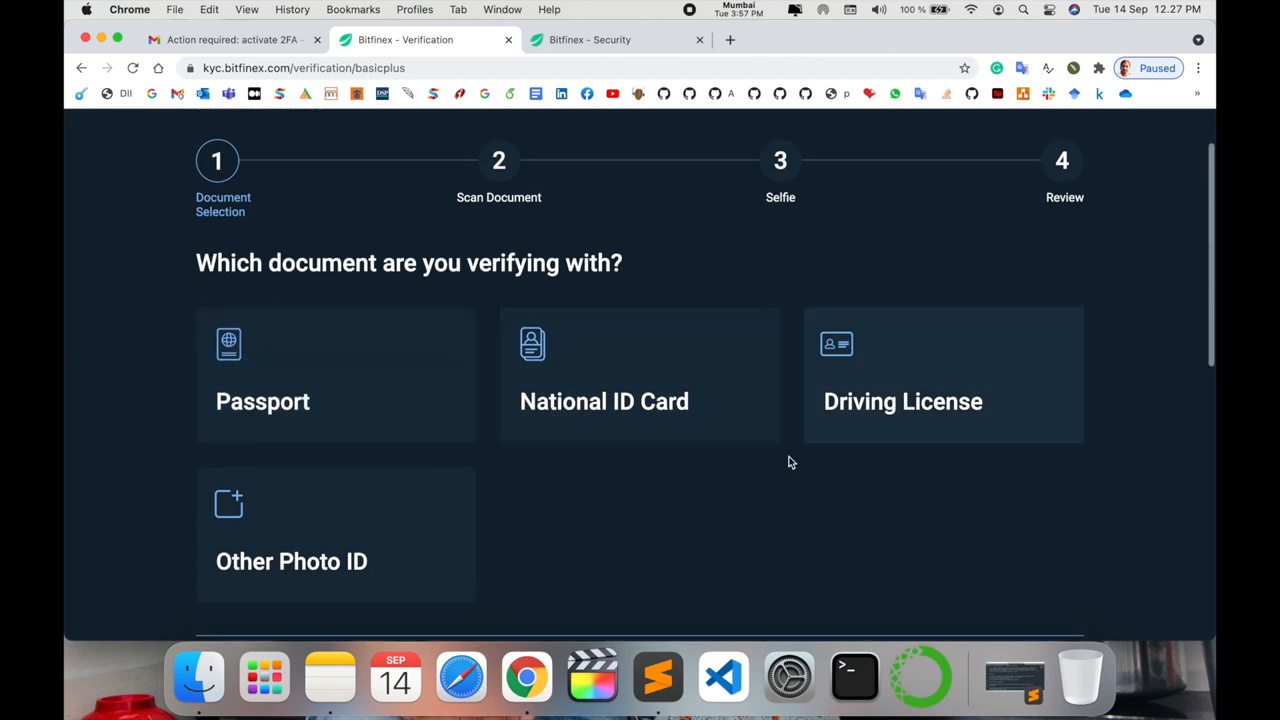
left_click(262, 401)
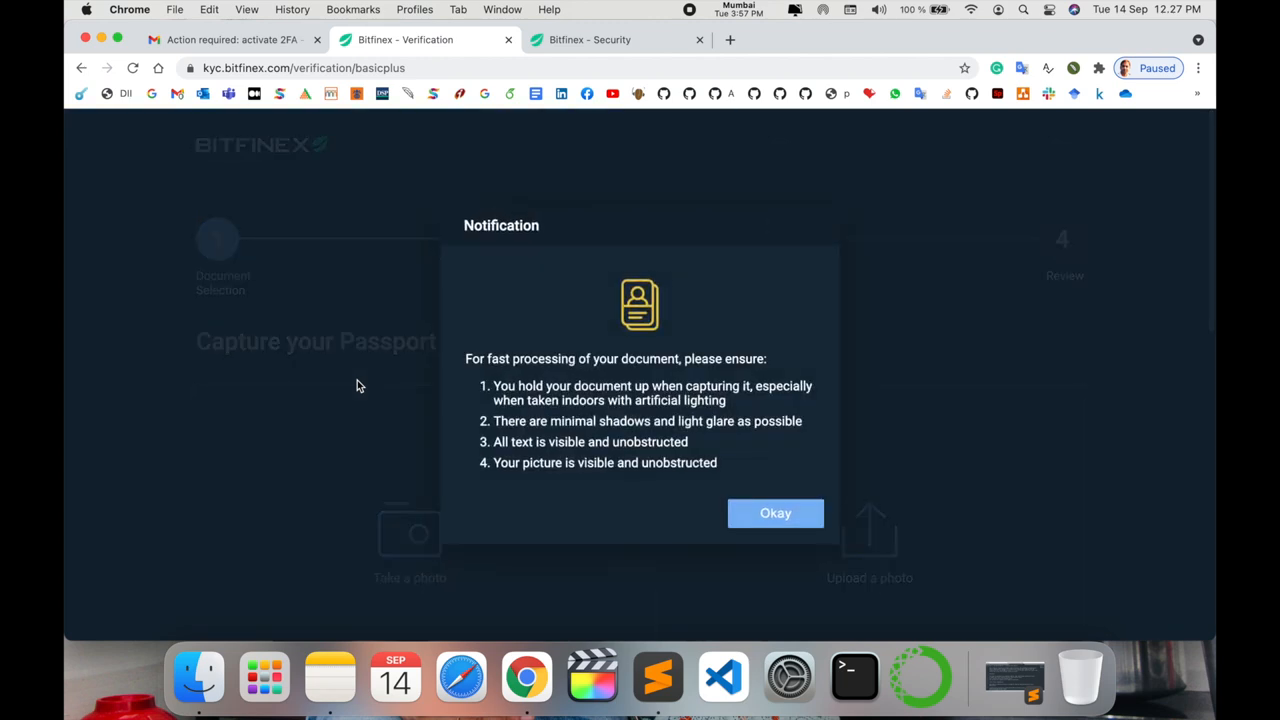
left_click(775, 513)
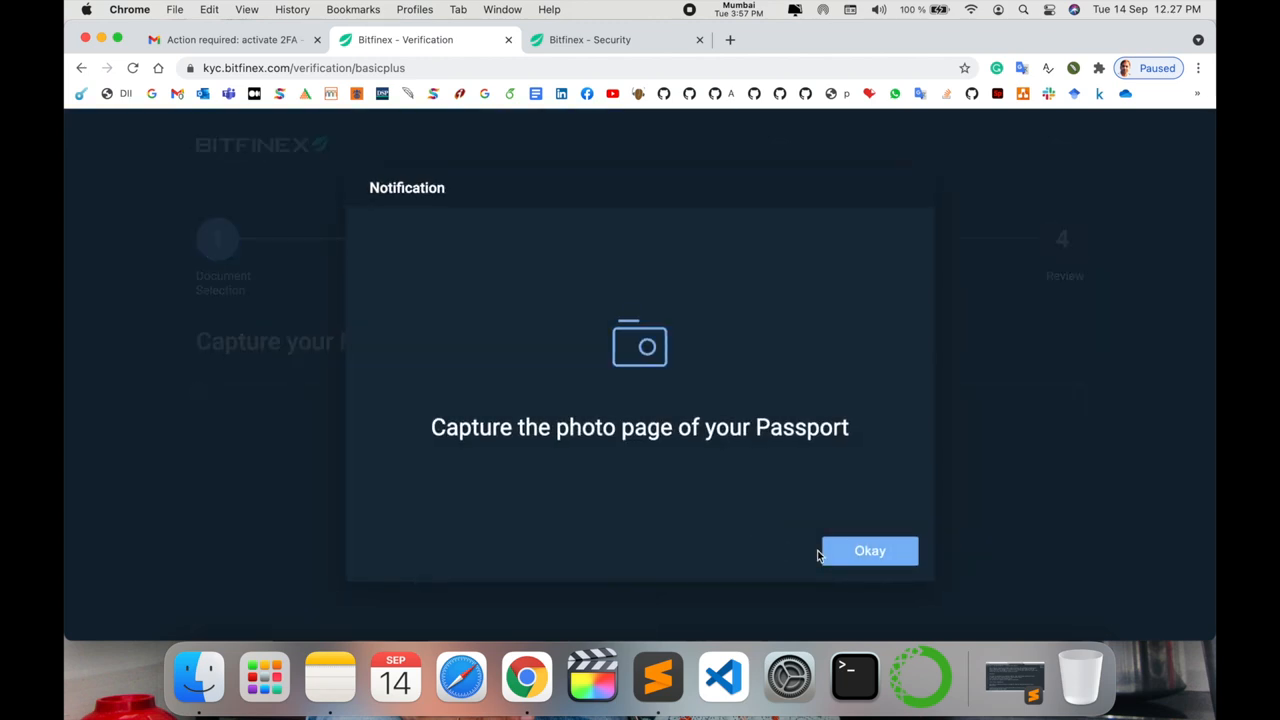
left_click(869, 550)
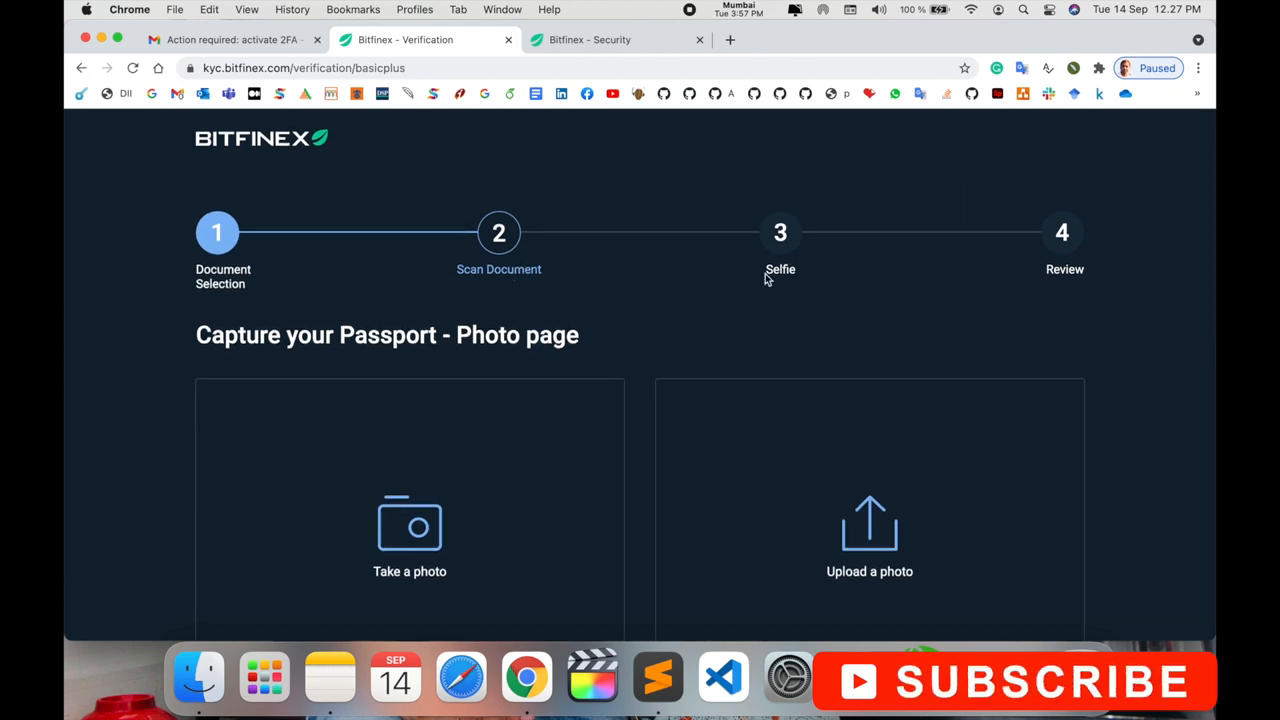
scroll("down", 3)
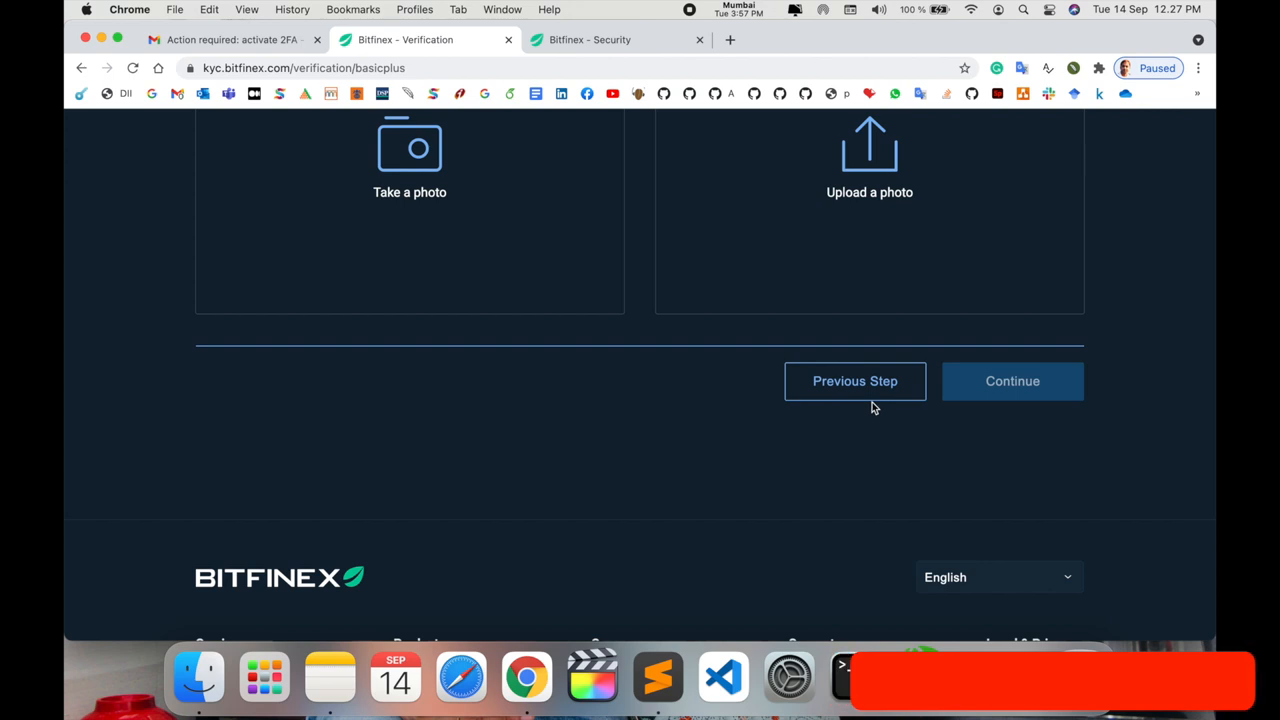
left_click(1012, 381)
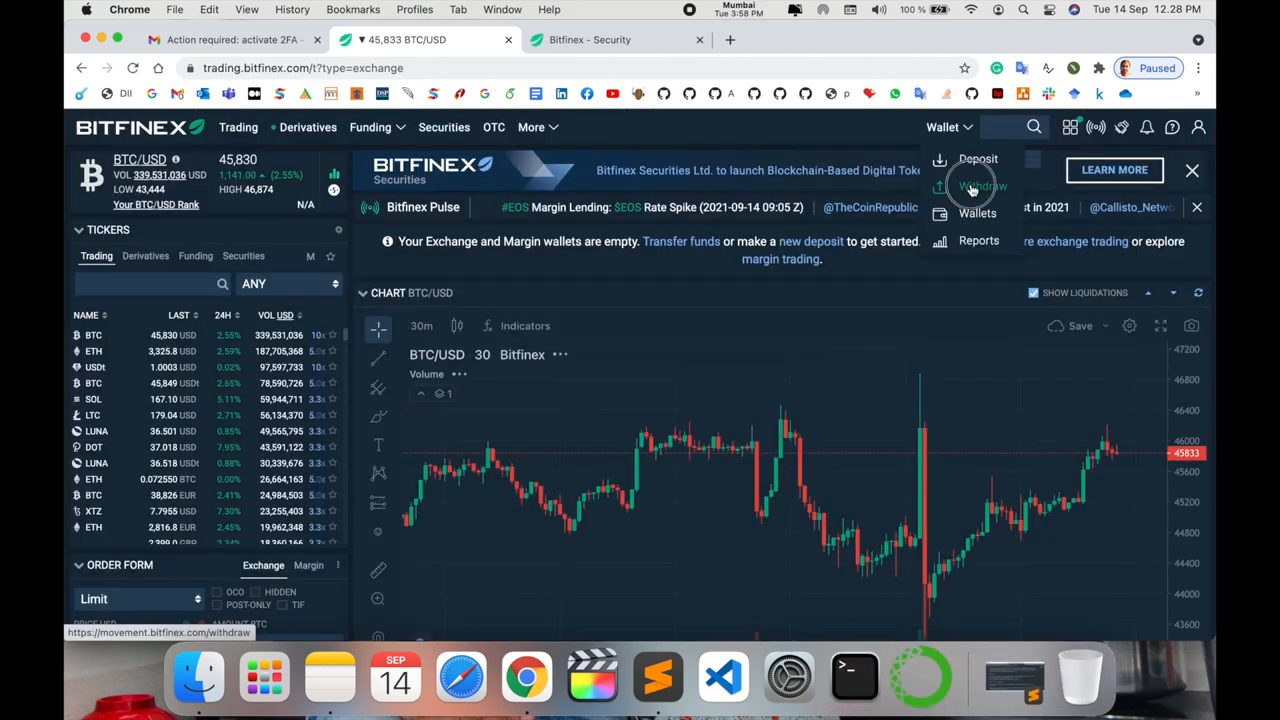
Step: Show the Withdraw page with bank wire, Tether and crypto options and no recent withdrawals
left_click(981, 186)
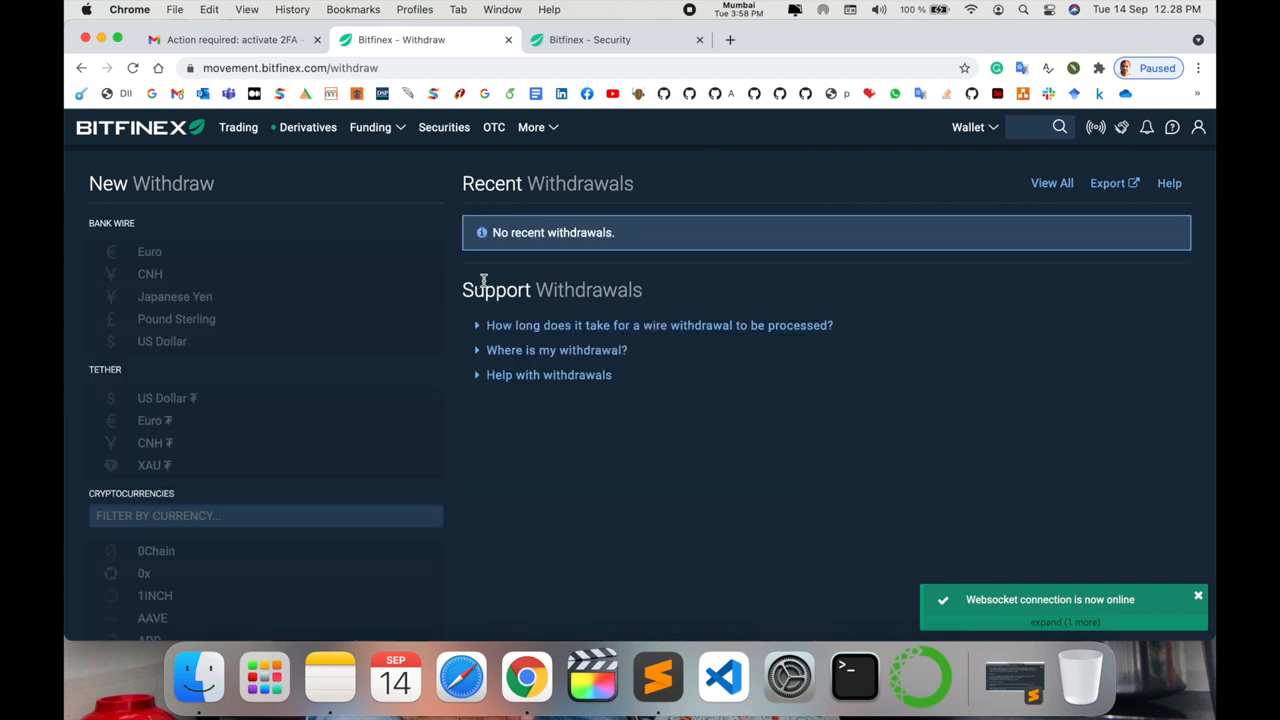
mouse_move(143, 258)
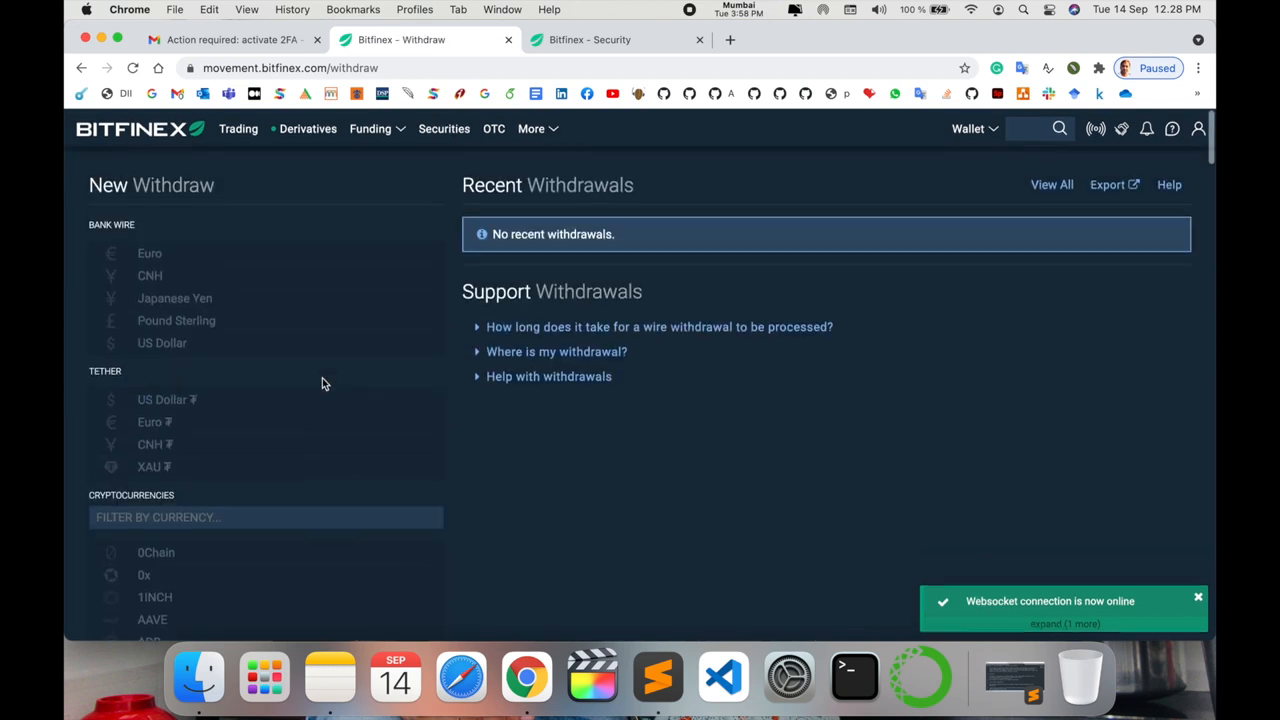
left_click(968, 127)
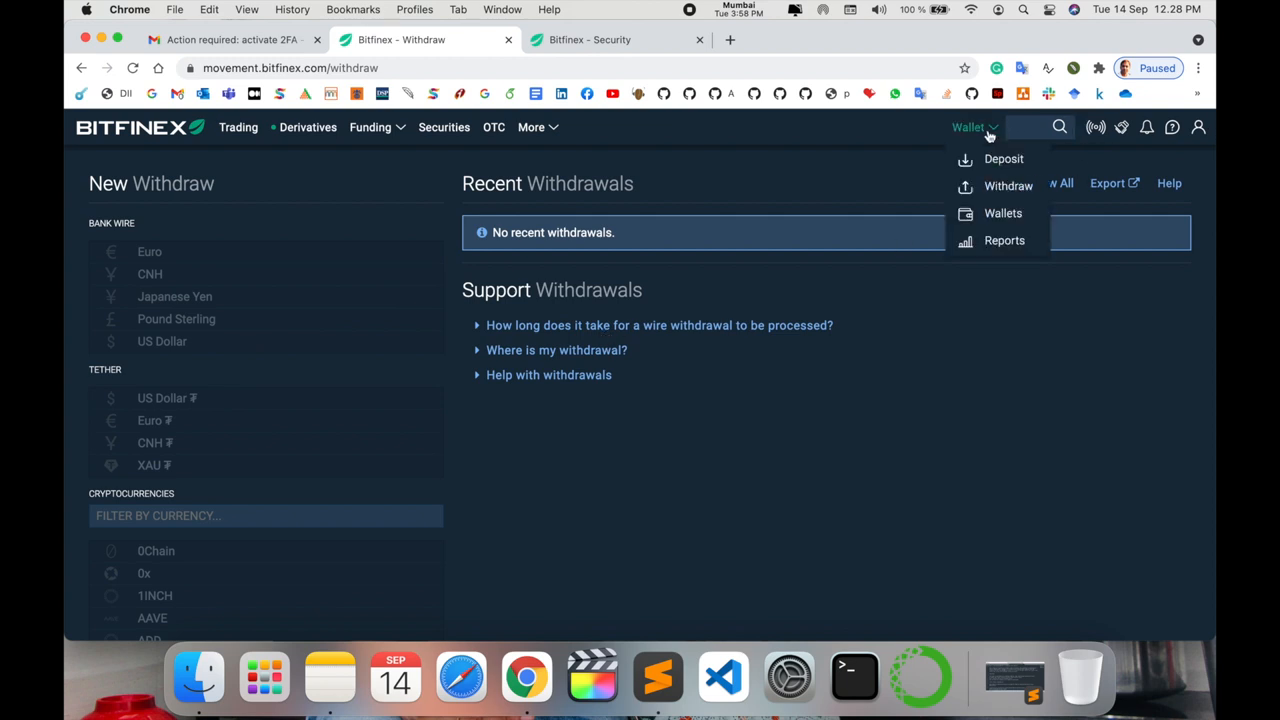
Step: Review the Quick Transfer currency and source wallet lists and the Currency Conversions amount field, then return to BTC/USD trading
left_click(1003, 213)
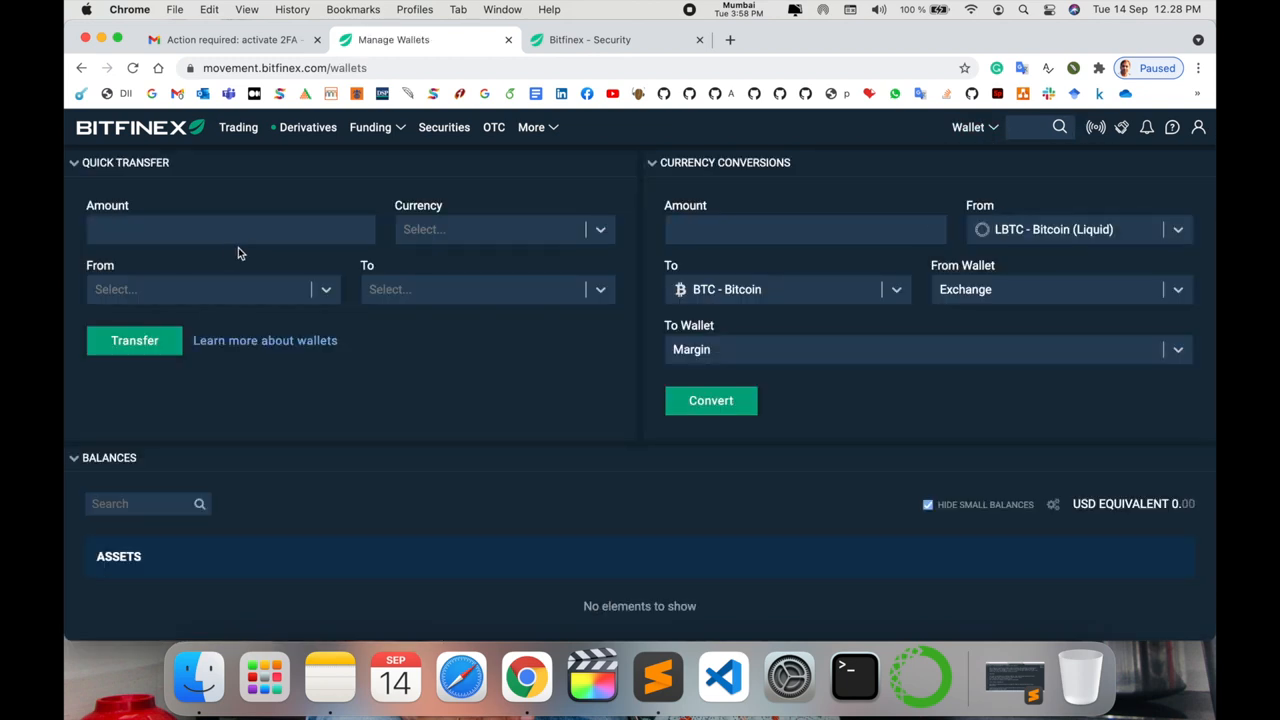
left_click(500, 229)
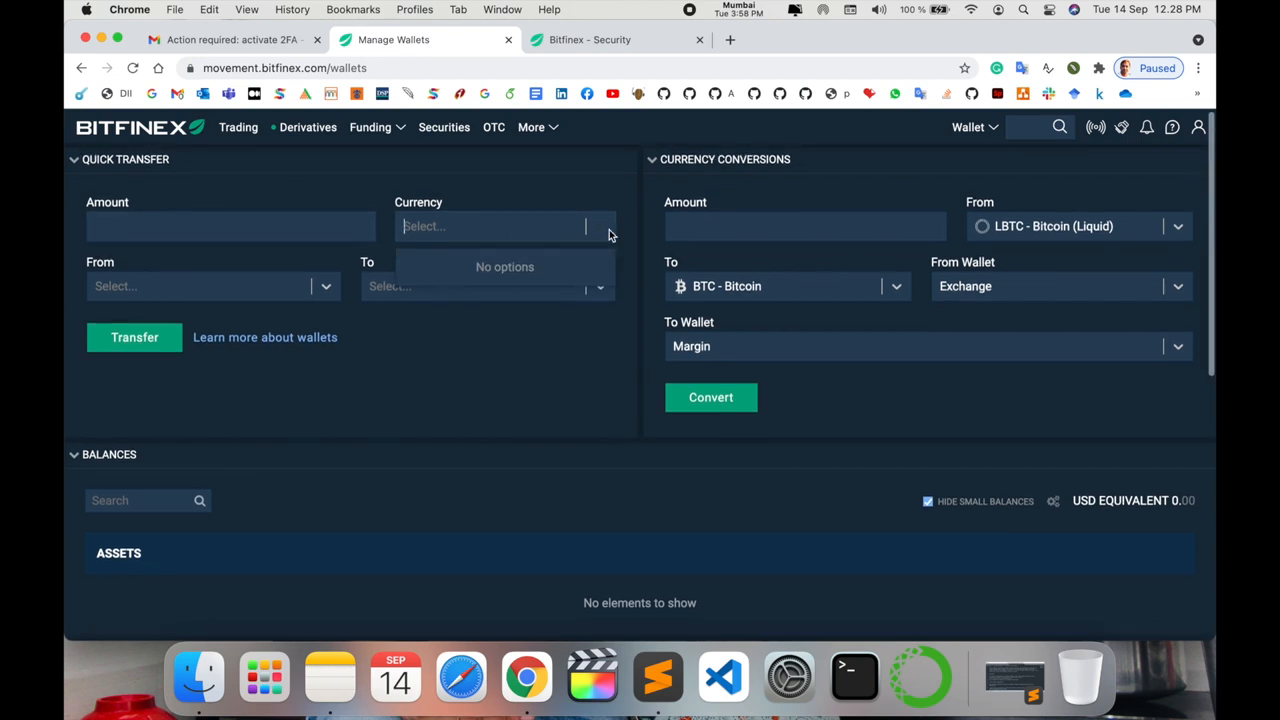
left_click(213, 289)
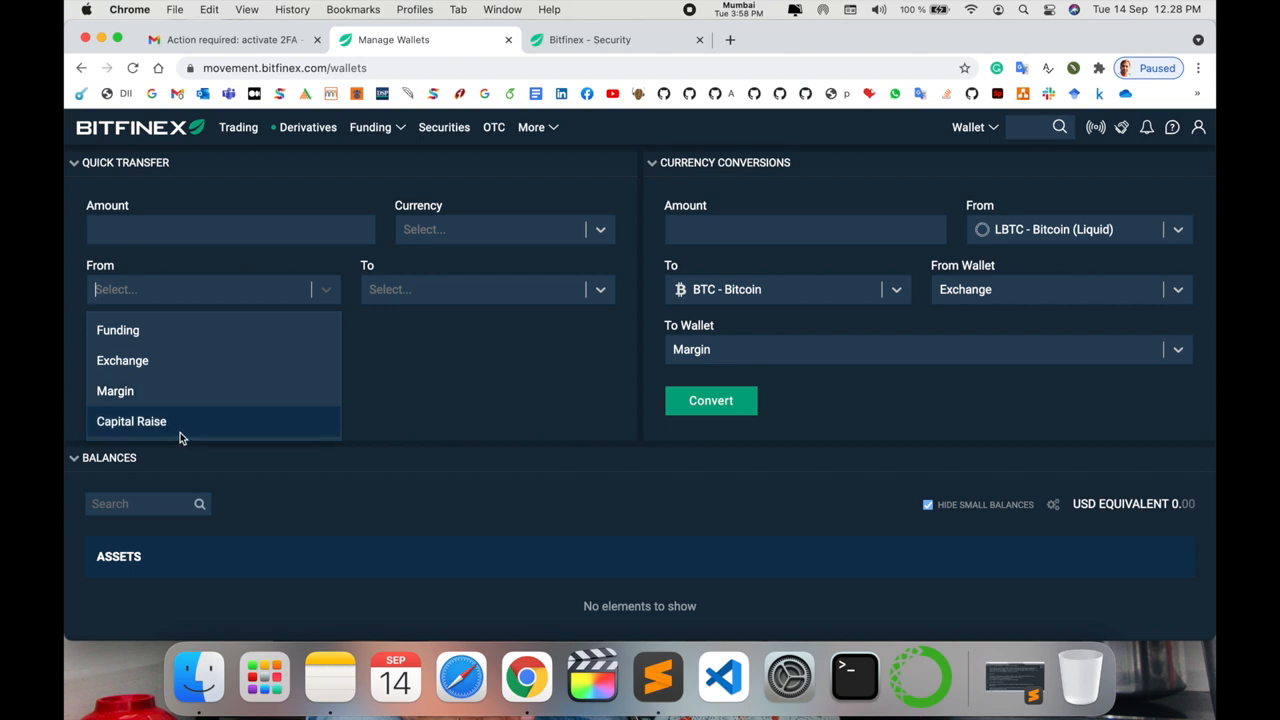
mouse_move(295, 330)
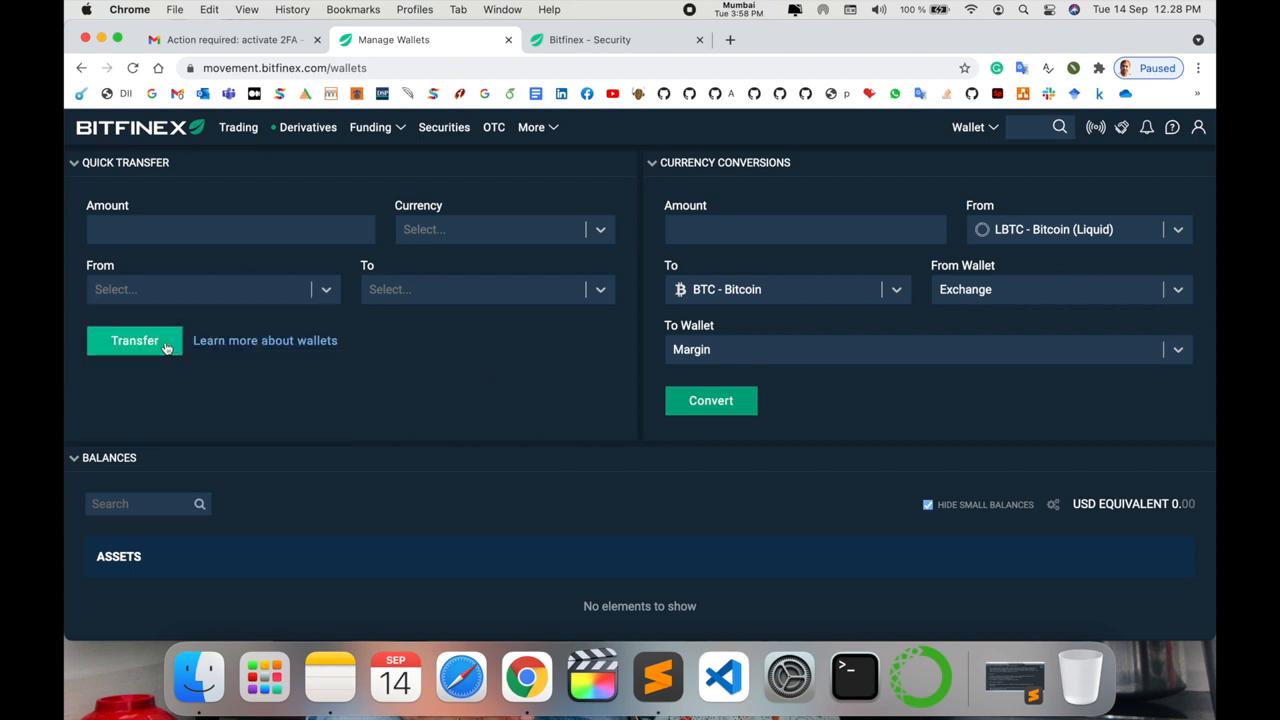
mouse_move(838, 219)
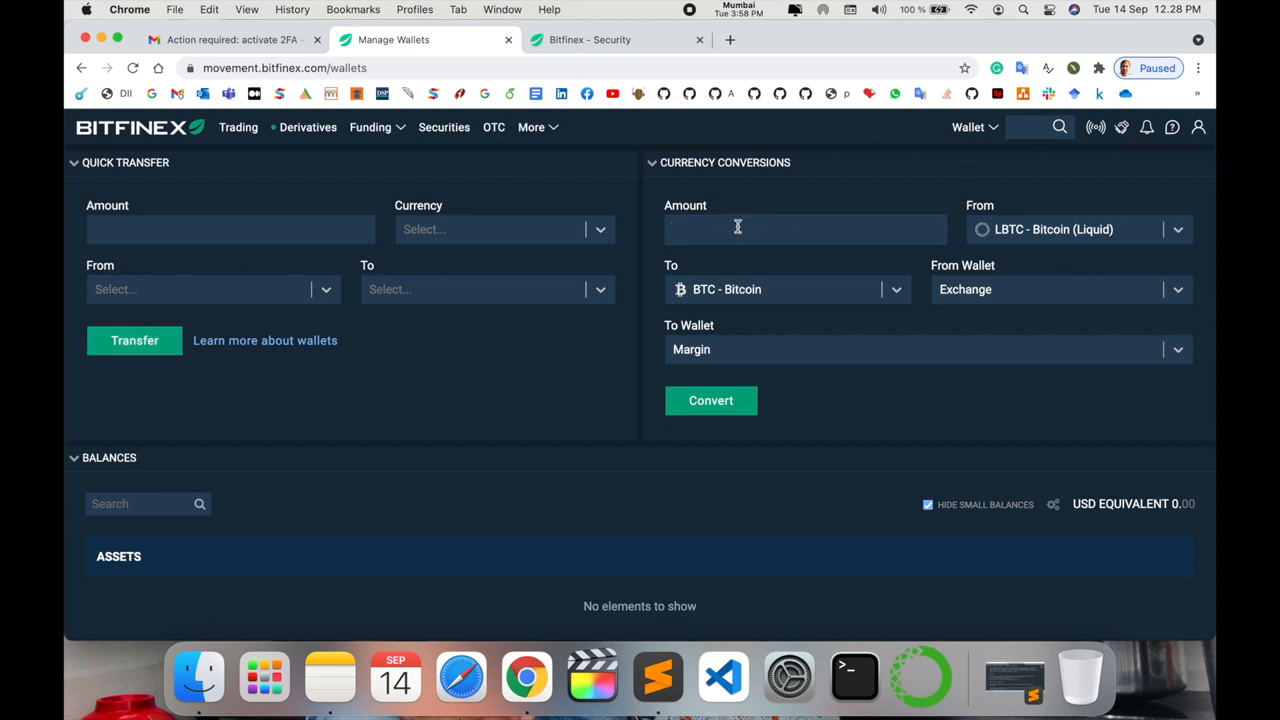
mouse_move(275, 203)
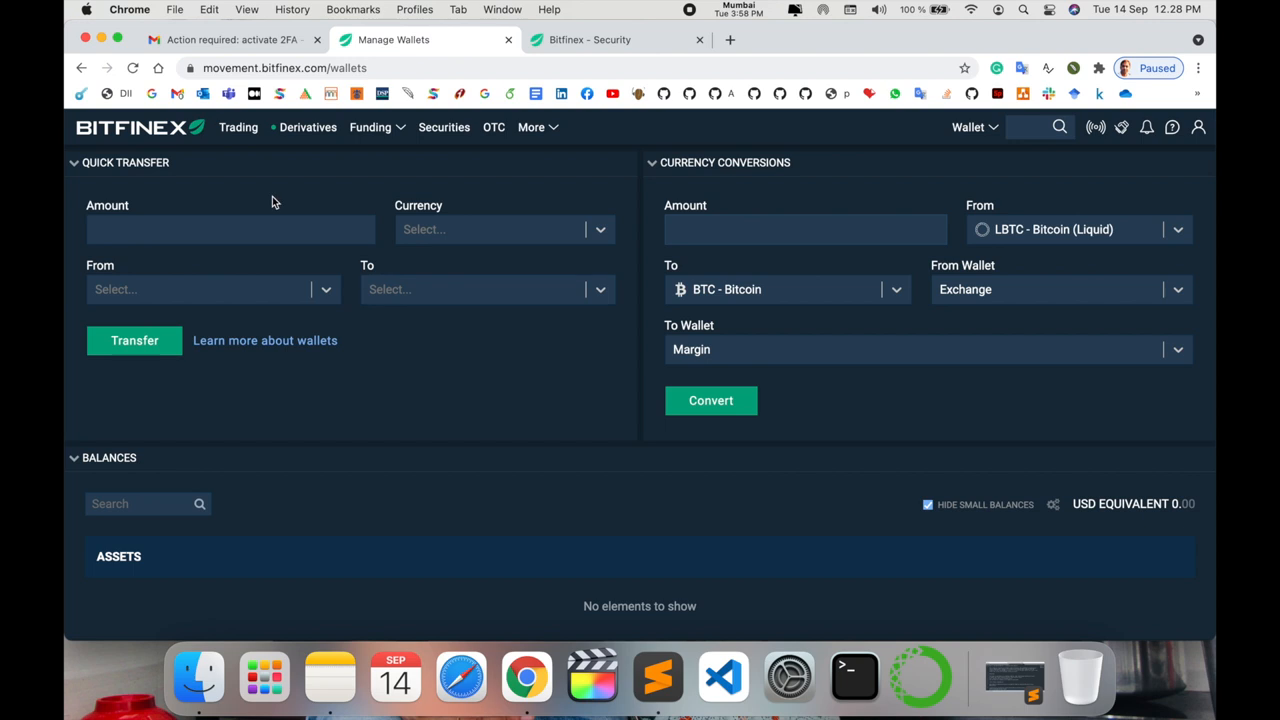
mouse_move(817, 256)
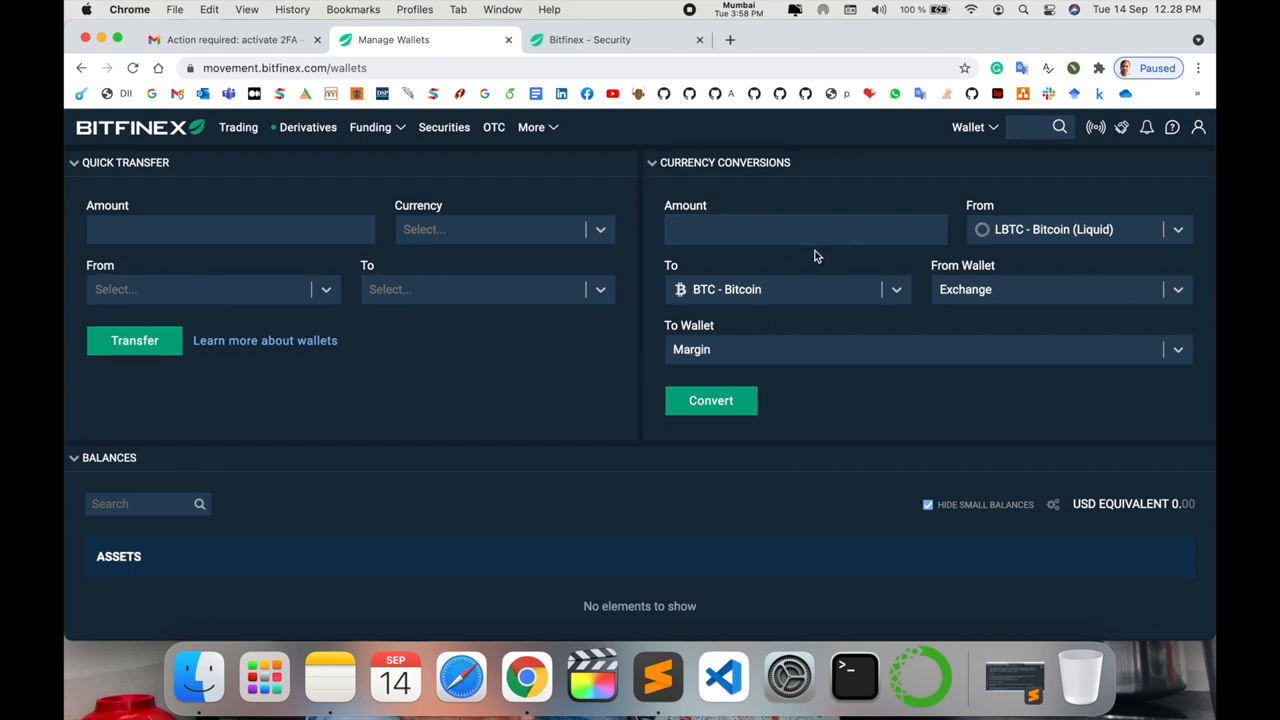
left_click(805, 229)
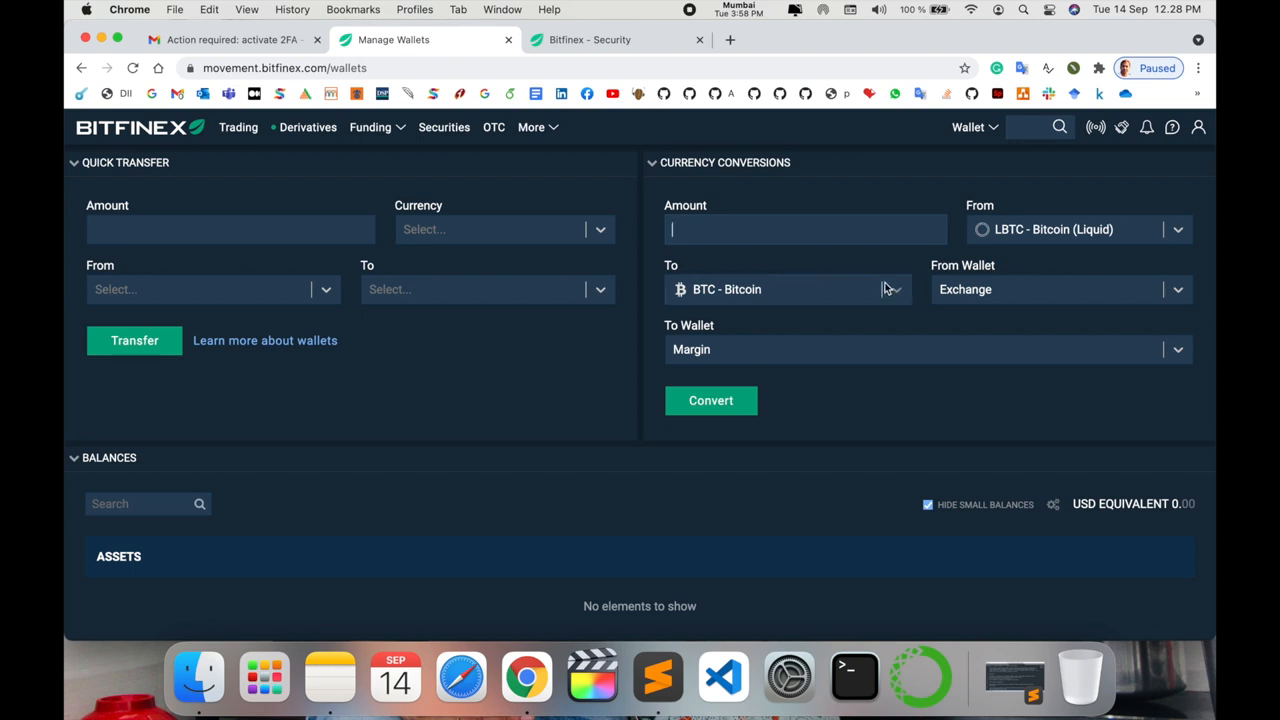
mouse_move(343, 201)
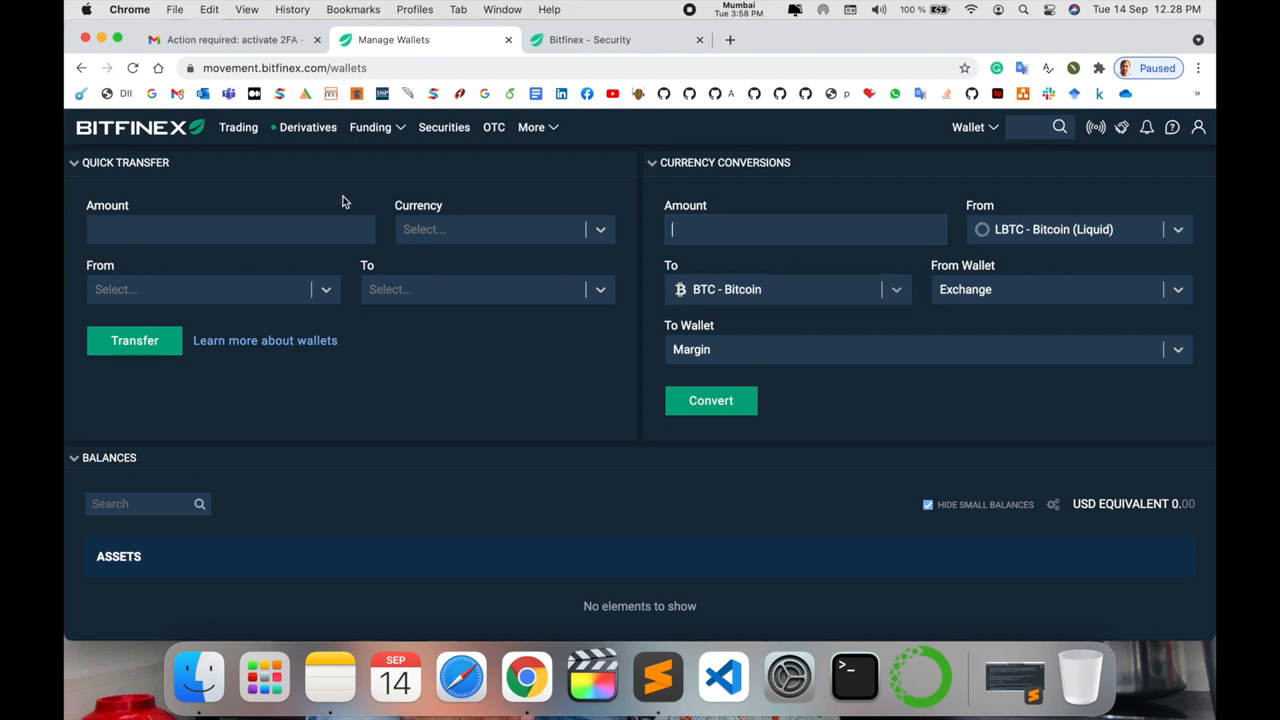
left_click(238, 127)
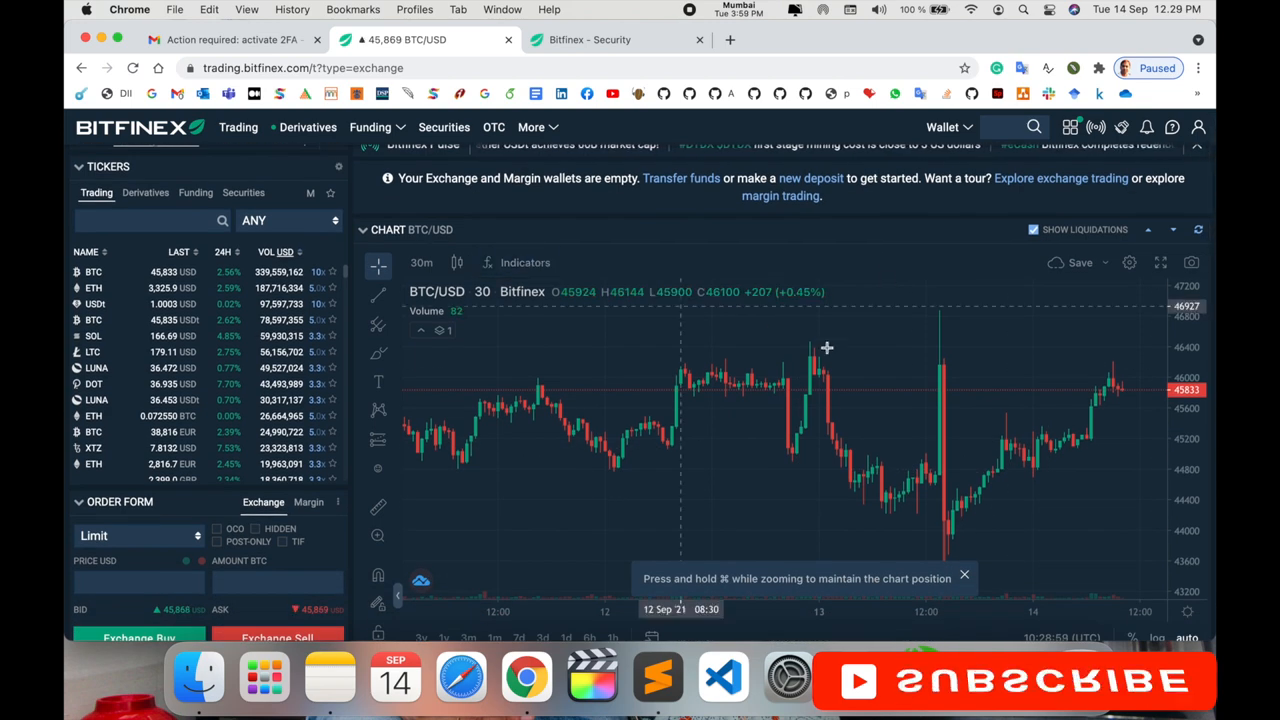
mouse_move(667, 415)
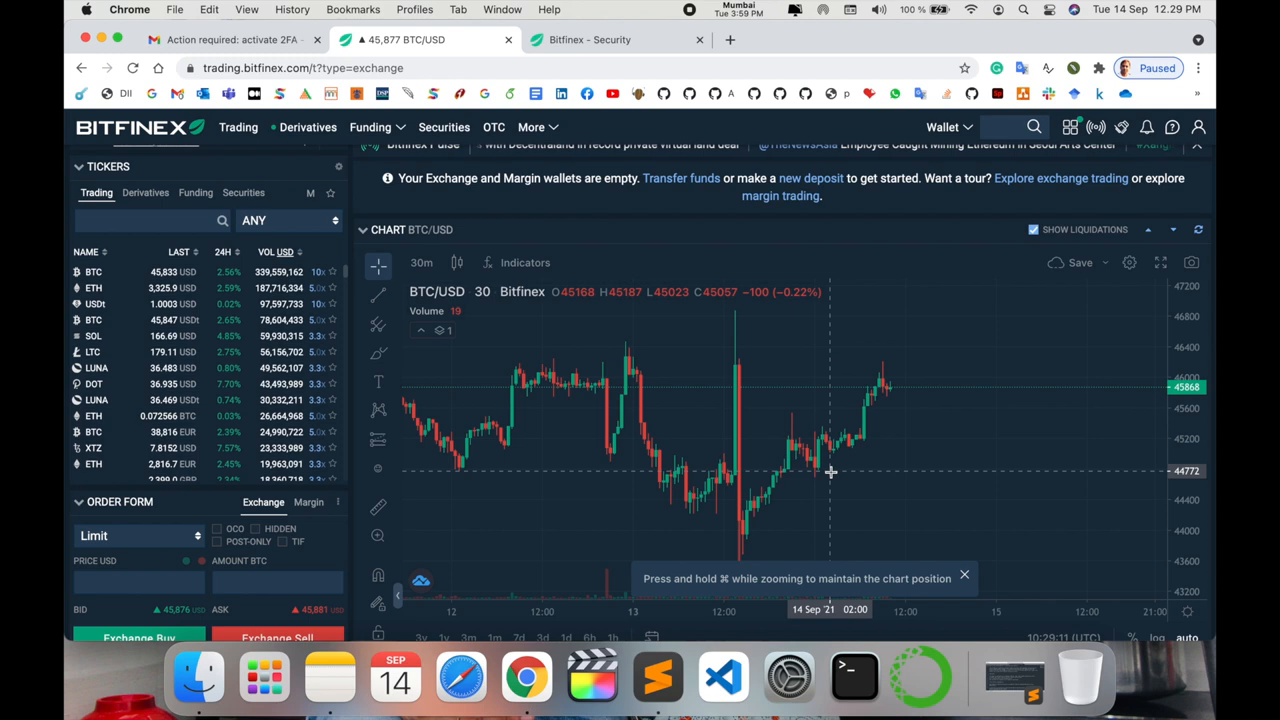
mouse_move(864, 463)
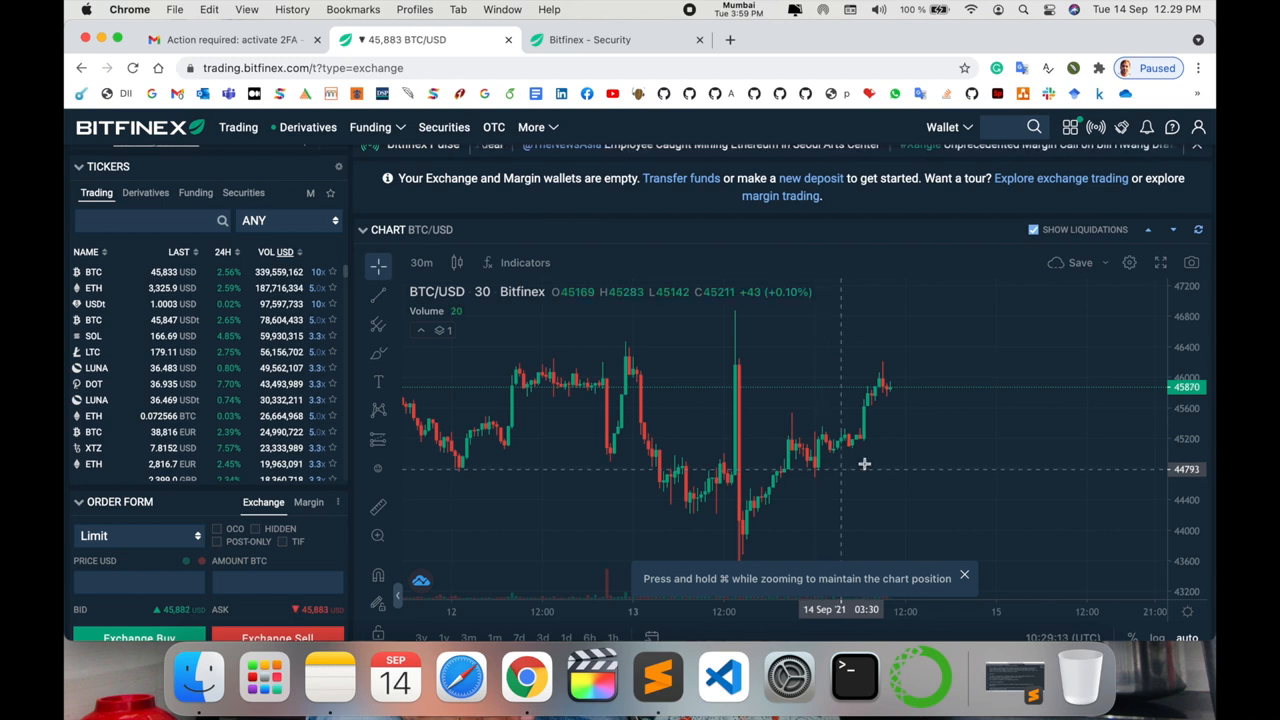
mouse_move(192, 158)
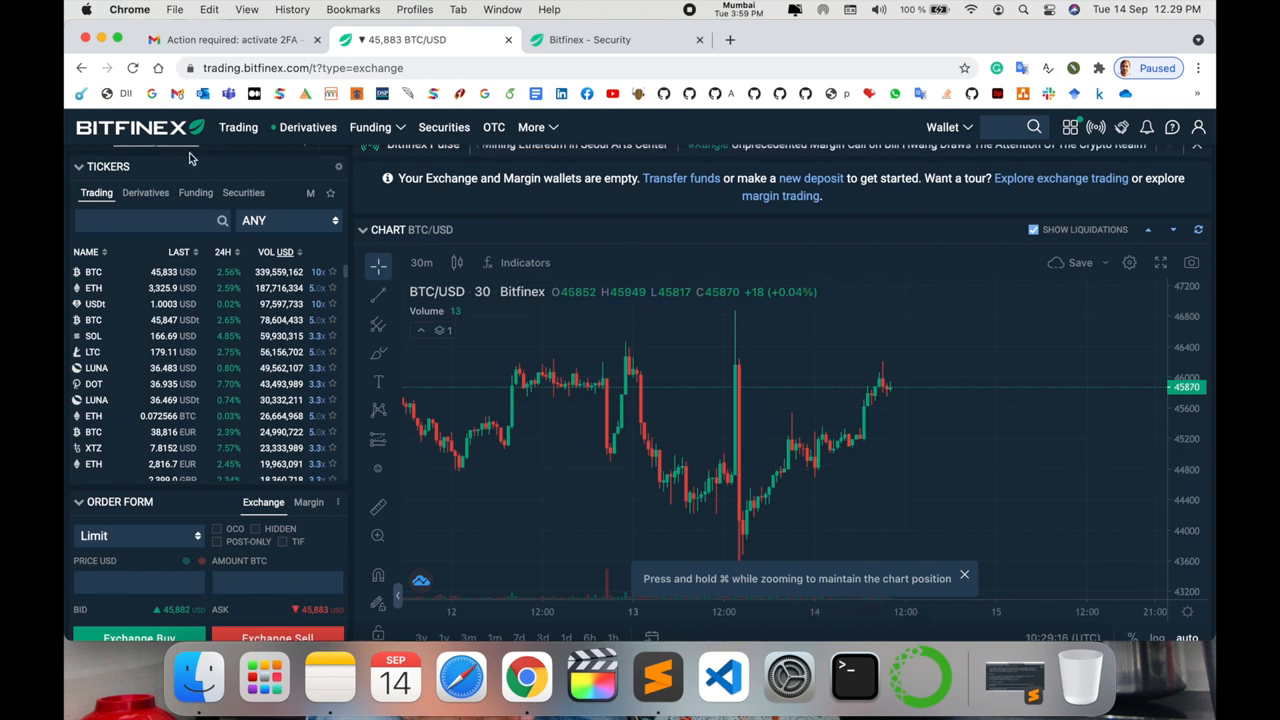